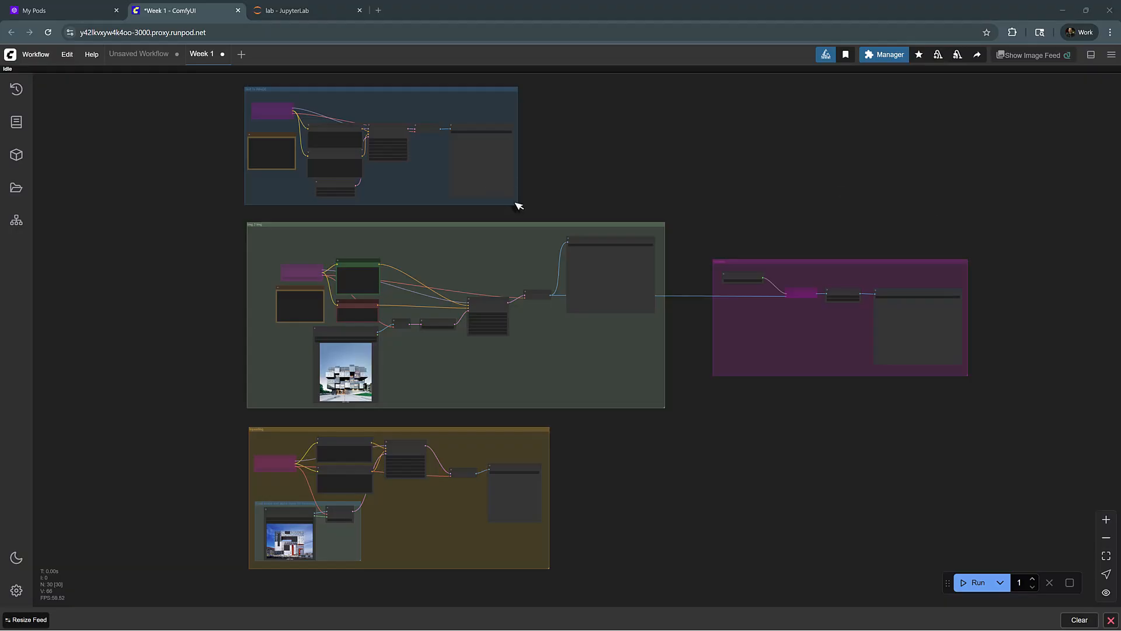
mouse_move(590, 202)
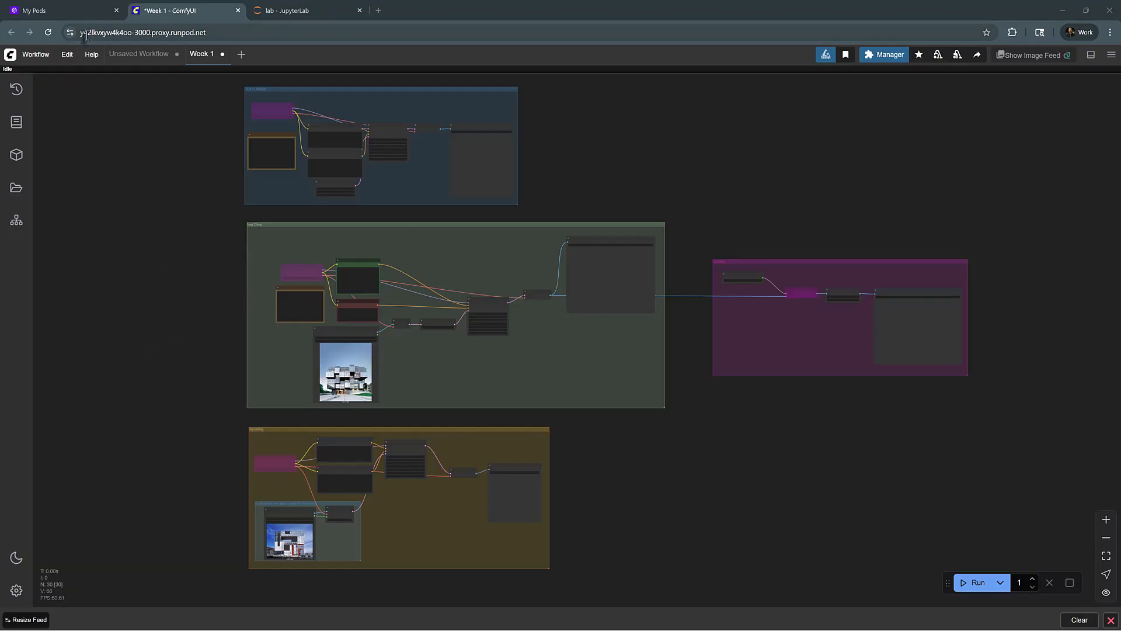
- Return to the RunPod pods page and close the RTX 4090 pod's connection options
click(142, 32)
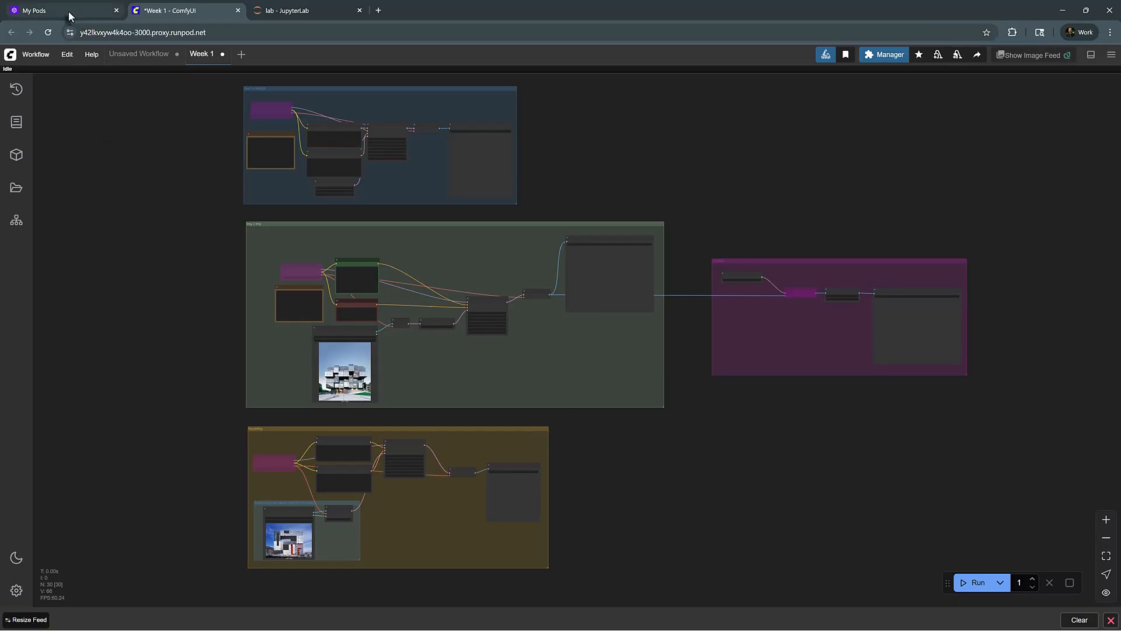
click(32, 11)
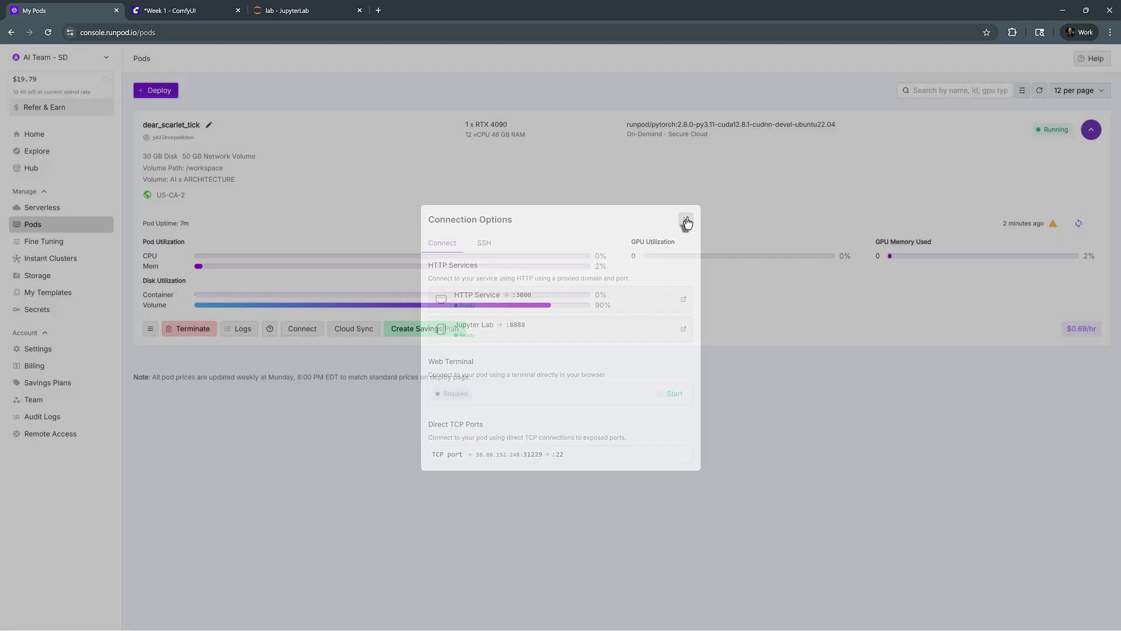
click(686, 221)
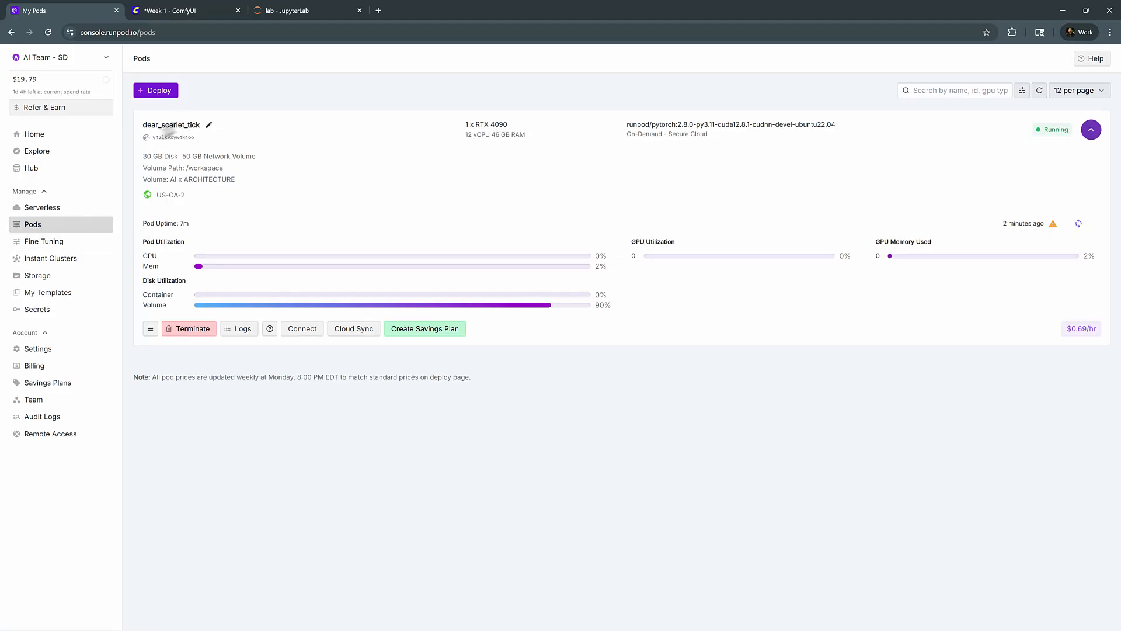
mouse_move(307, 10)
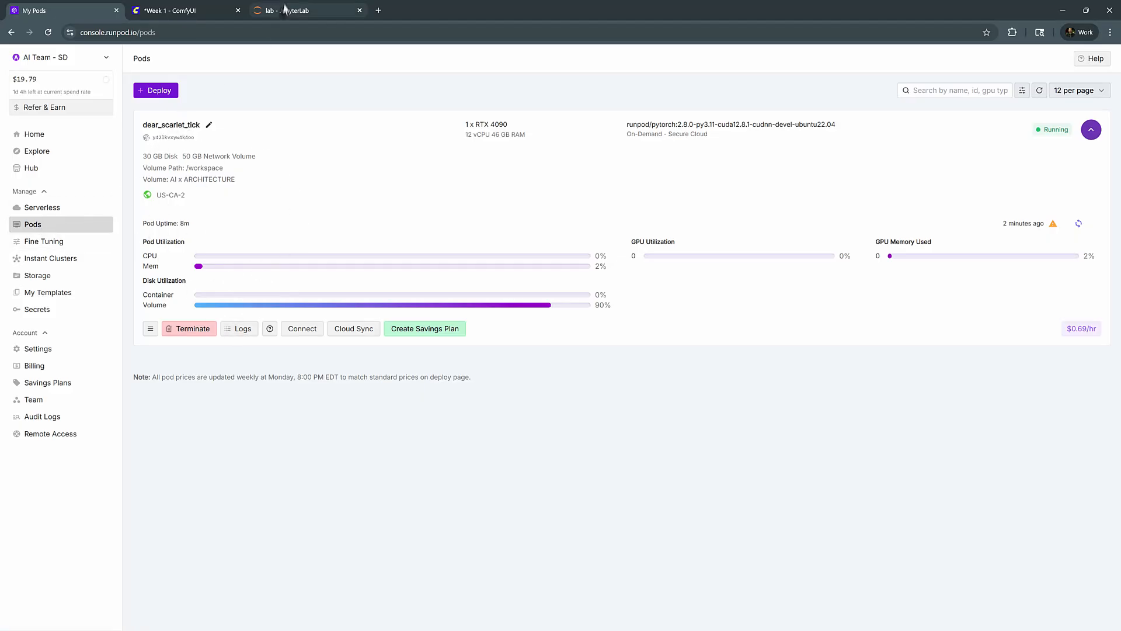
- Review the ComfyUI server startup log in the JupyterLab terminal, then return to the workflow
click(307, 10)
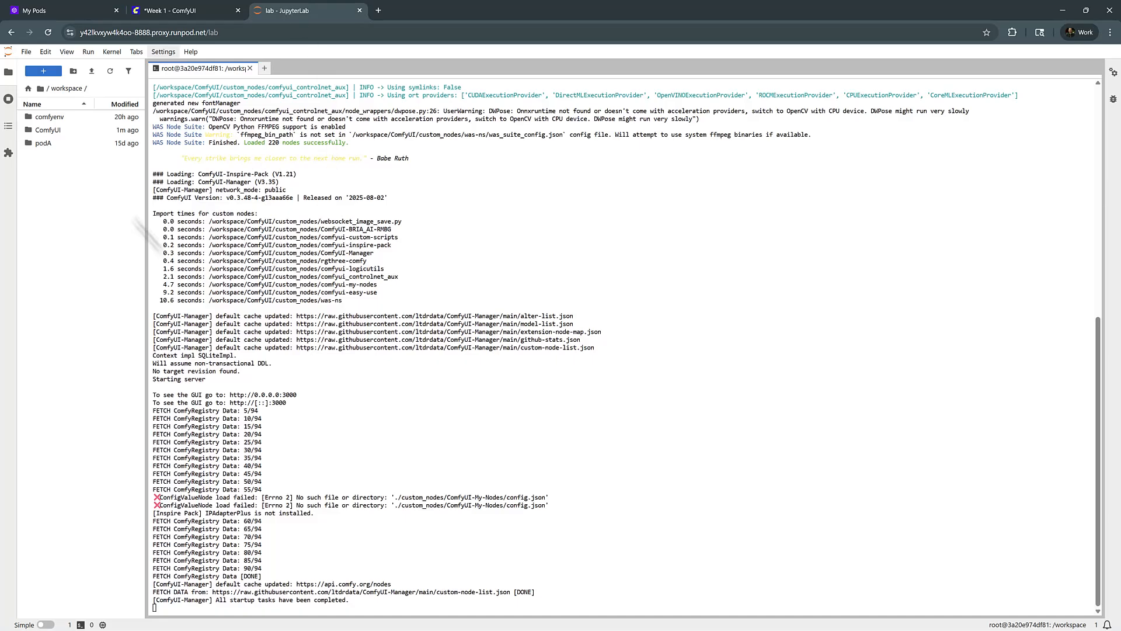
scroll(up, 3)
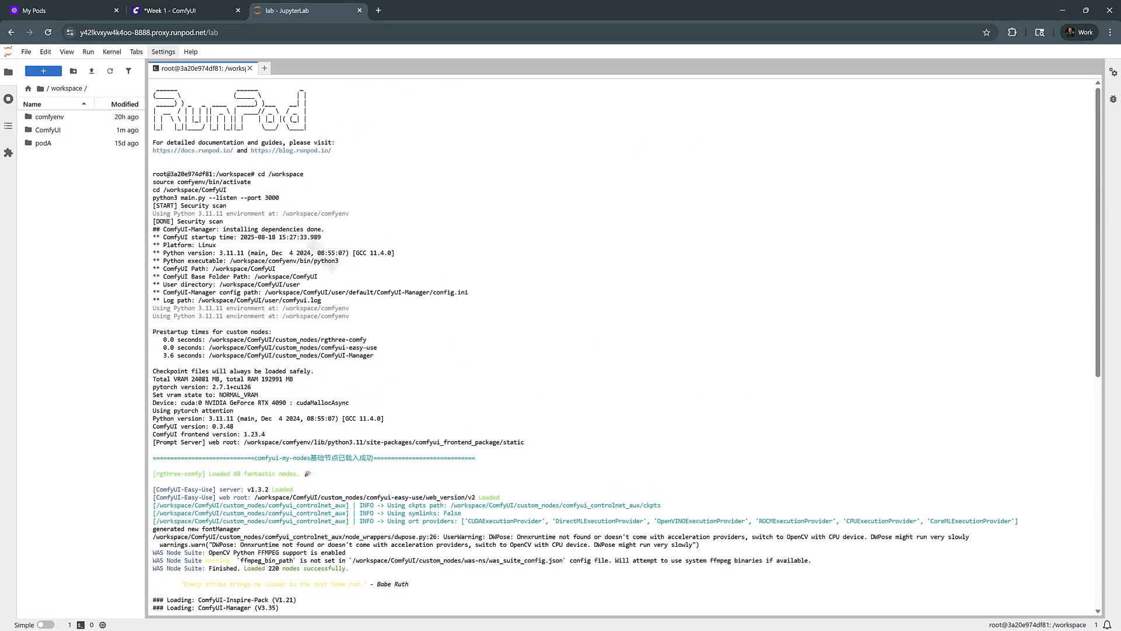
scroll(down, 3)
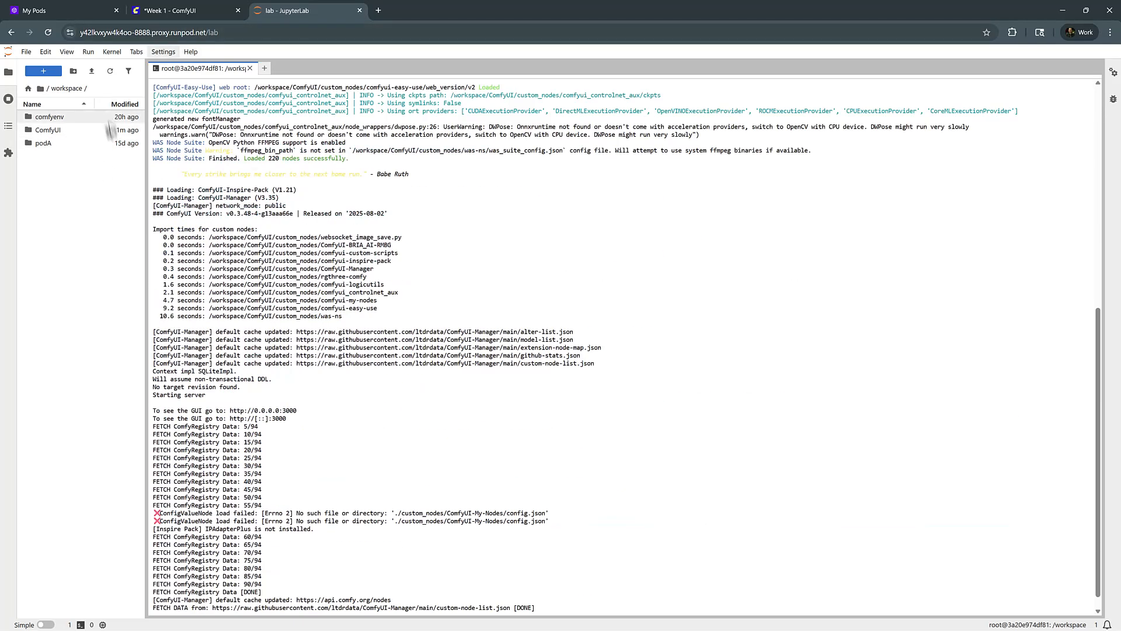
click(183, 10)
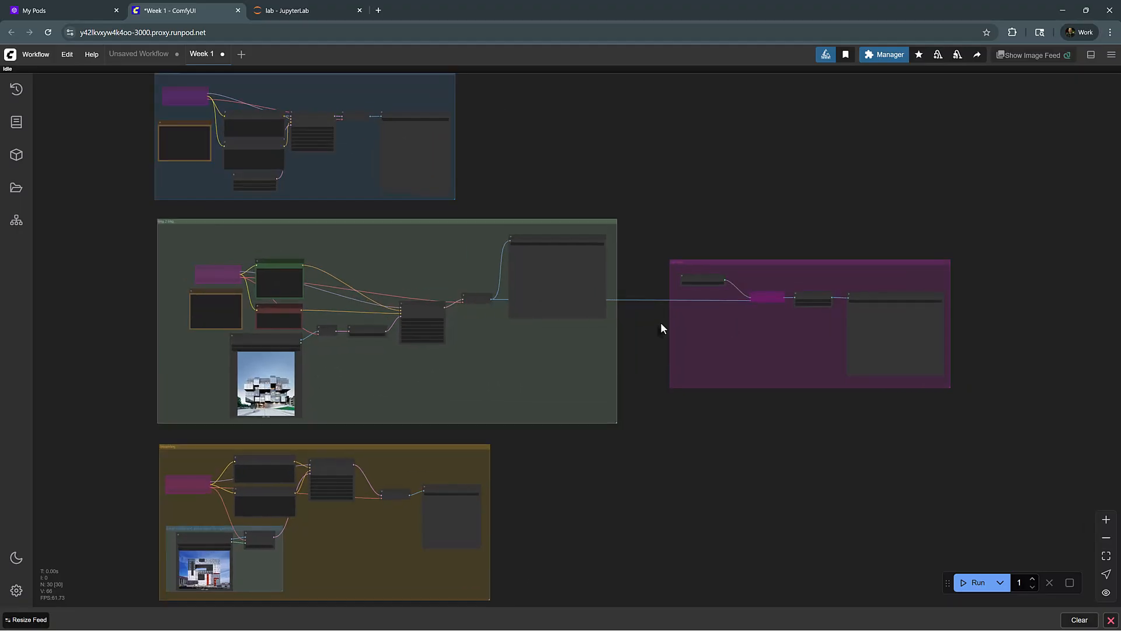
mouse_move(611, 361)
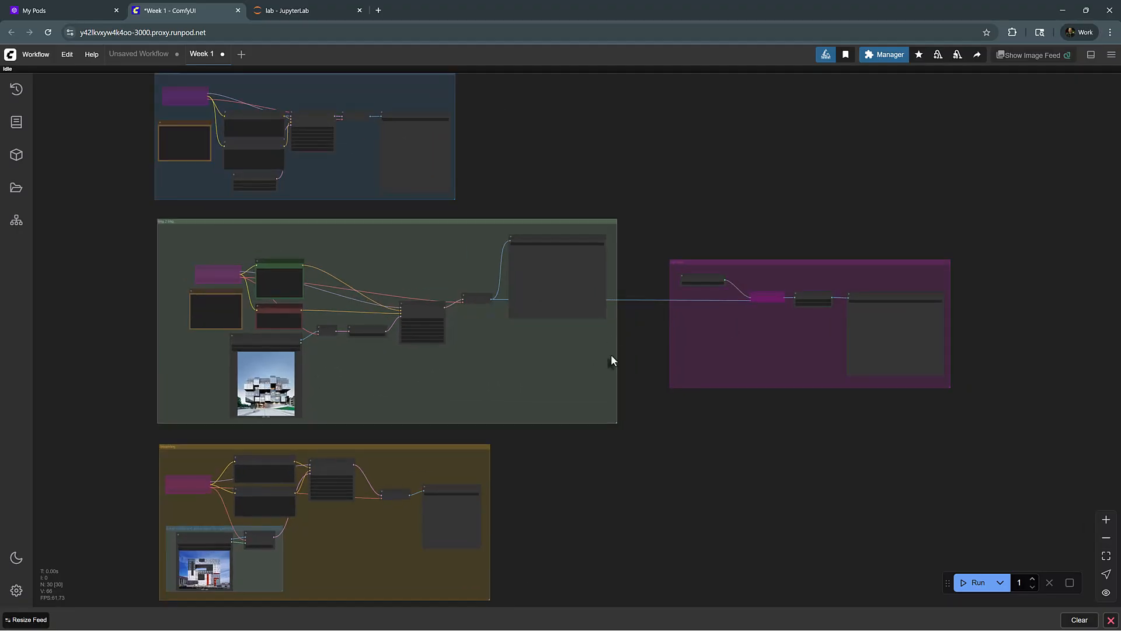
mouse_move(556, 189)
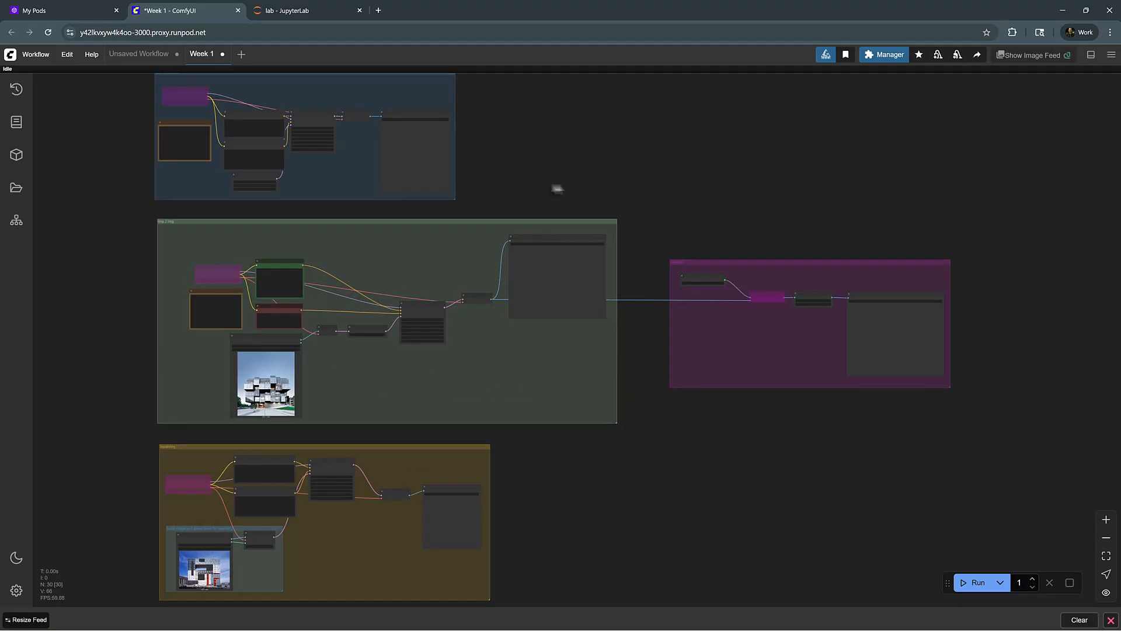
mouse_move(538, 184)
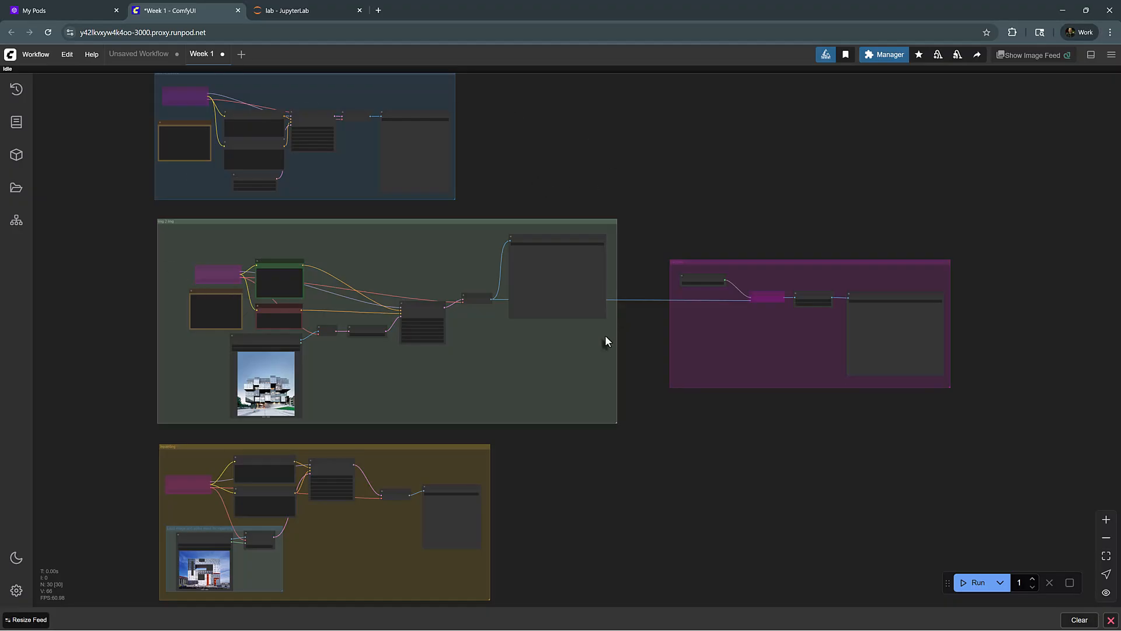
mouse_move(603, 344)
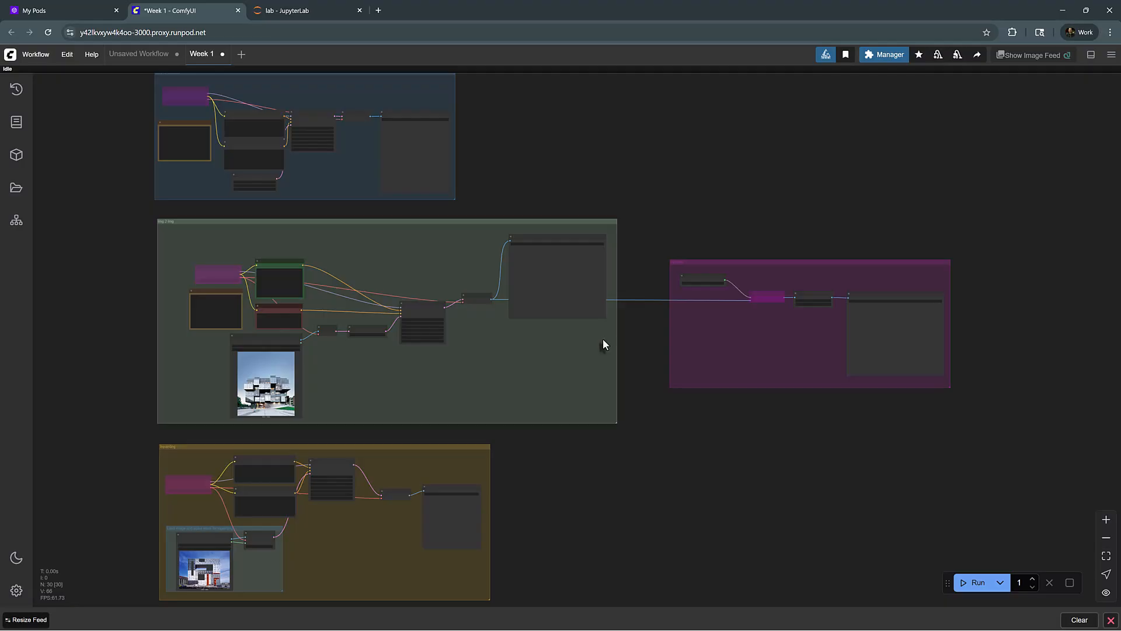
mouse_move(445, 233)
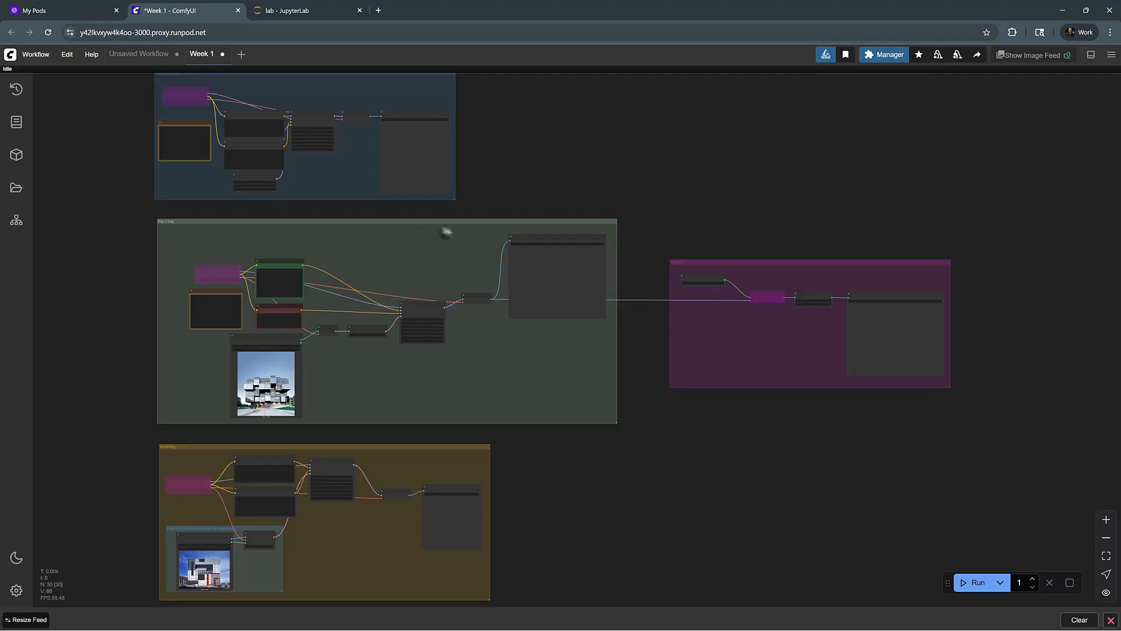
mouse_move(419, 454)
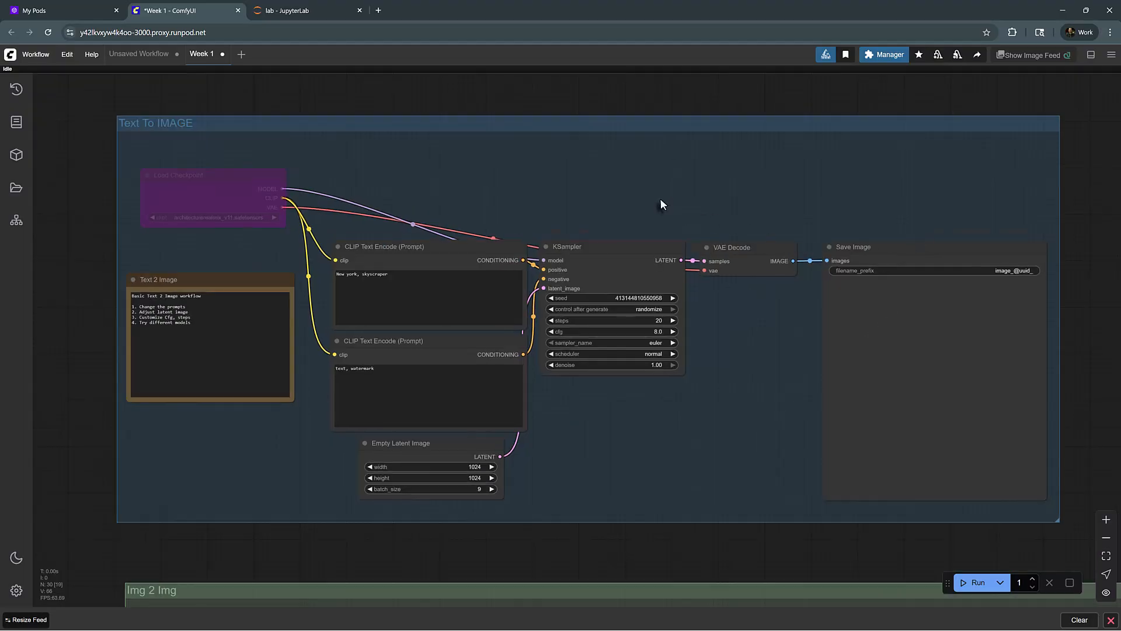
mouse_move(486, 192)
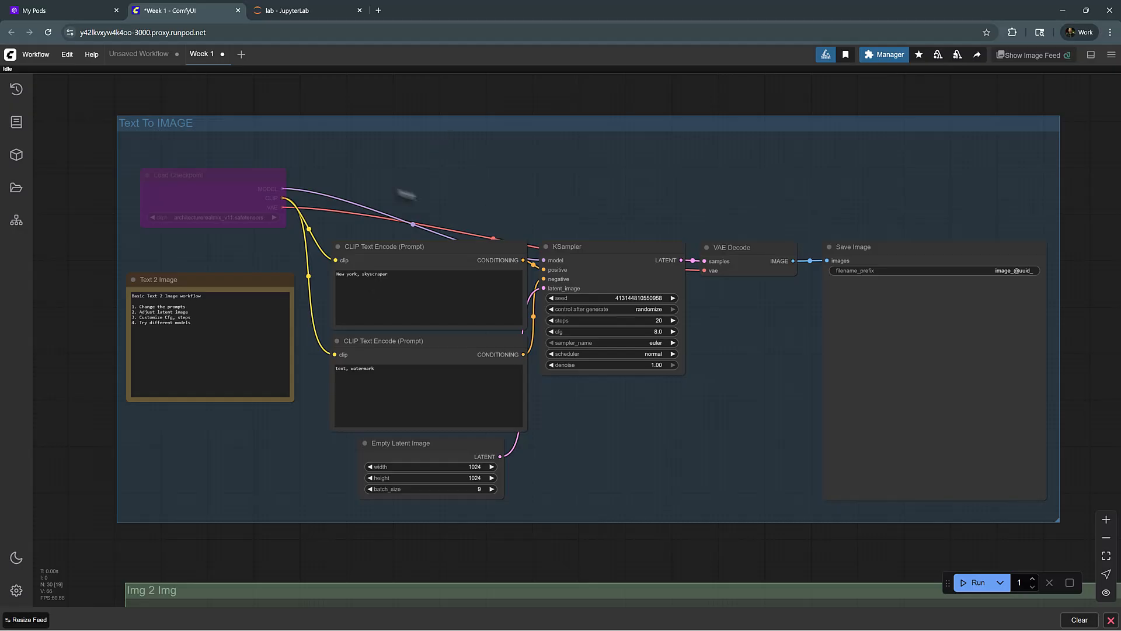
- Zoom the canvas into the Text To IMAGE group until its nodes are readable
scroll(down, 3)
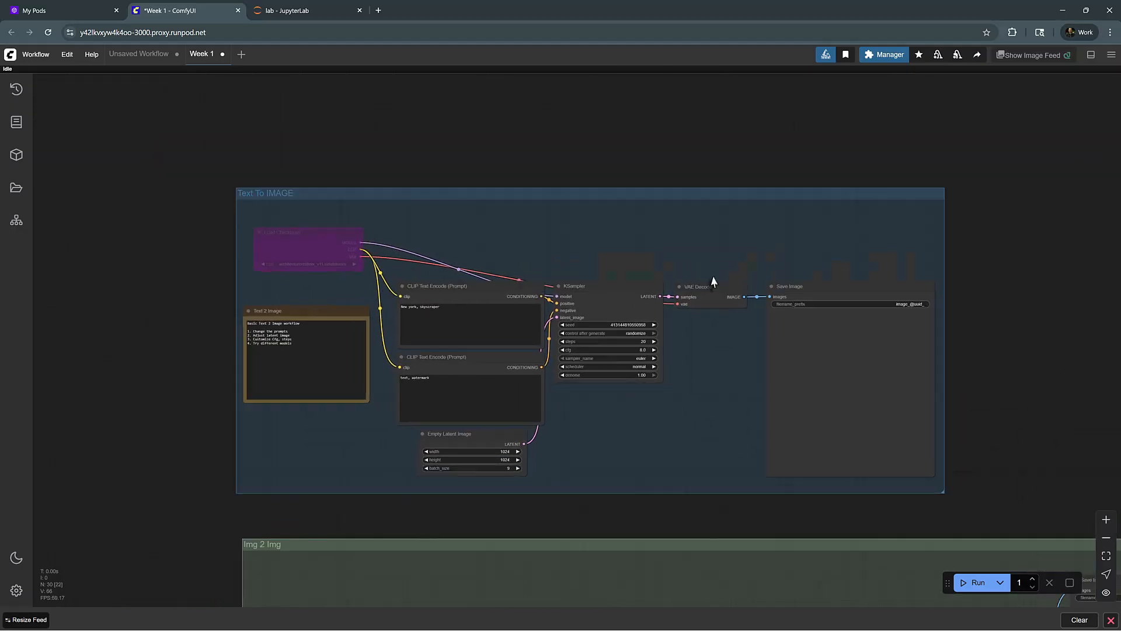
scroll(down, 3)
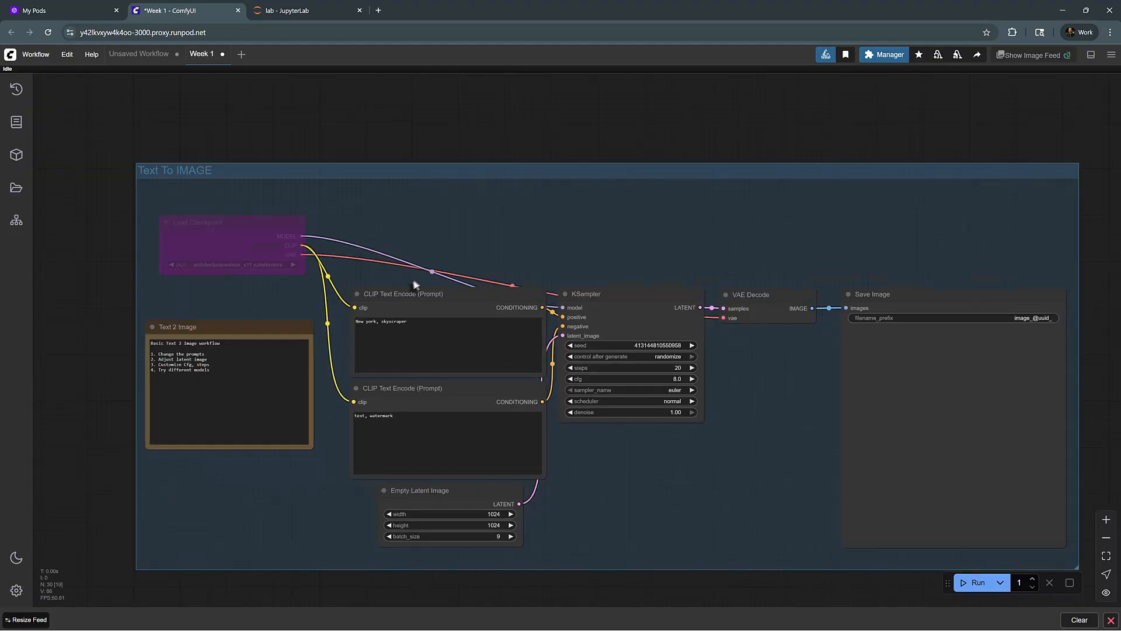
mouse_move(467, 124)
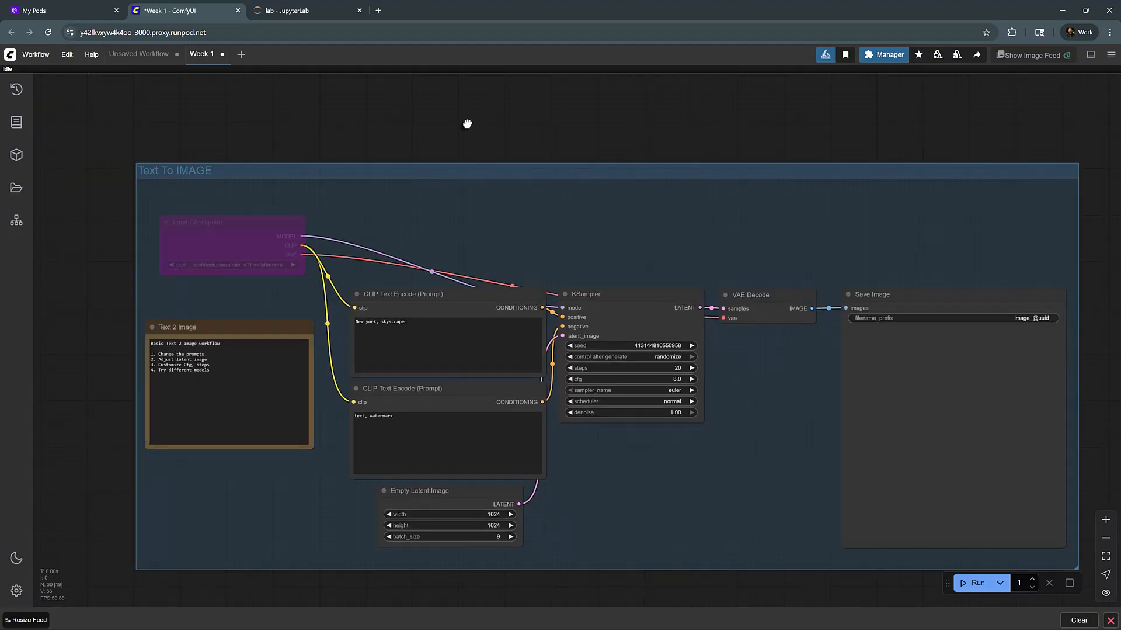
double_click(458, 133)
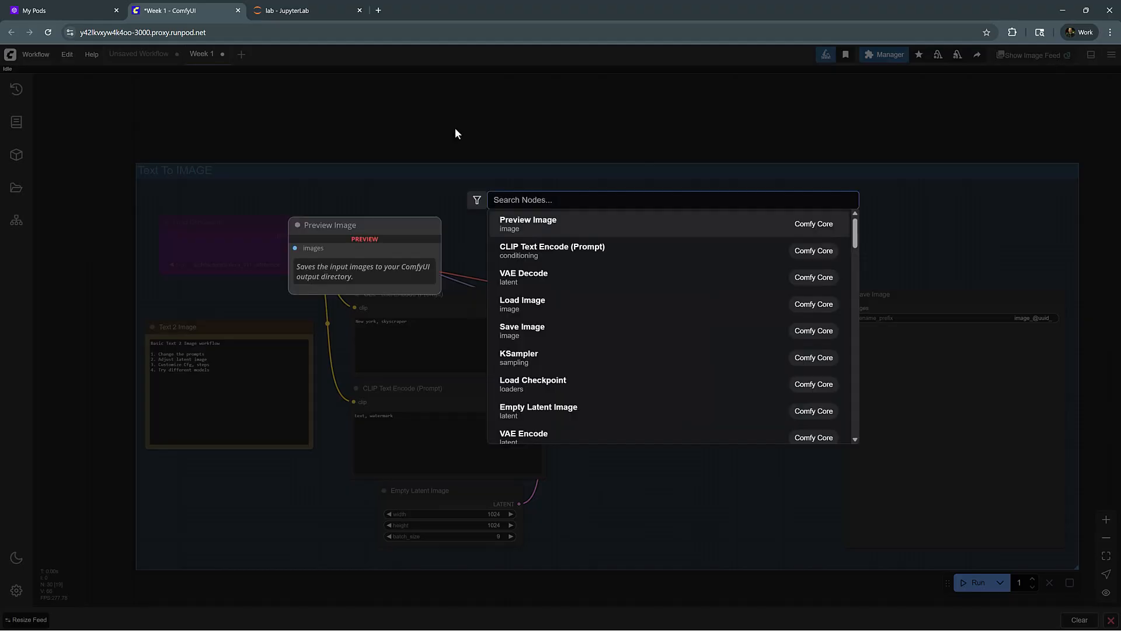
text(prev)
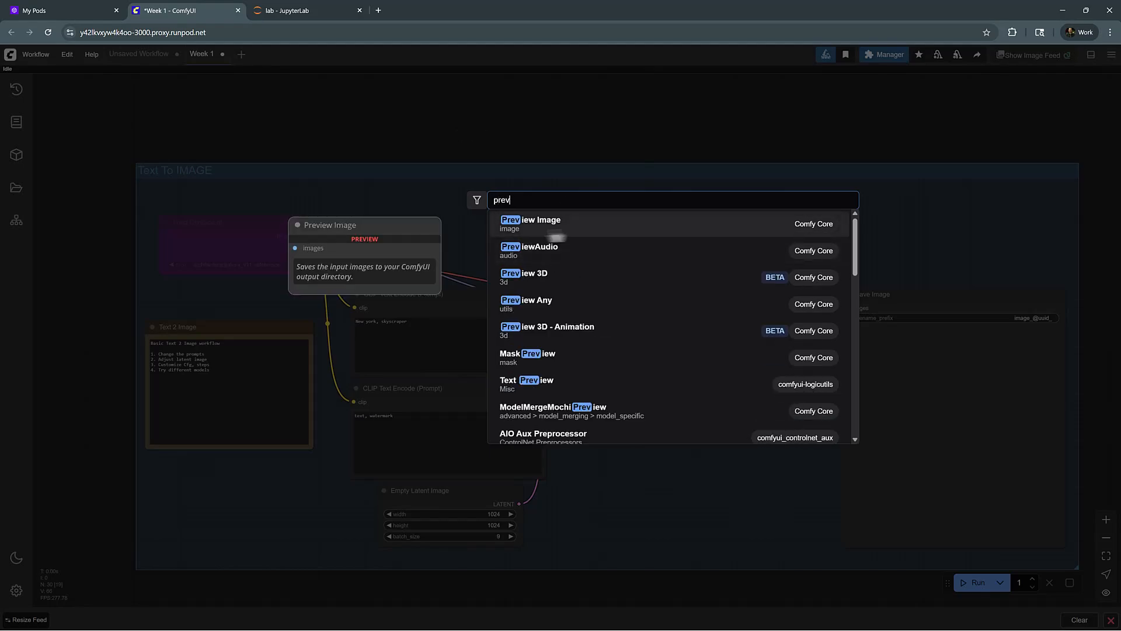
click(531, 220)
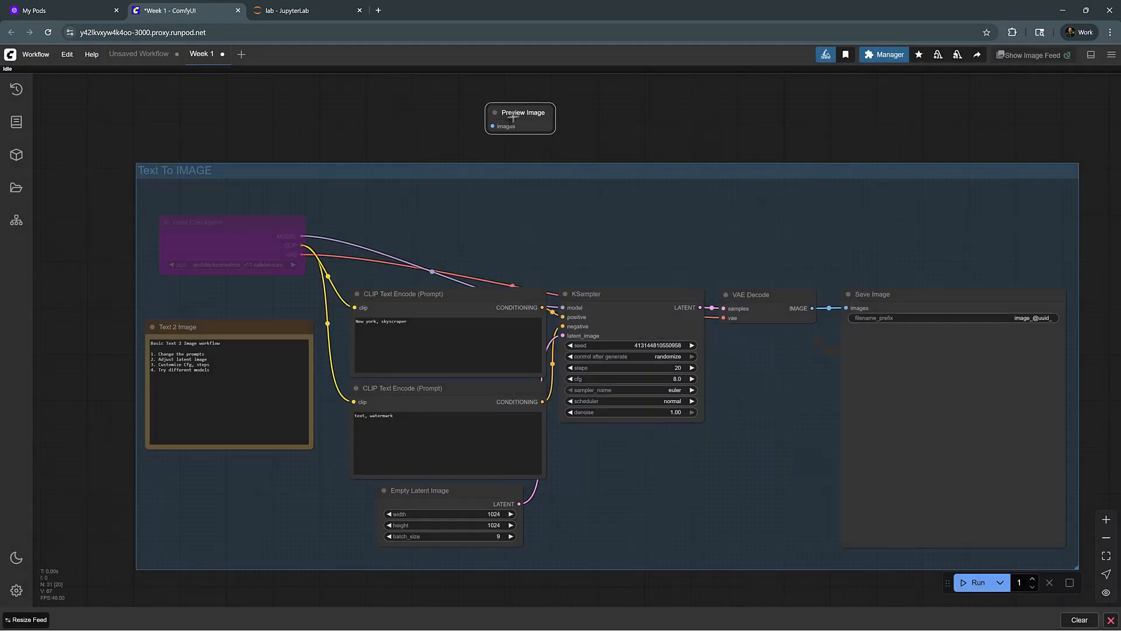
click(519, 118)
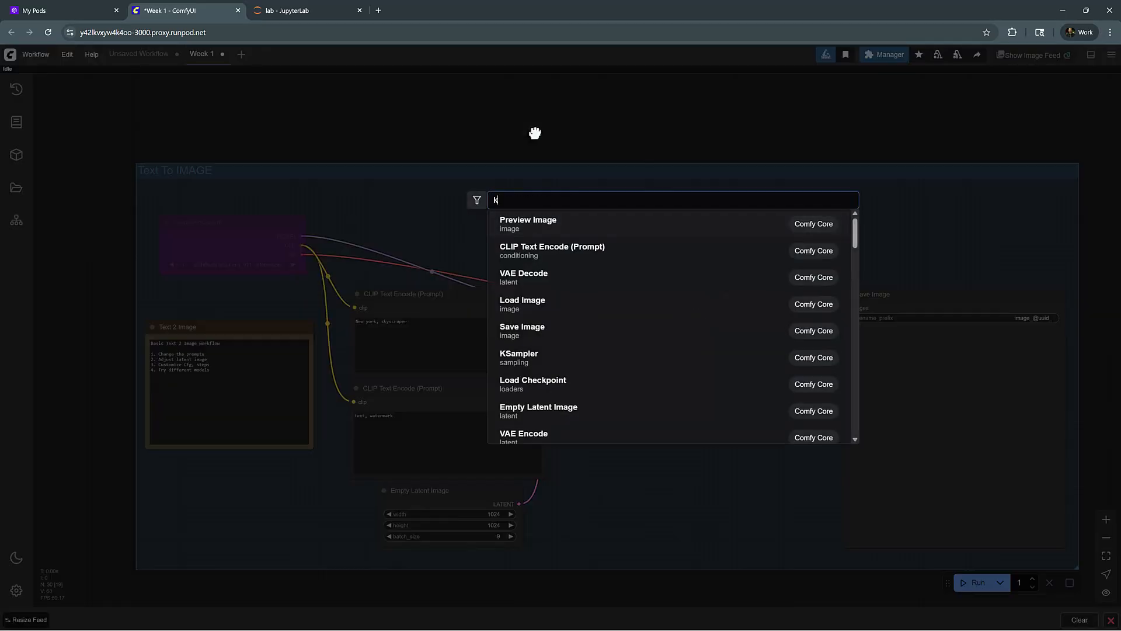
click(519, 358)
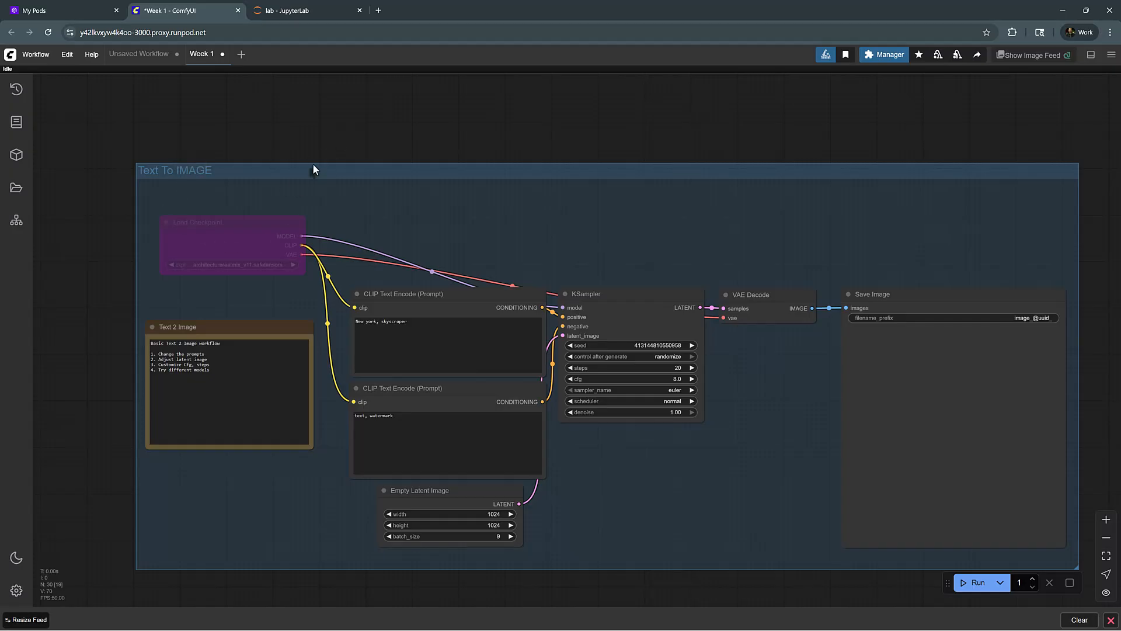
scroll(down, 3)
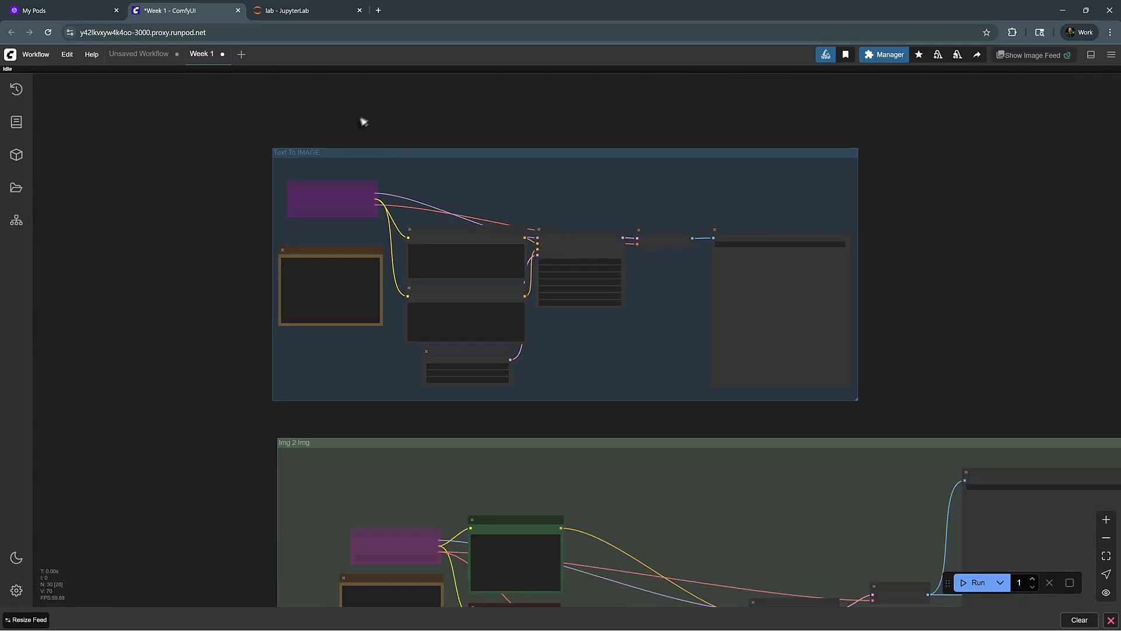
scroll(down, 3)
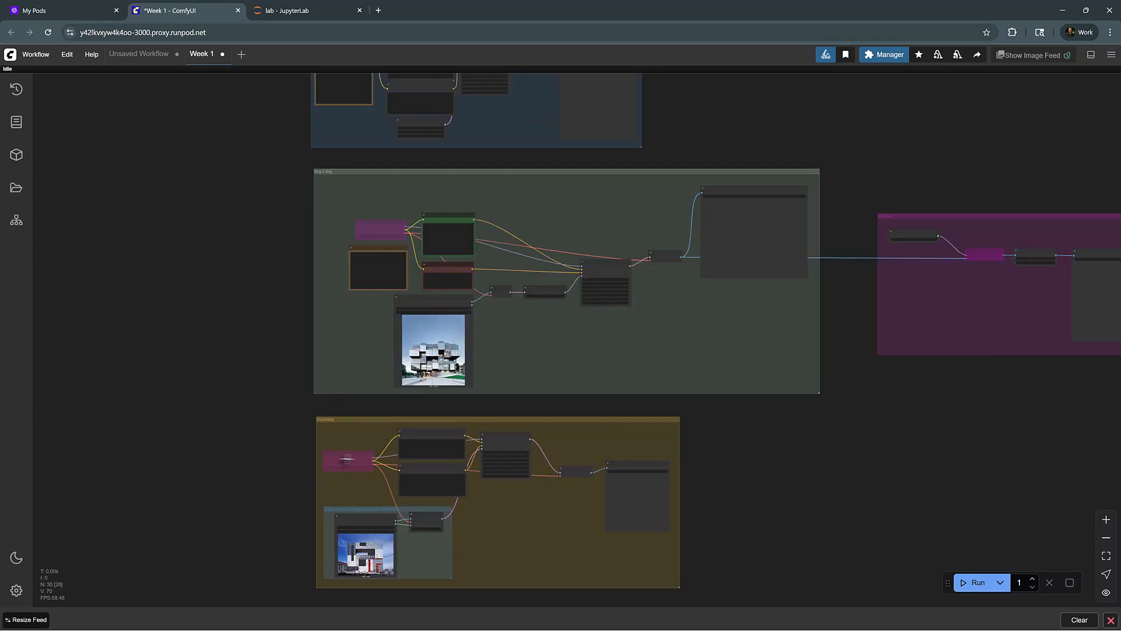
scroll(down, 3)
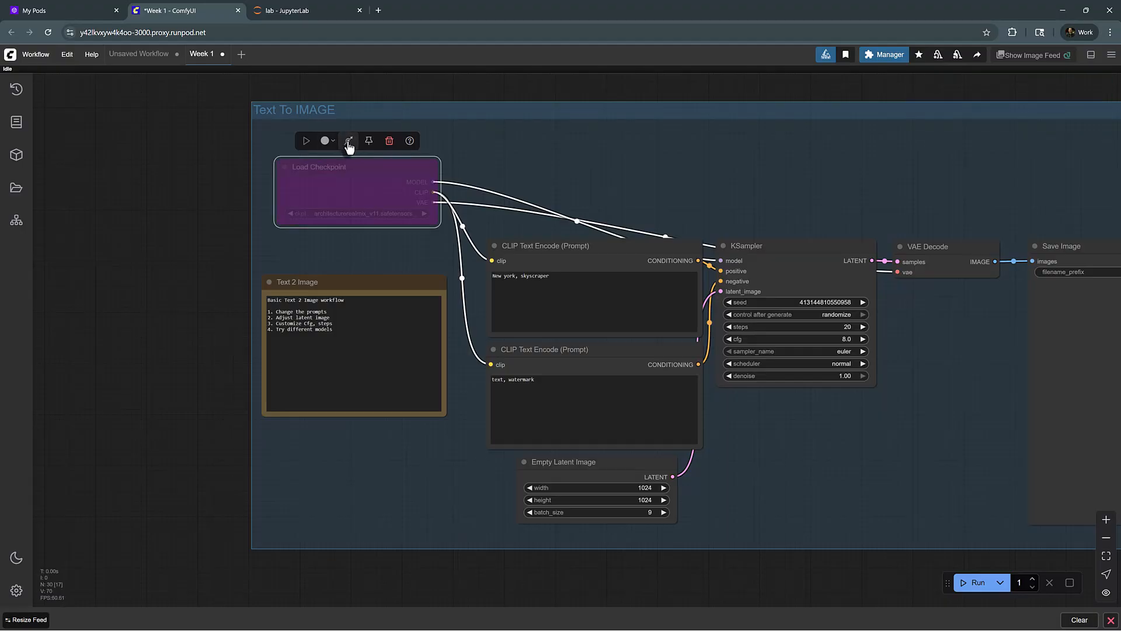
click(349, 141)
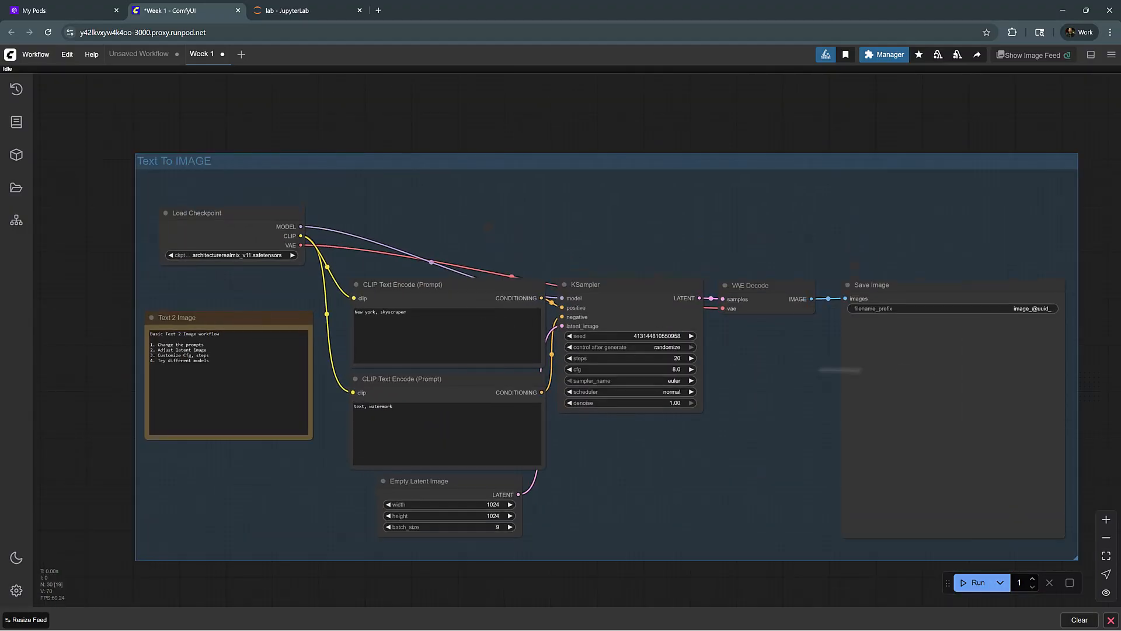
mouse_move(159, 171)
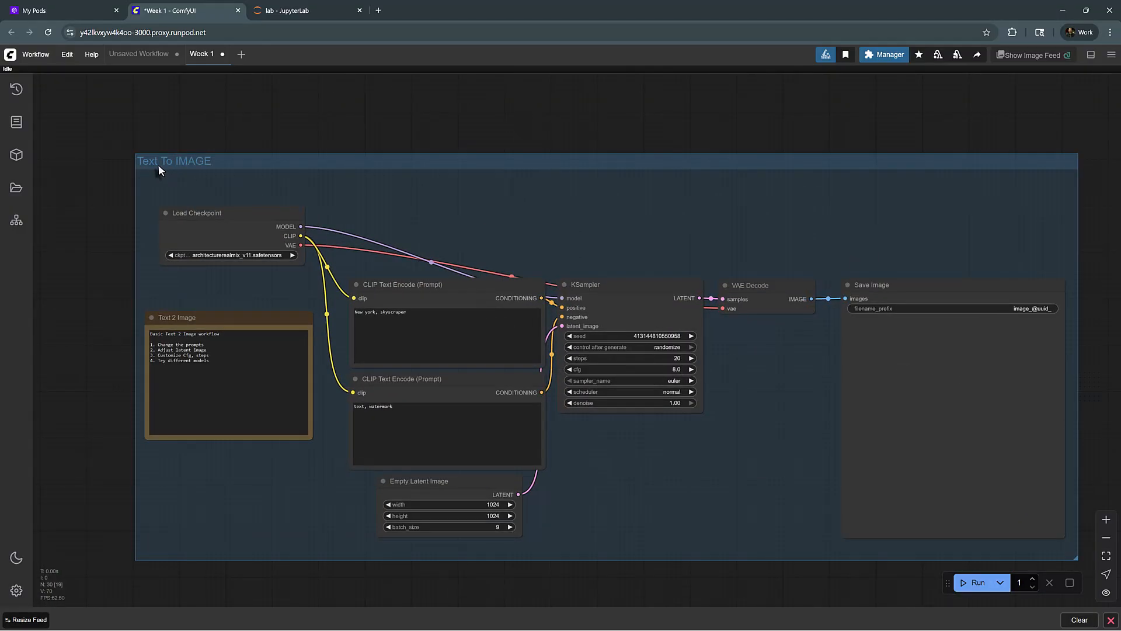
scroll(up, 3)
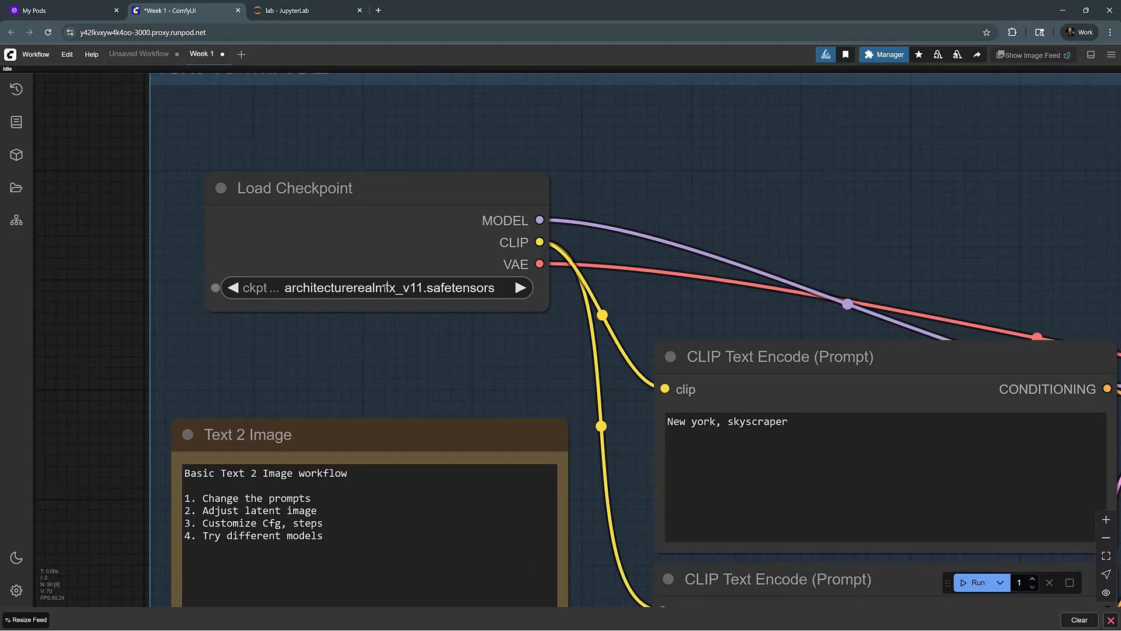
click(379, 287)
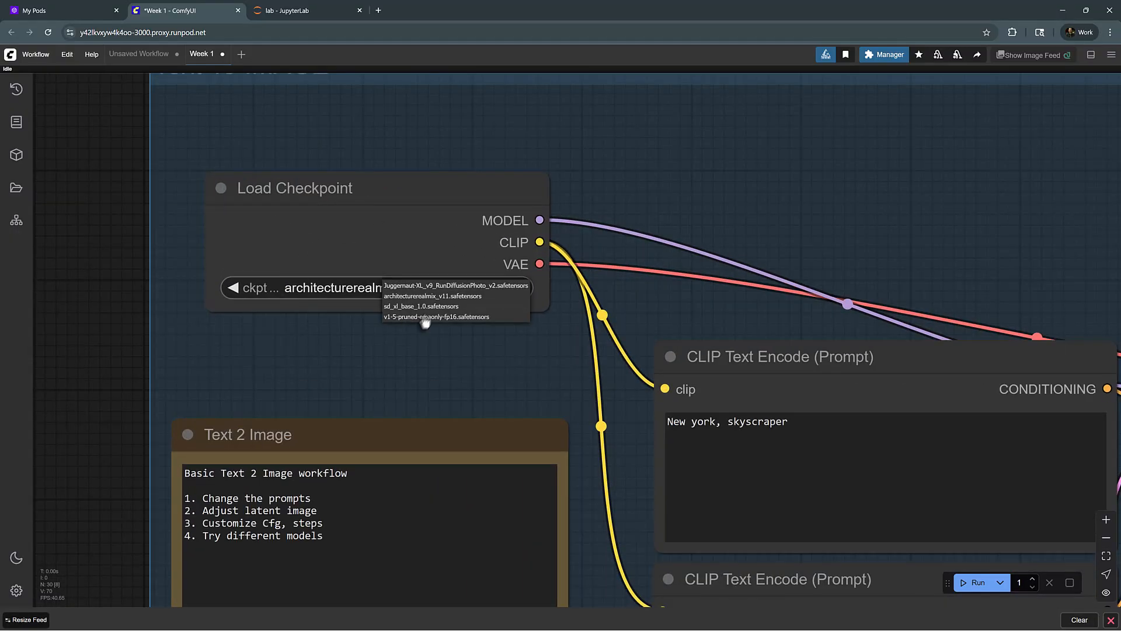
mouse_move(412, 316)
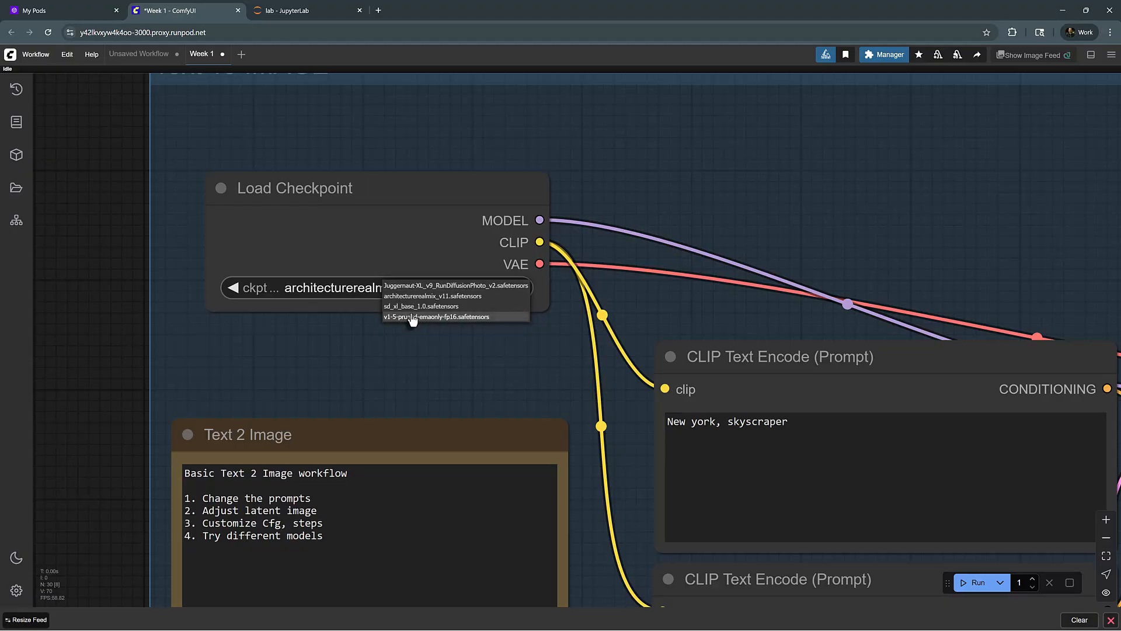
mouse_move(411, 297)
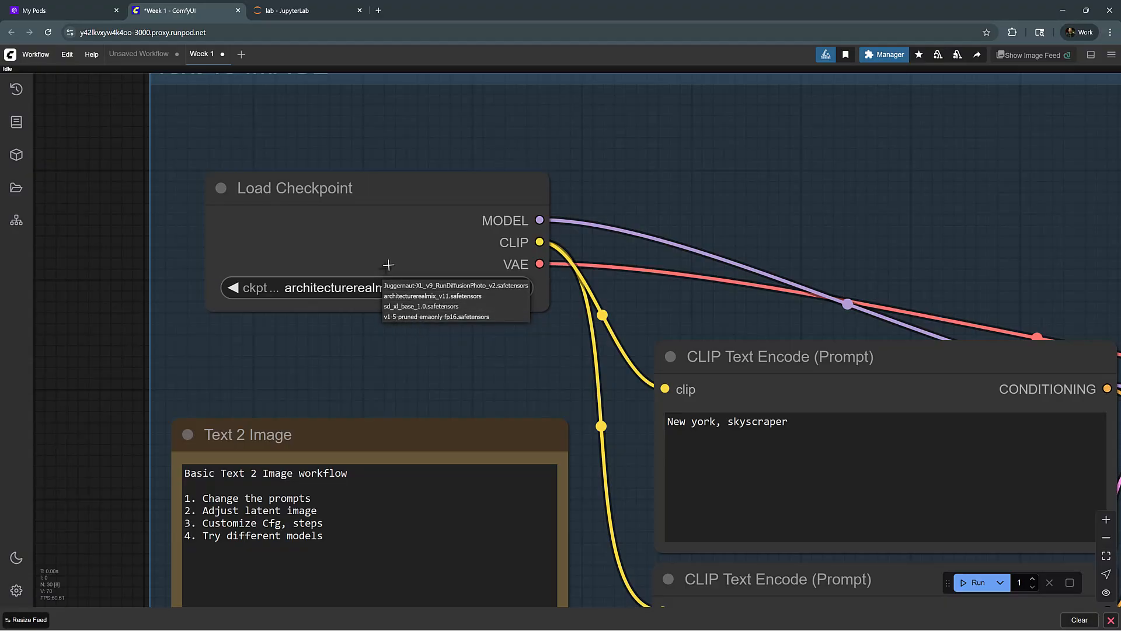
click(432, 296)
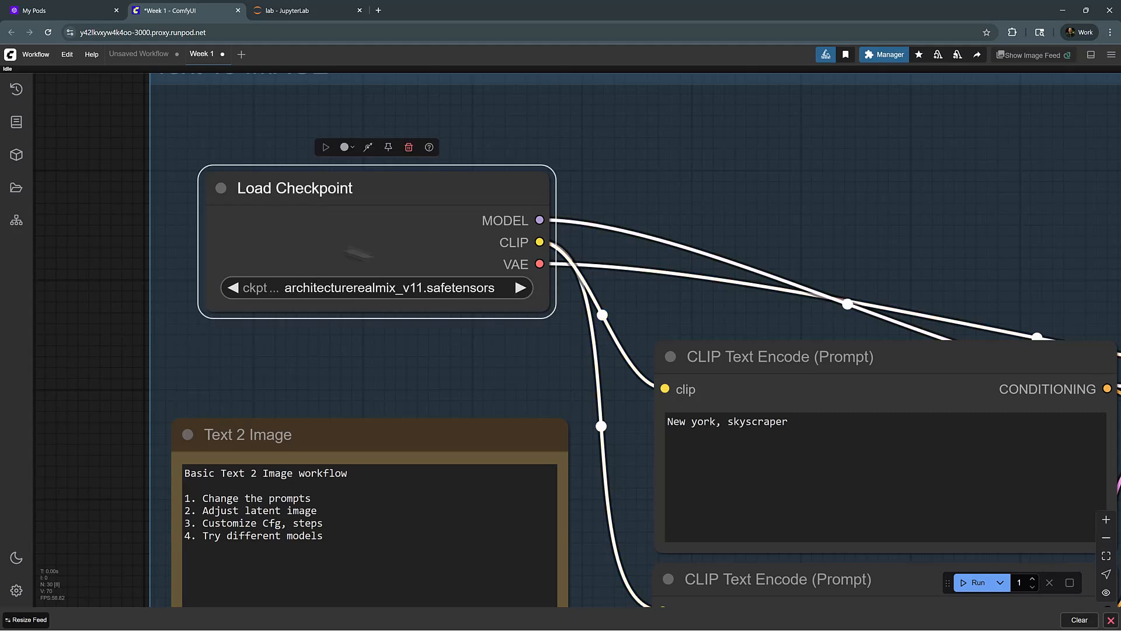
scroll(down, 3)
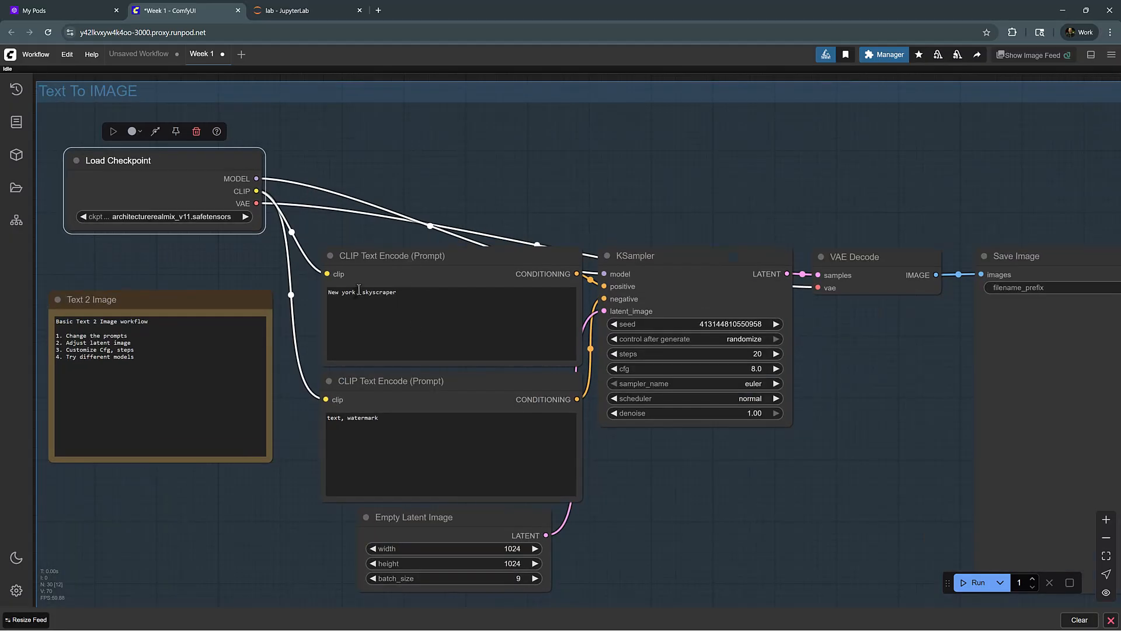
mouse_move(357, 291)
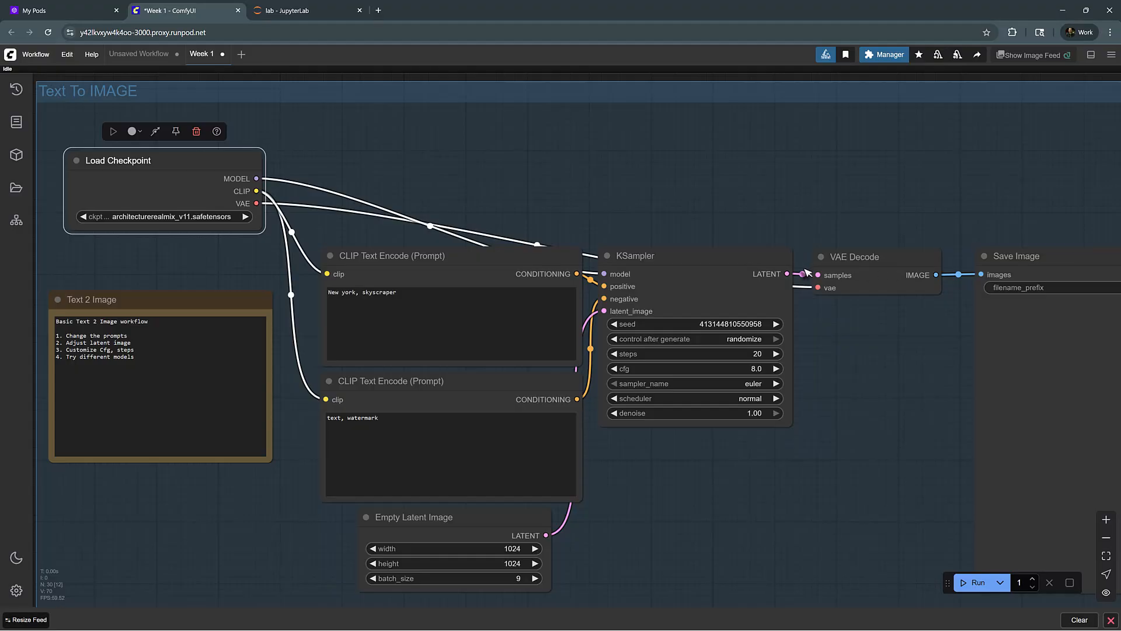
mouse_move(808, 272)
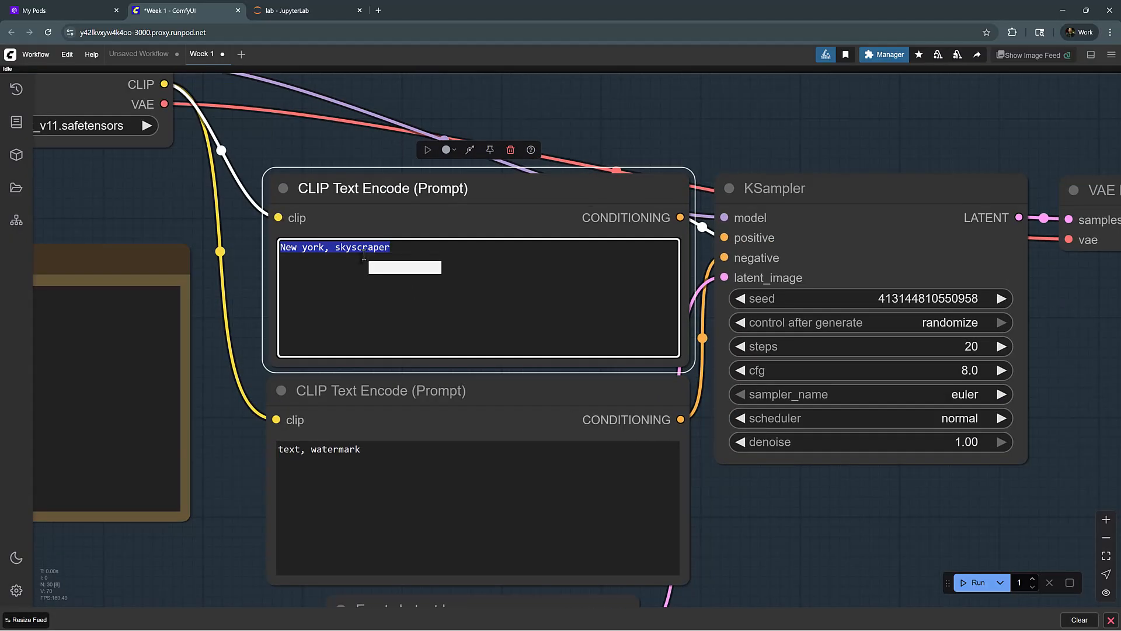
scroll(down, 3)
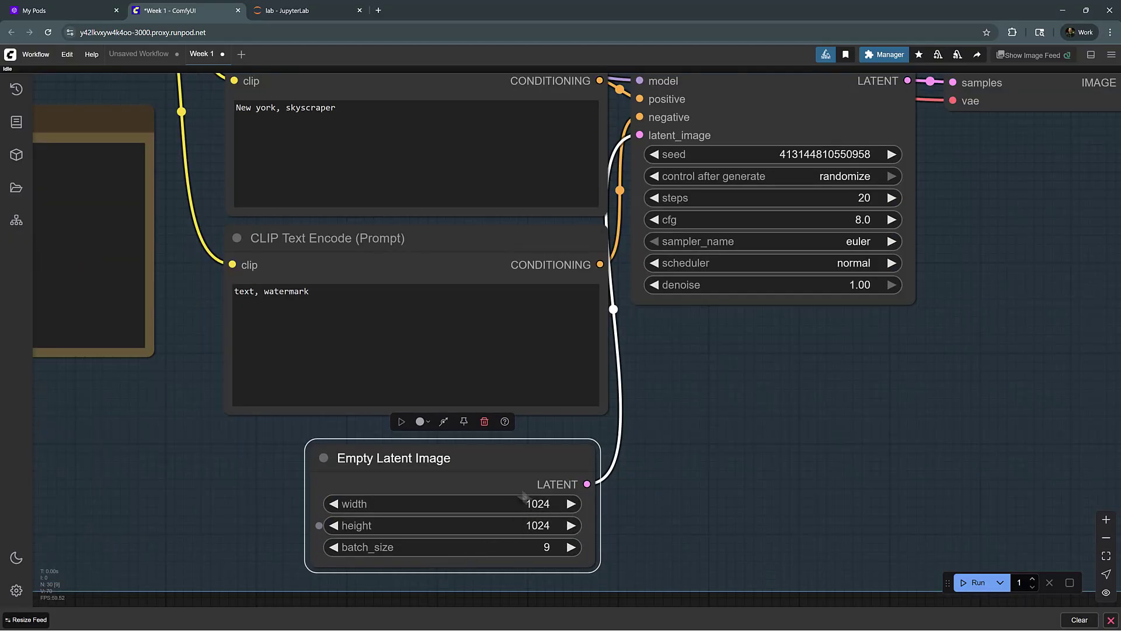
mouse_move(512, 490)
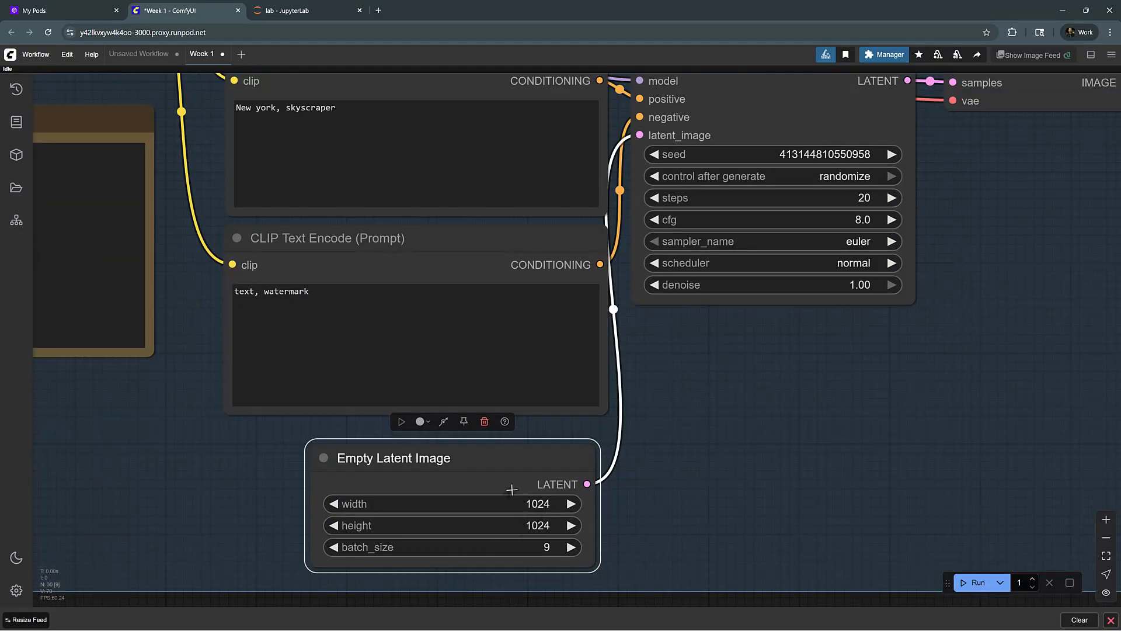
- Set the Empty Latent Image batch size to 1 and check the KSampler cfg tooltip
double_click(452, 547)
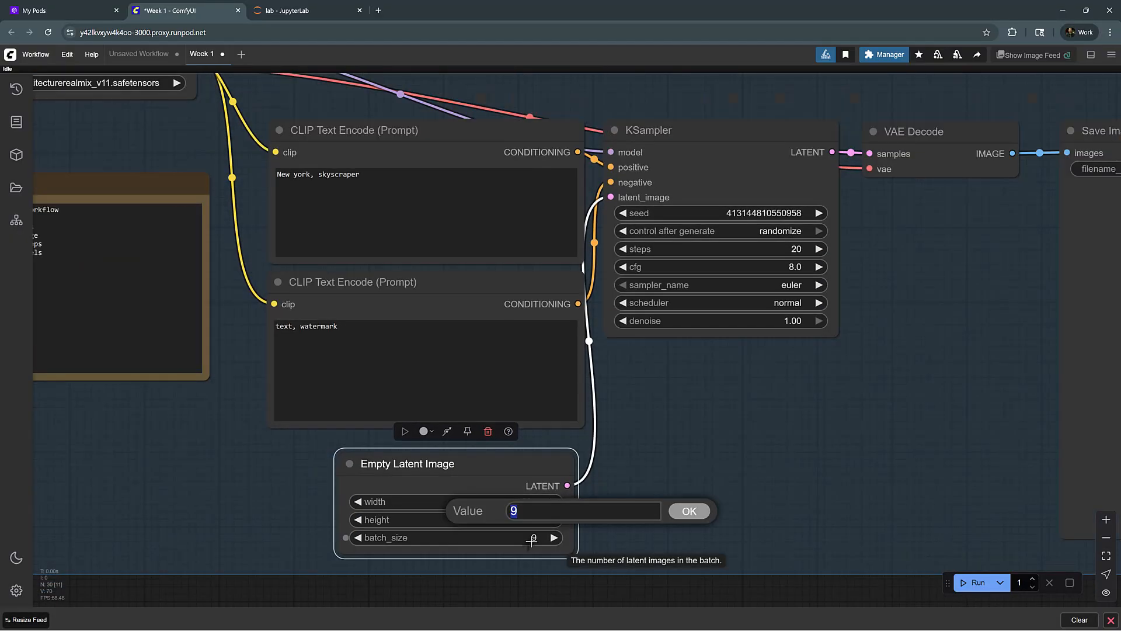
click(688, 510)
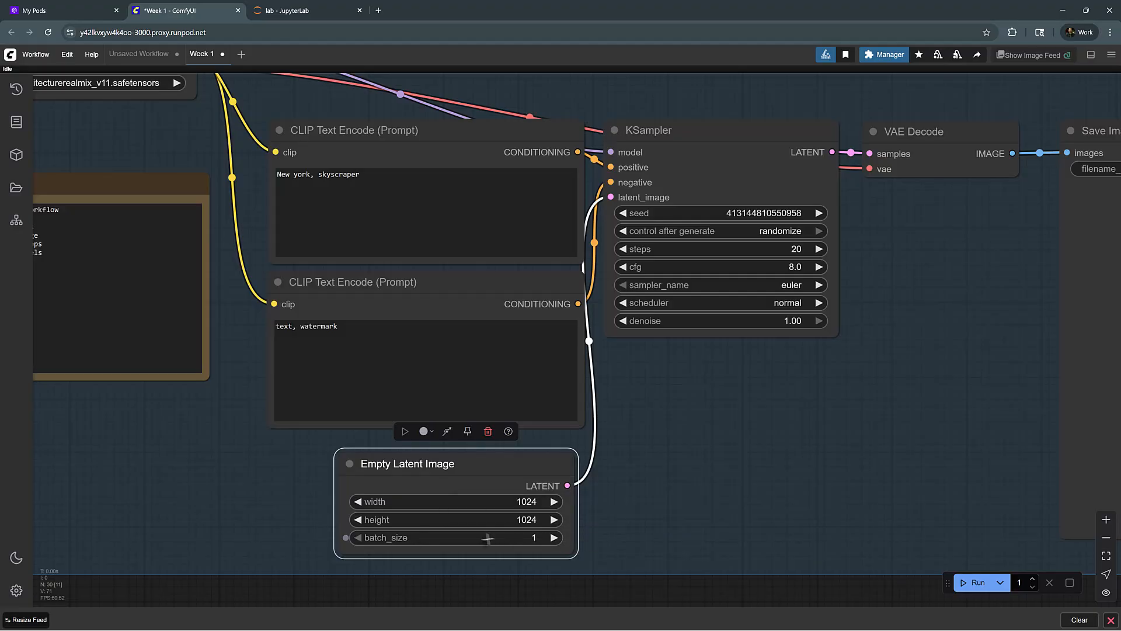
mouse_move(425, 537)
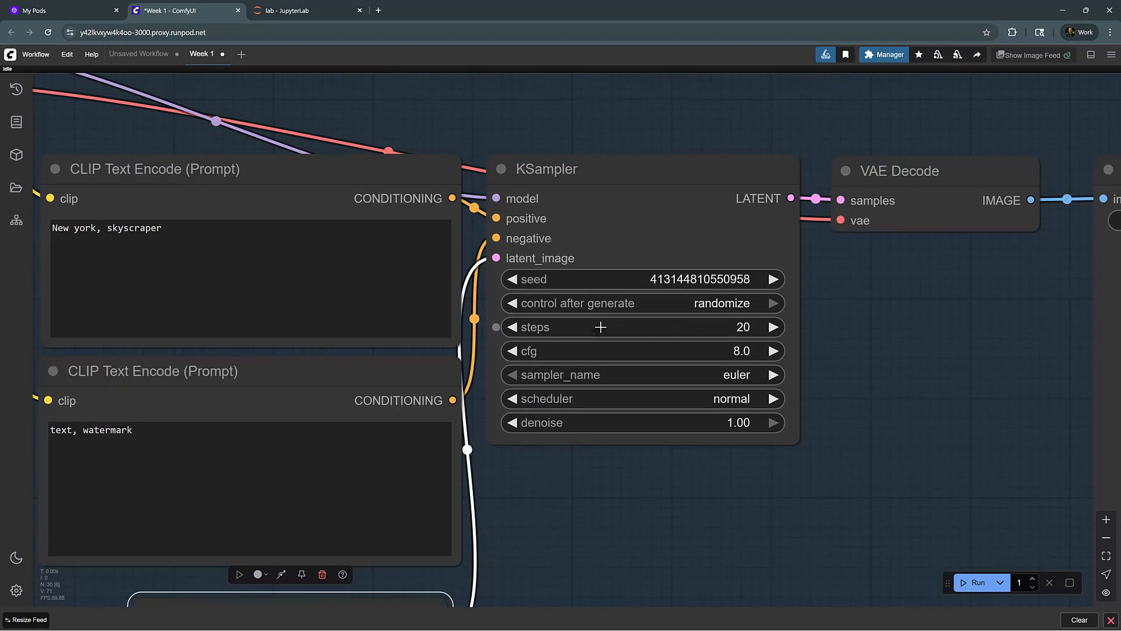
mouse_move(575, 352)
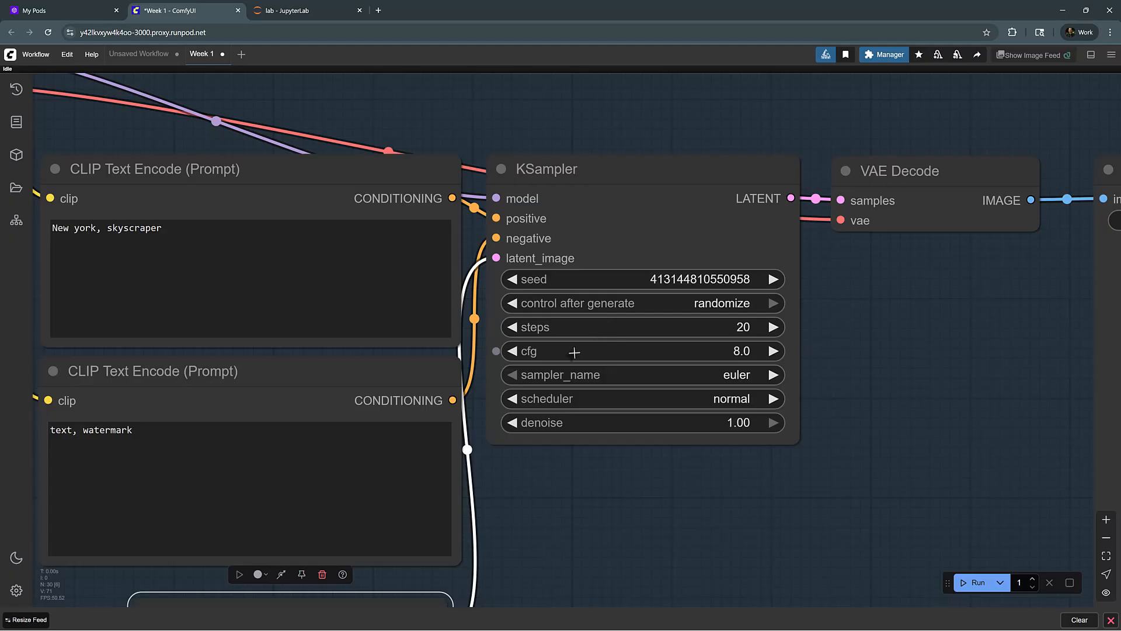
mouse_move(572, 355)
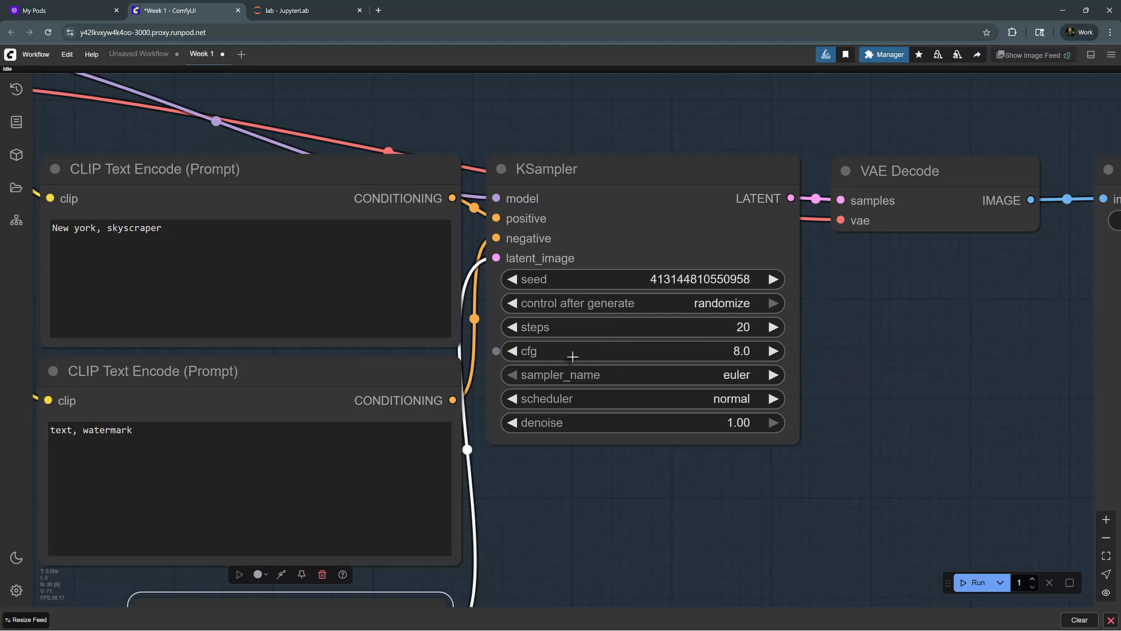
mouse_move(572, 351)
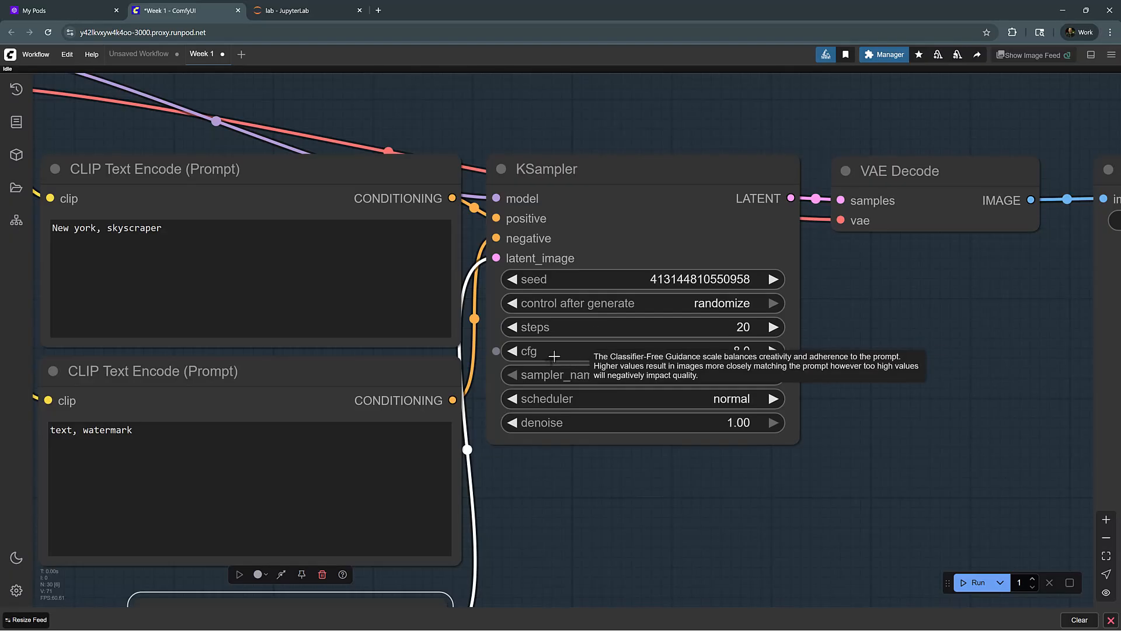
mouse_move(728, 352)
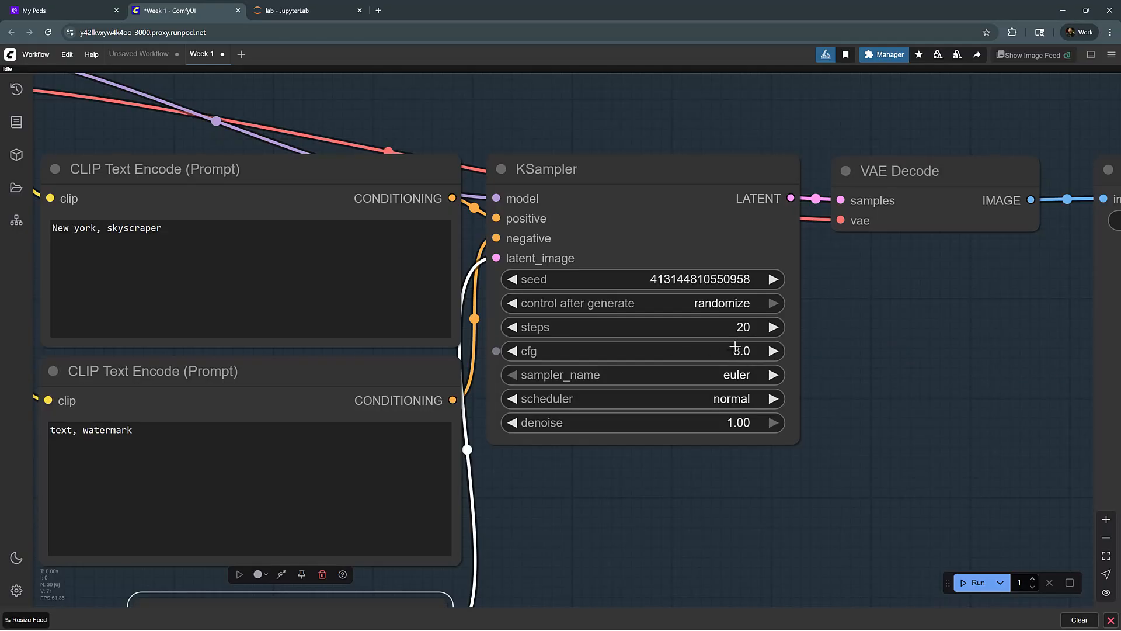
click(741, 351)
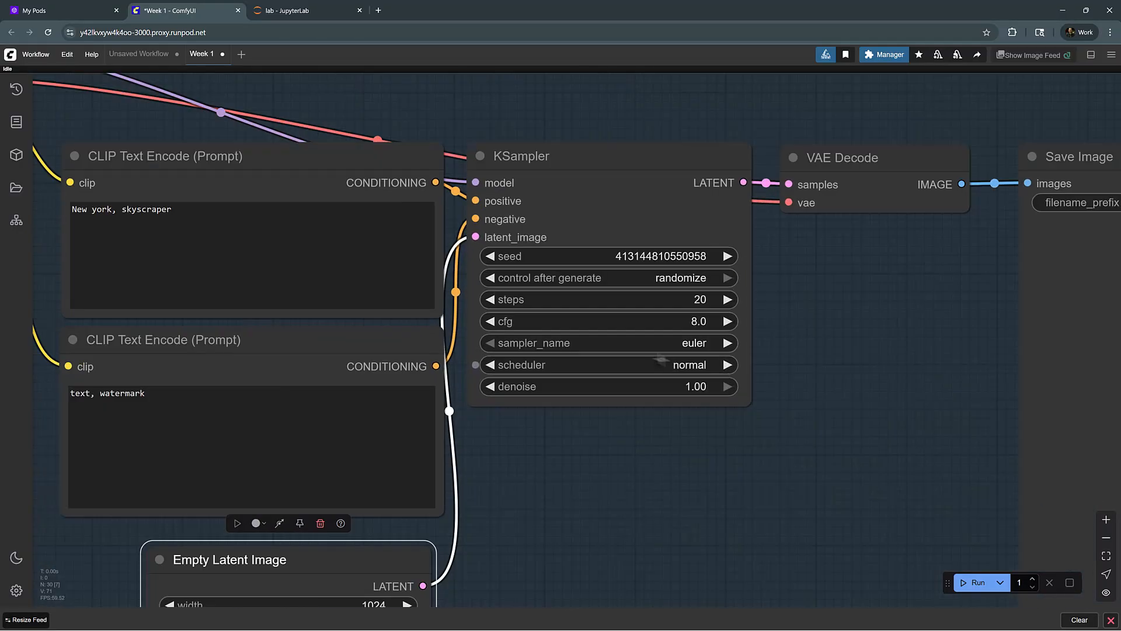
click(728, 344)
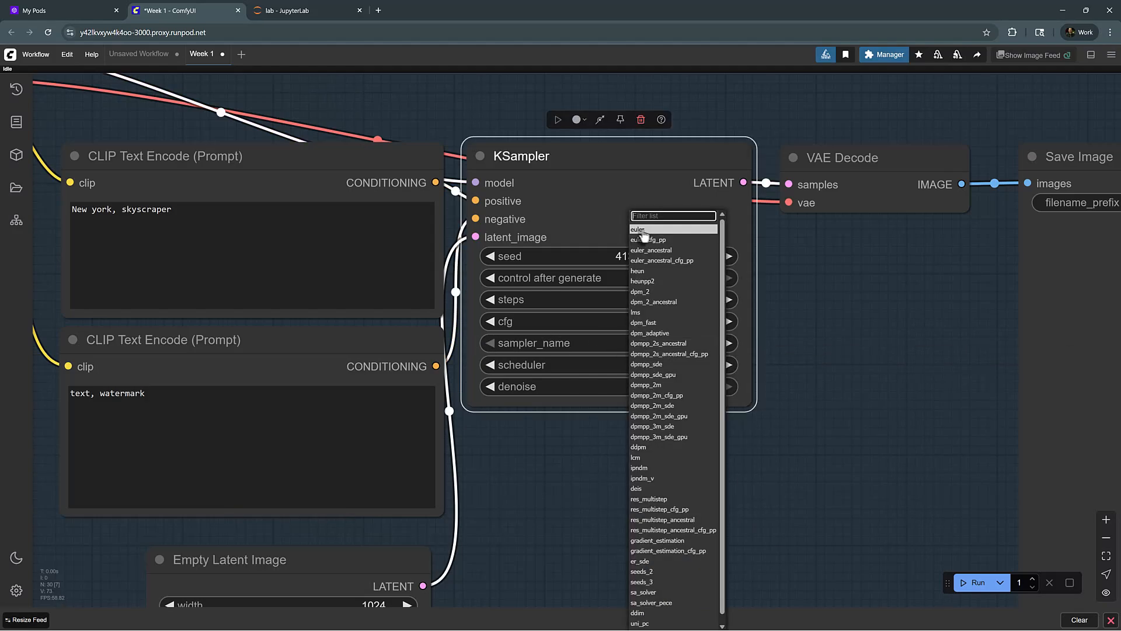
mouse_move(648, 363)
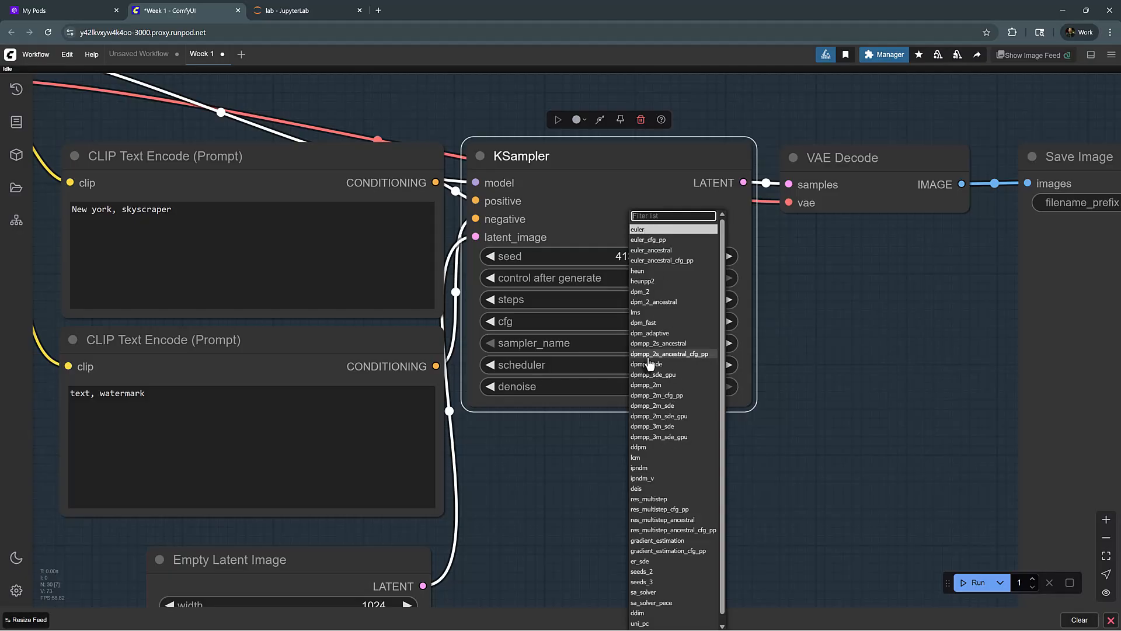
mouse_move(652, 322)
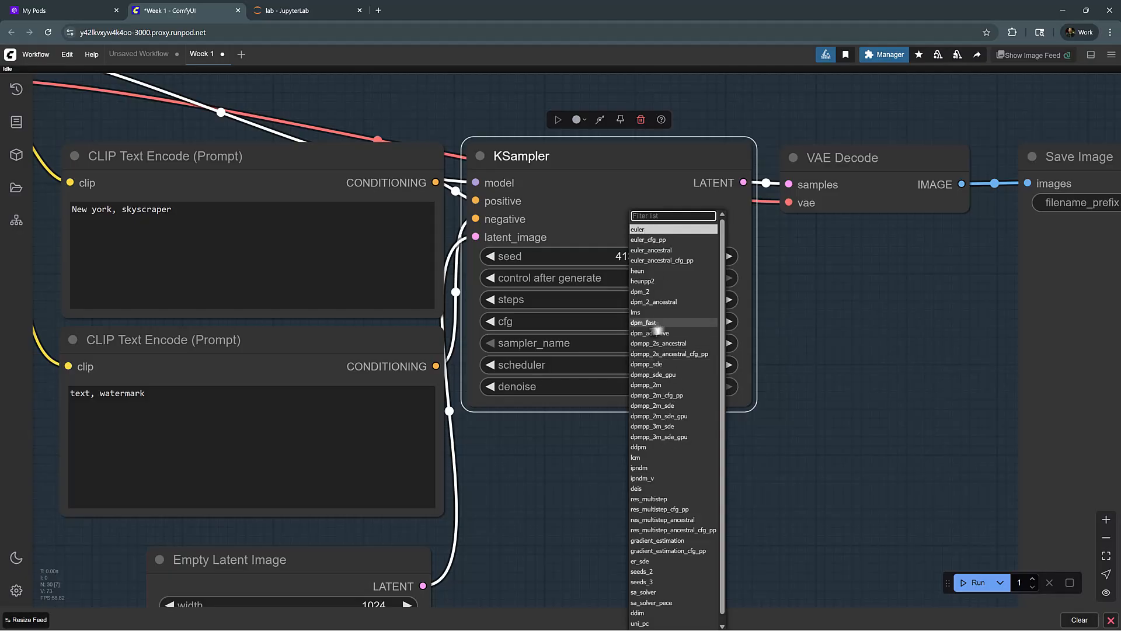
mouse_move(678, 468)
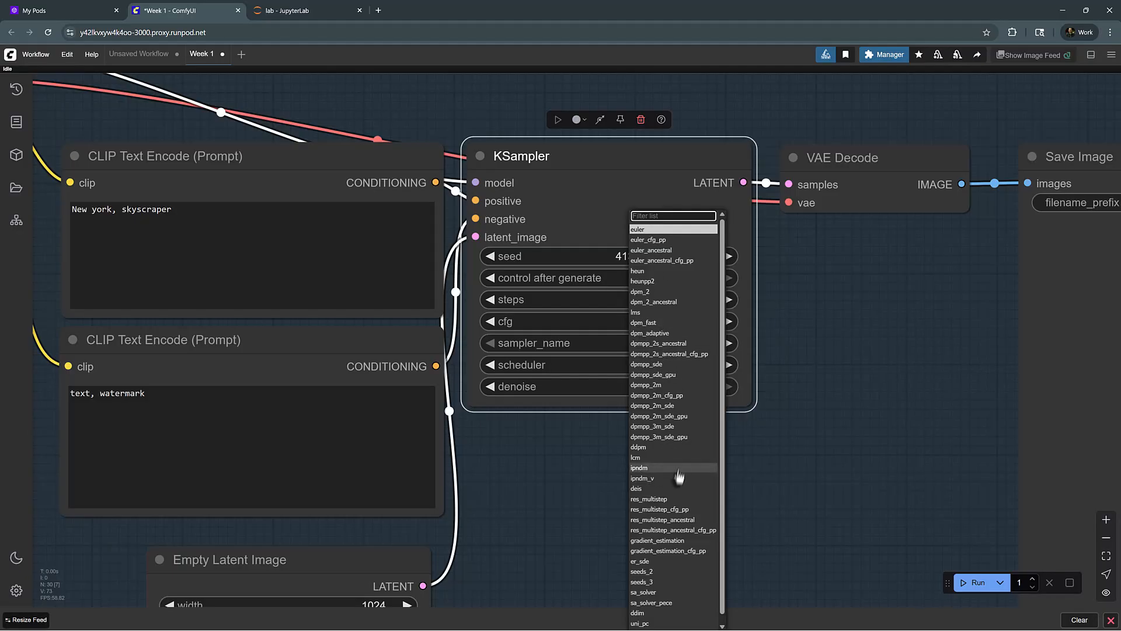
mouse_move(647, 562)
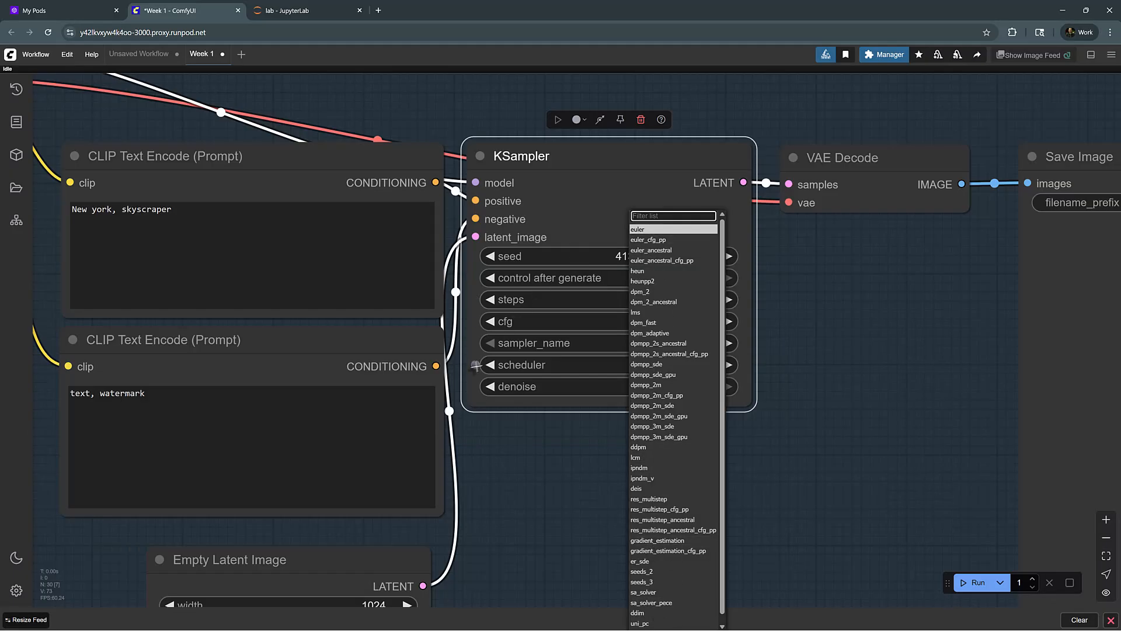
click(637, 229)
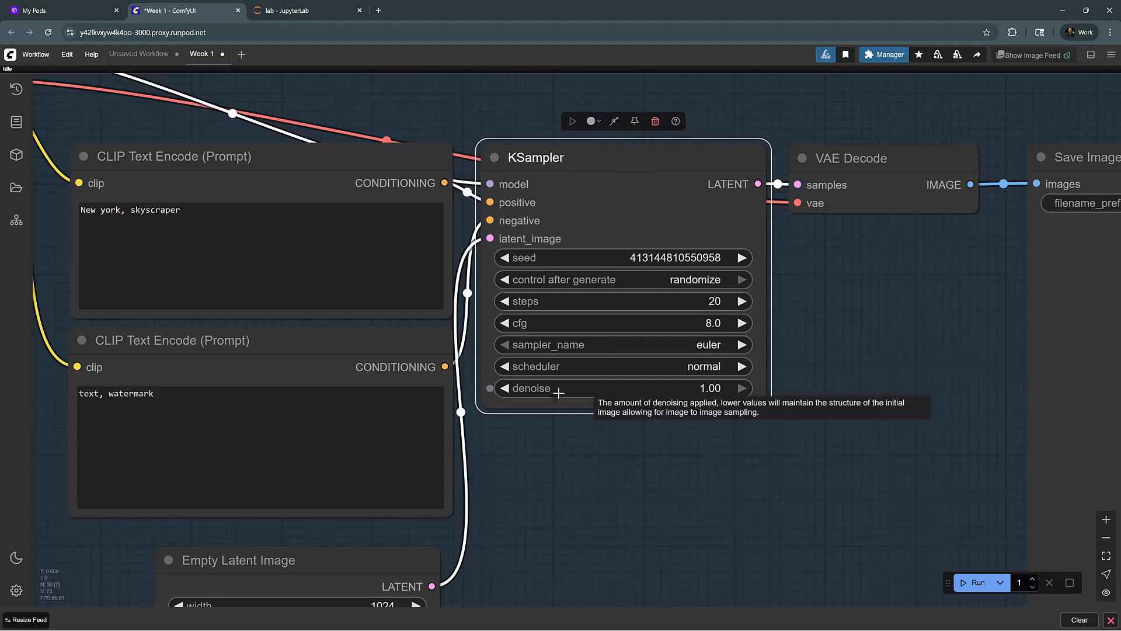
mouse_move(539, 403)
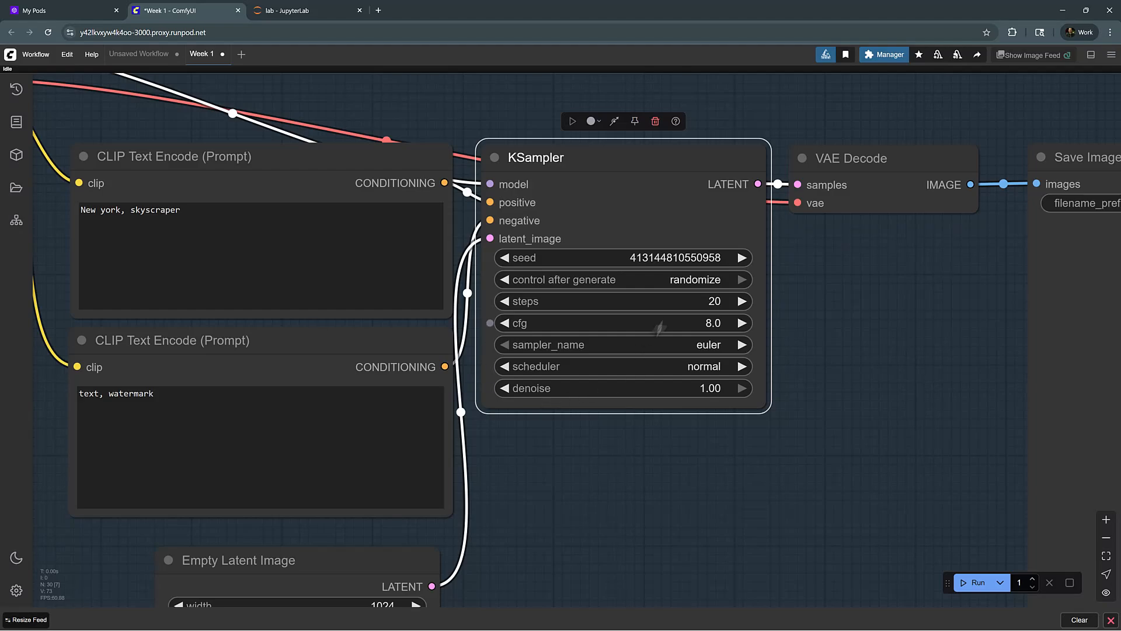
mouse_move(558, 388)
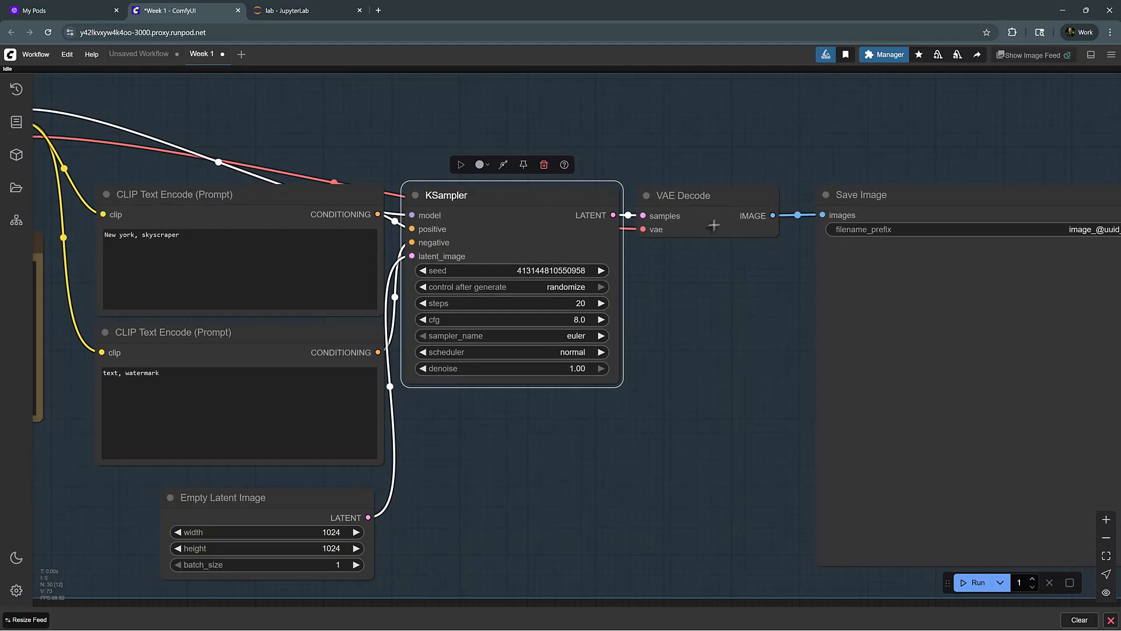
- Pan the canvas to bring the whole workflow into view
drag(678, 196, 693, 200)
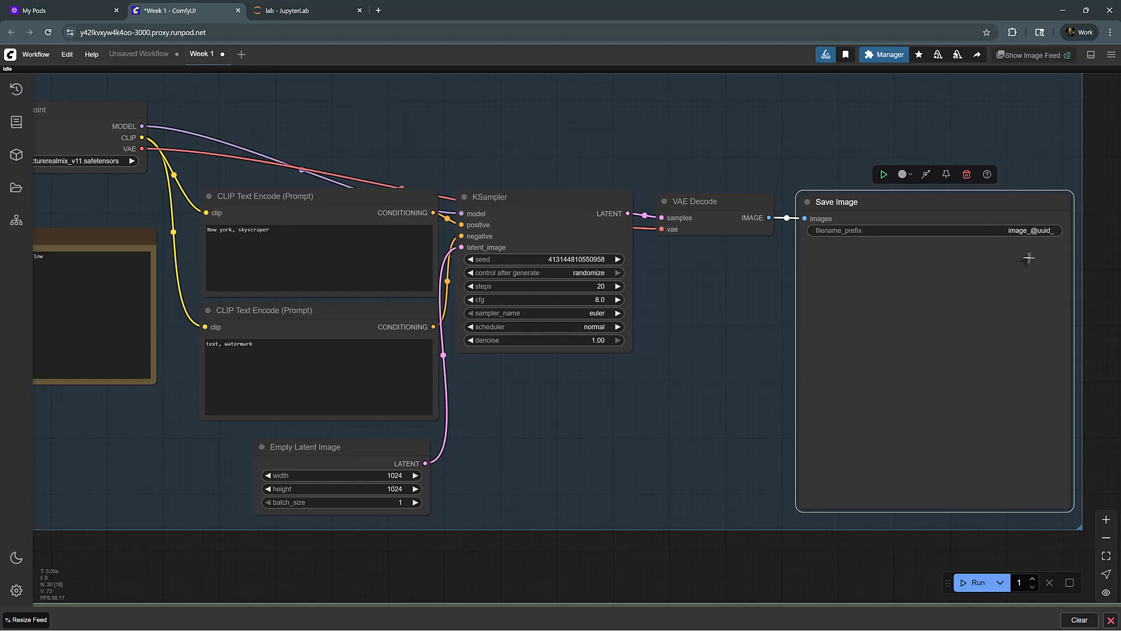
mouse_move(839, 230)
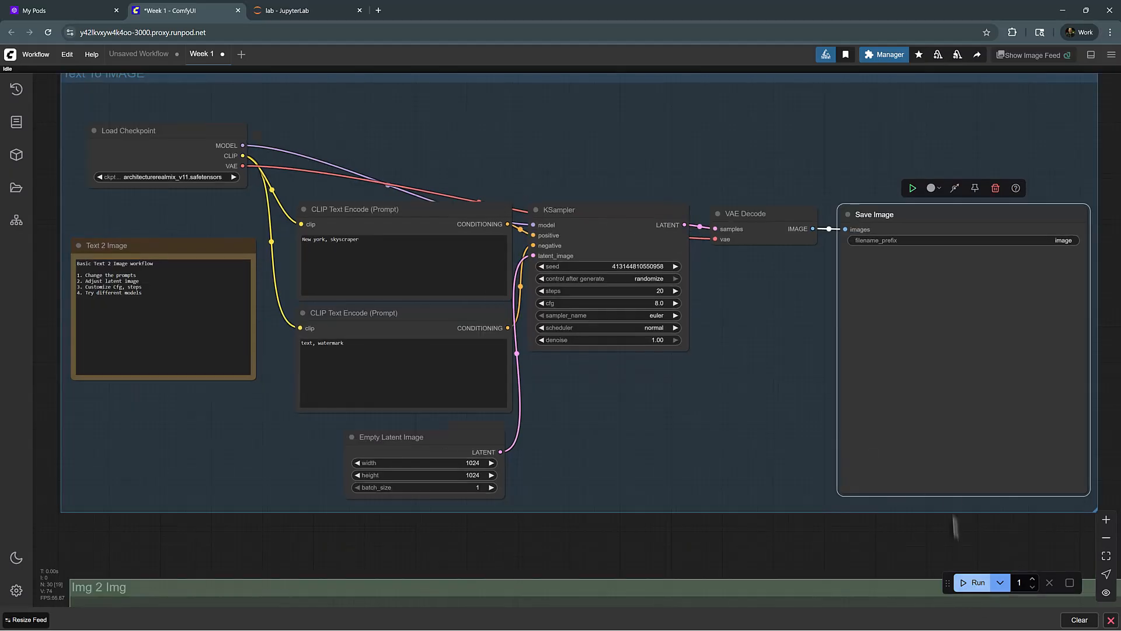
- Run the text-to-image workflow and view the skyscrapers-by-a-river result in Save Image
click(976, 582)
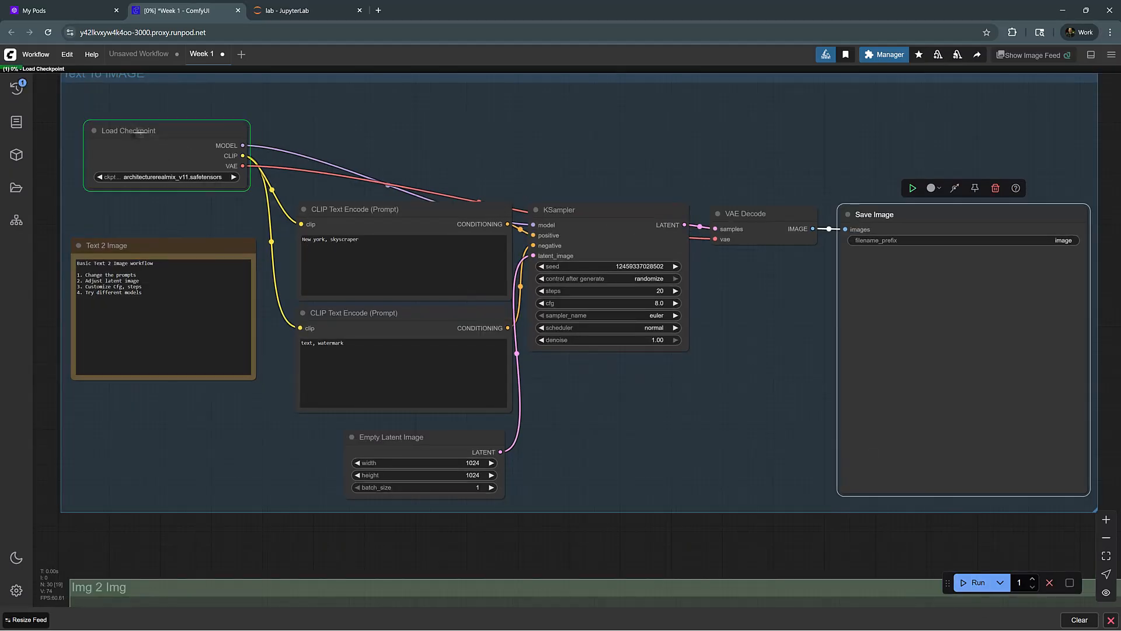
mouse_move(30, 84)
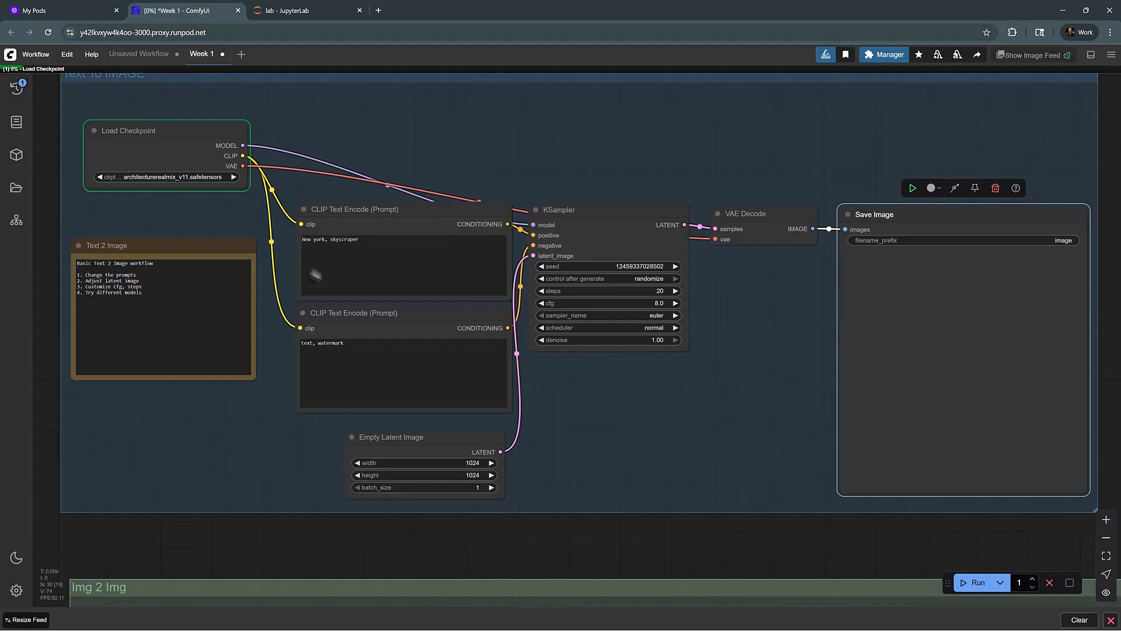
scroll(down, 3)
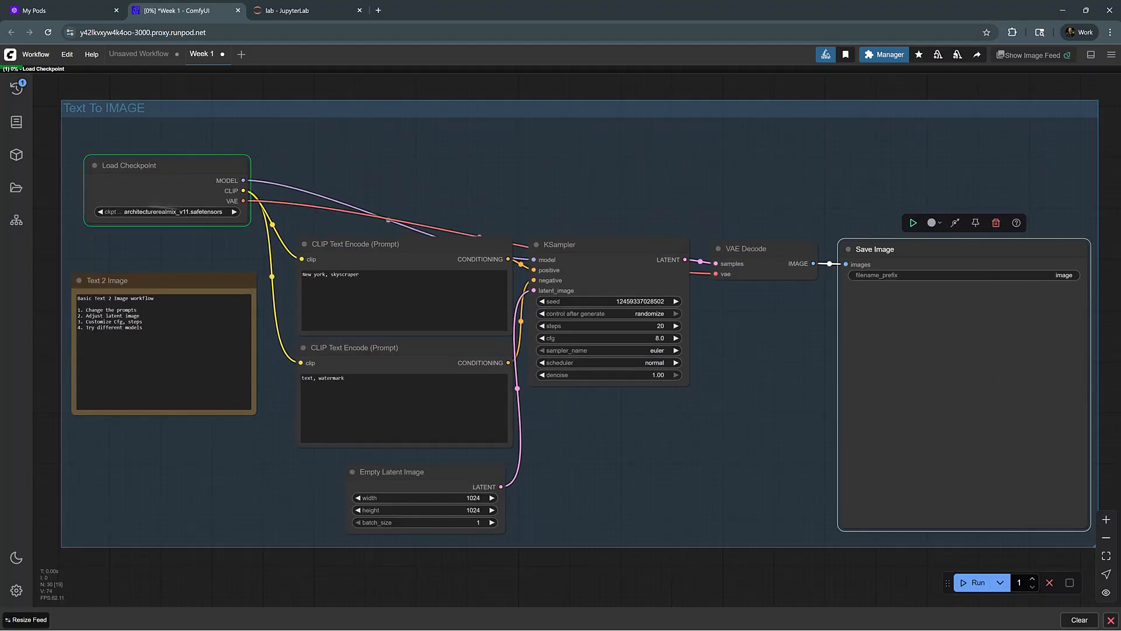
mouse_move(113, 189)
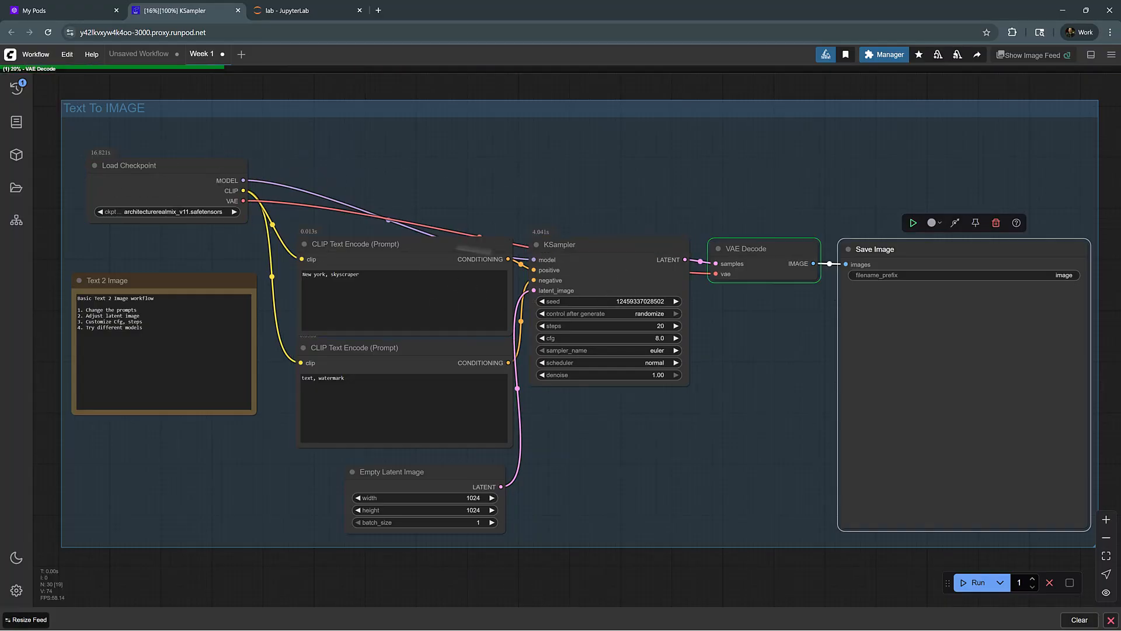
click(976, 582)
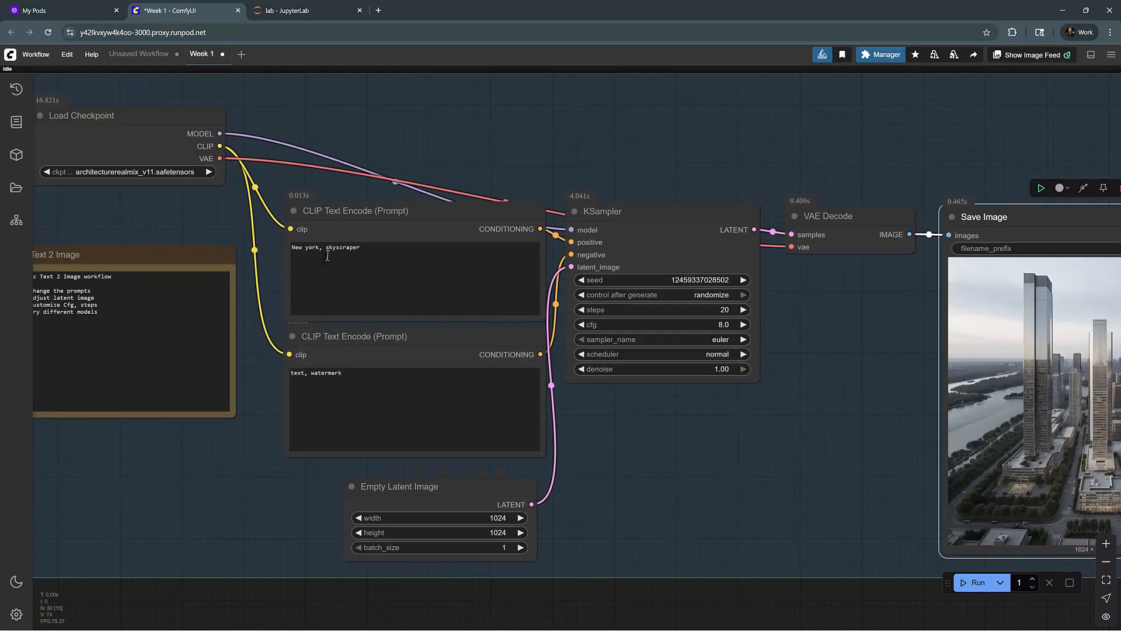
- Replace the positive prompt with 'Office tower, urban cityscape, sunset, forest, cars'
click(377, 254)
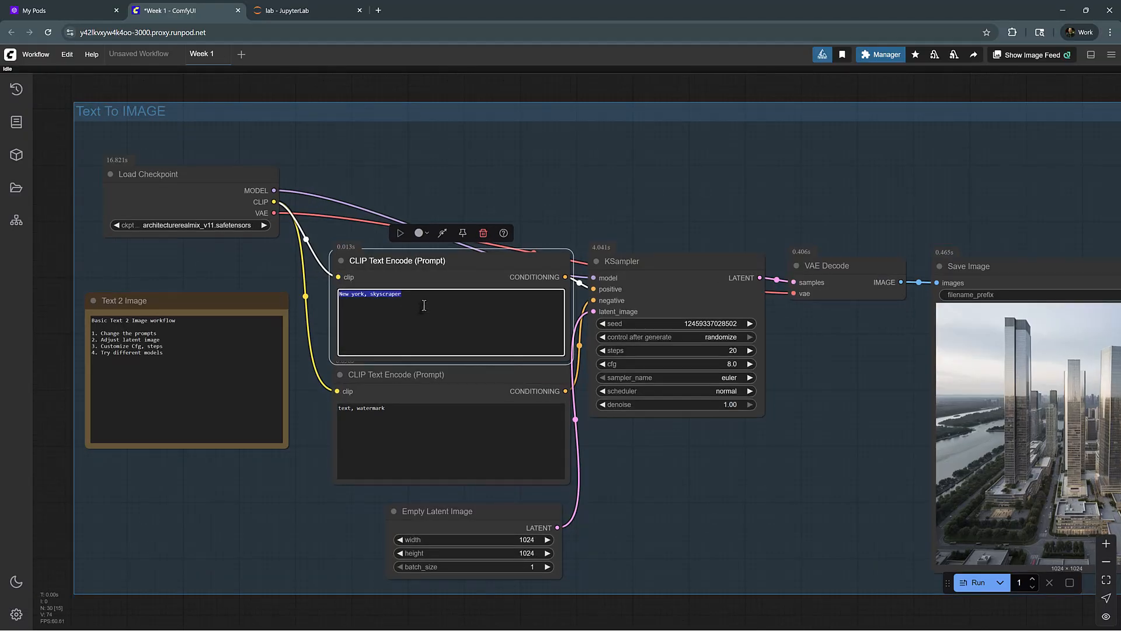
text(Office tower, urba)
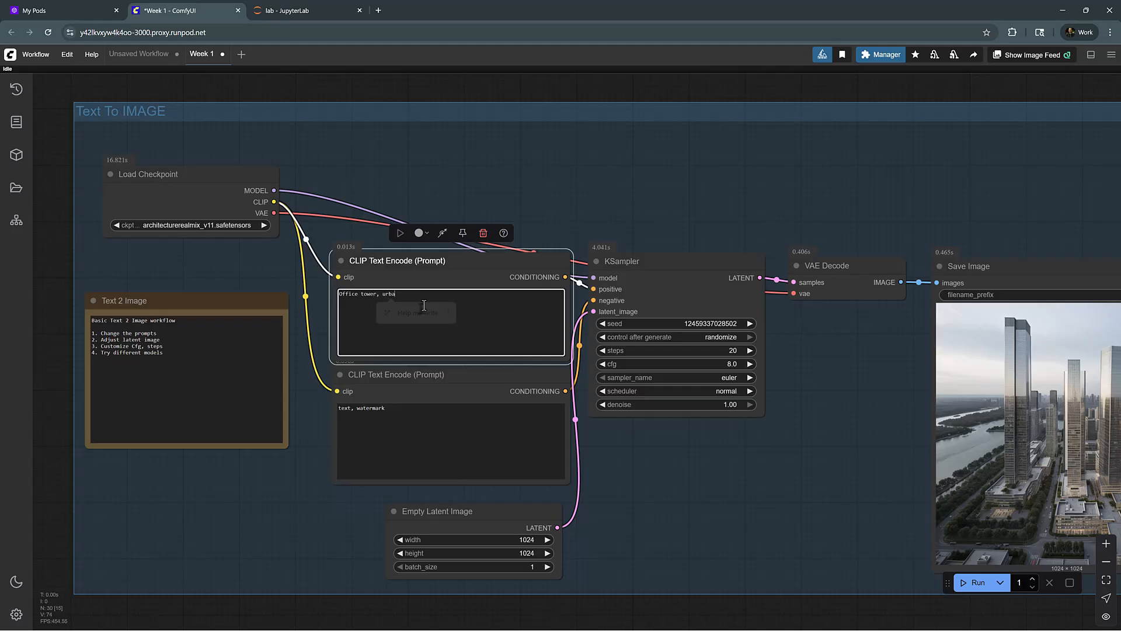
text(n land)
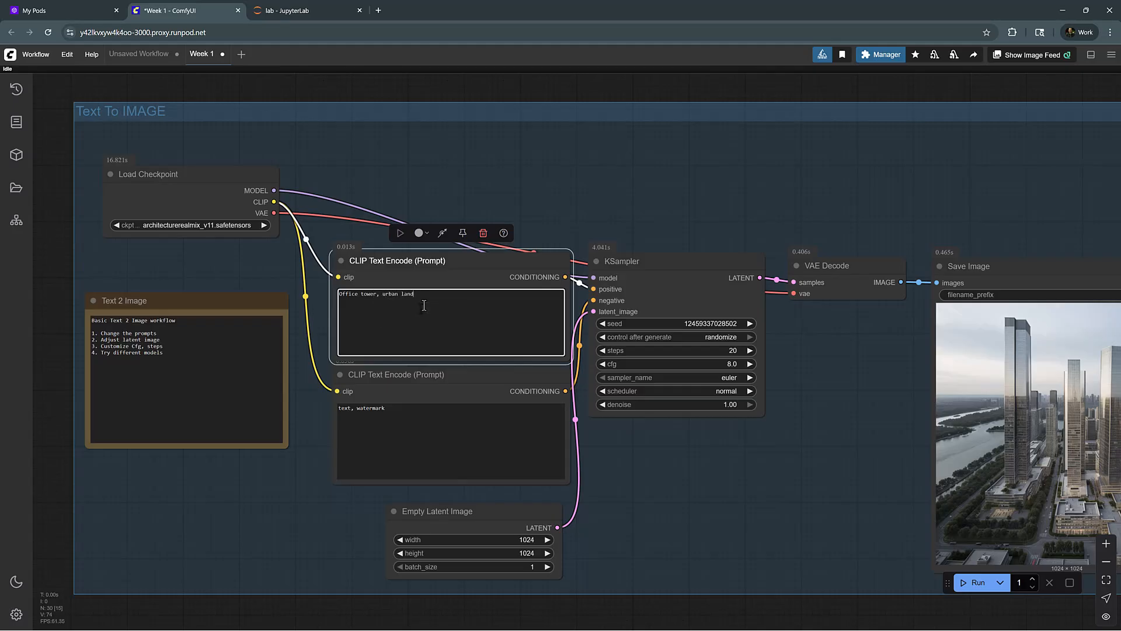
text(cityscape,)
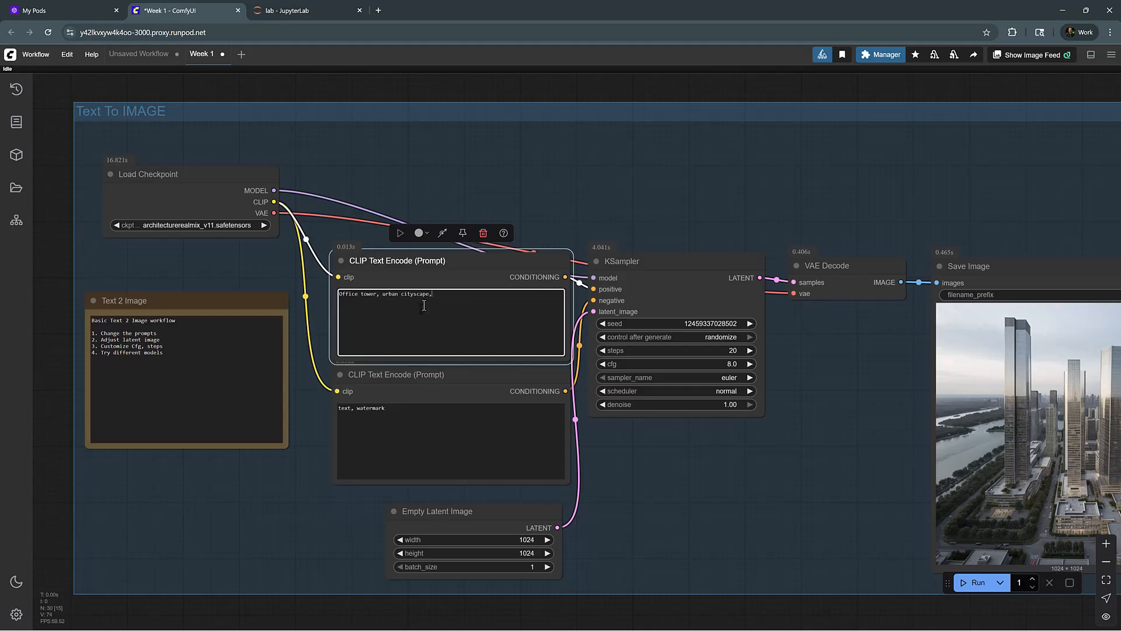
text(sunset,)
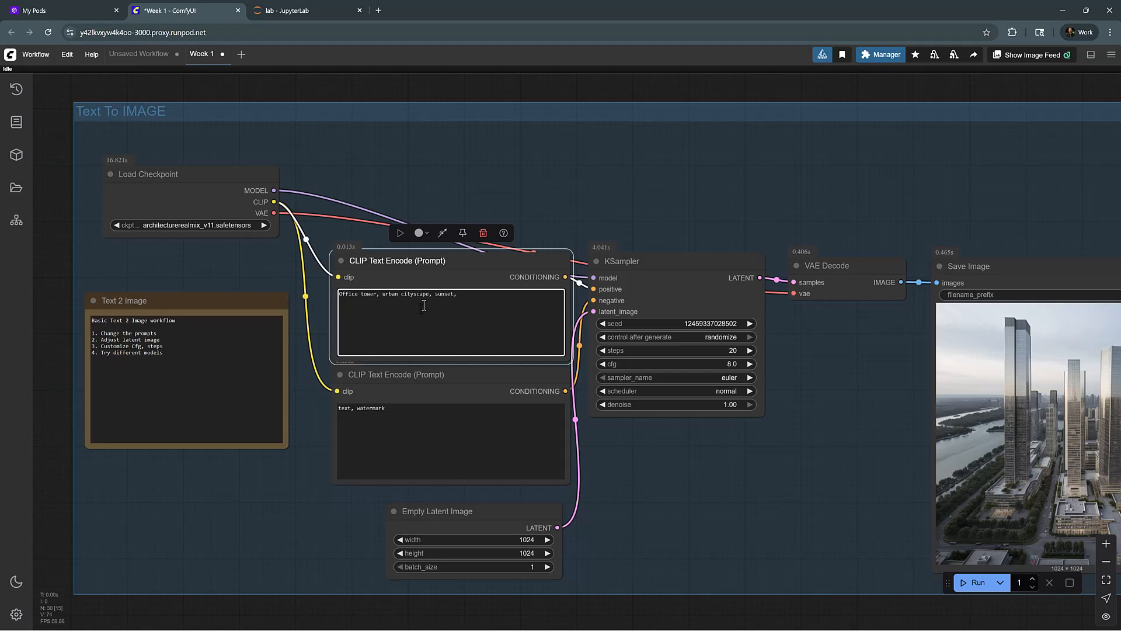
text(forest,)
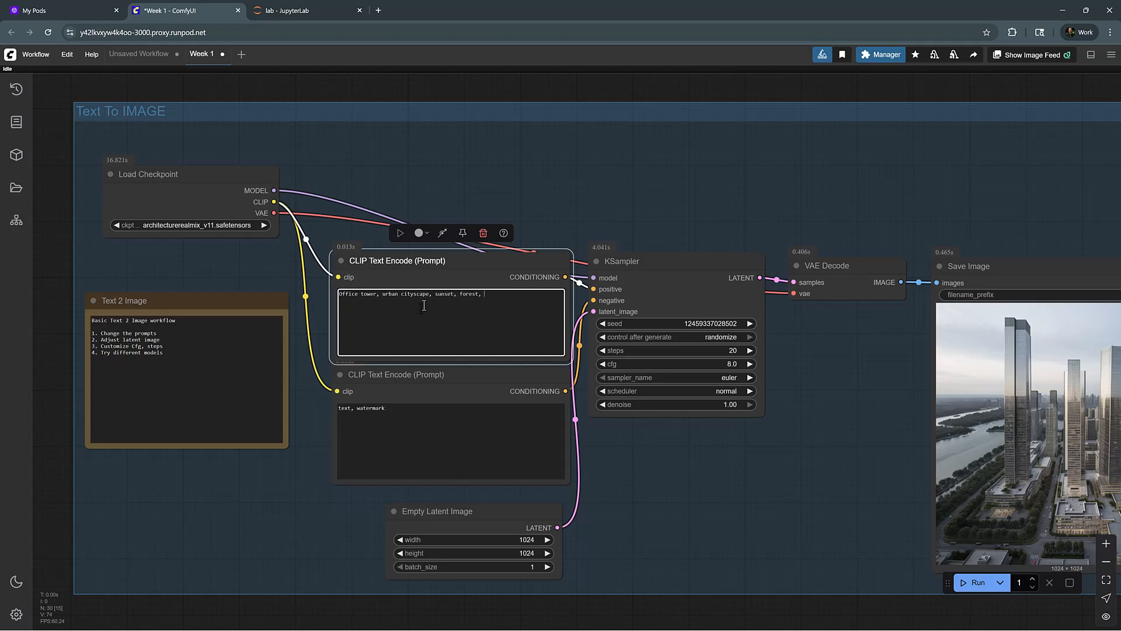
text(cars)
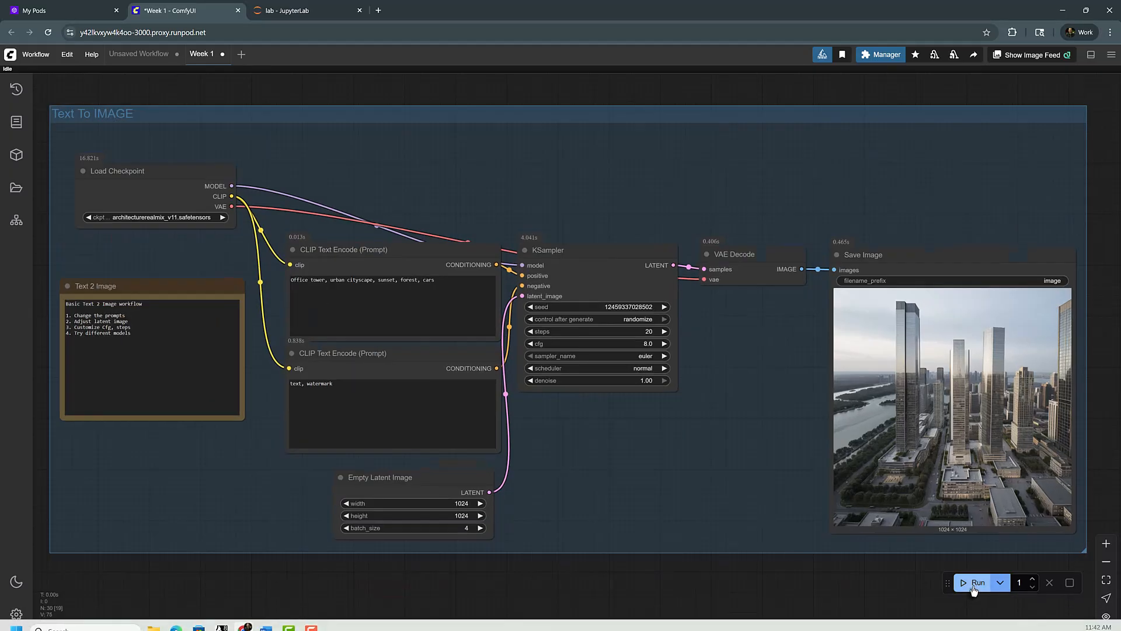
- Run the workflow to generate the four office-tower images
click(977, 581)
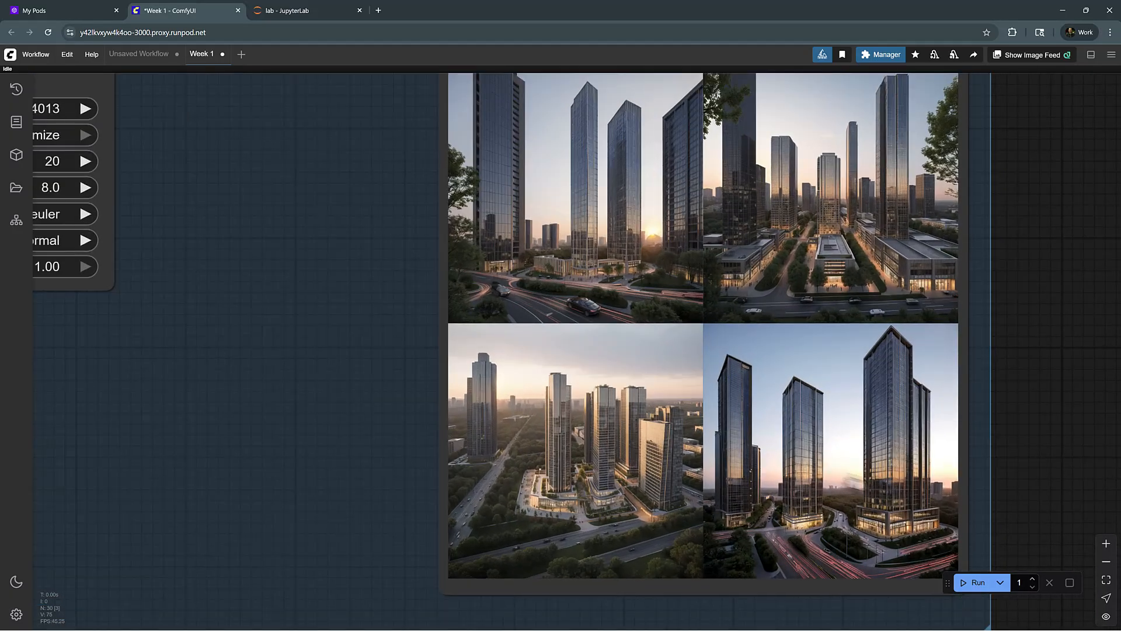
mouse_move(854, 375)
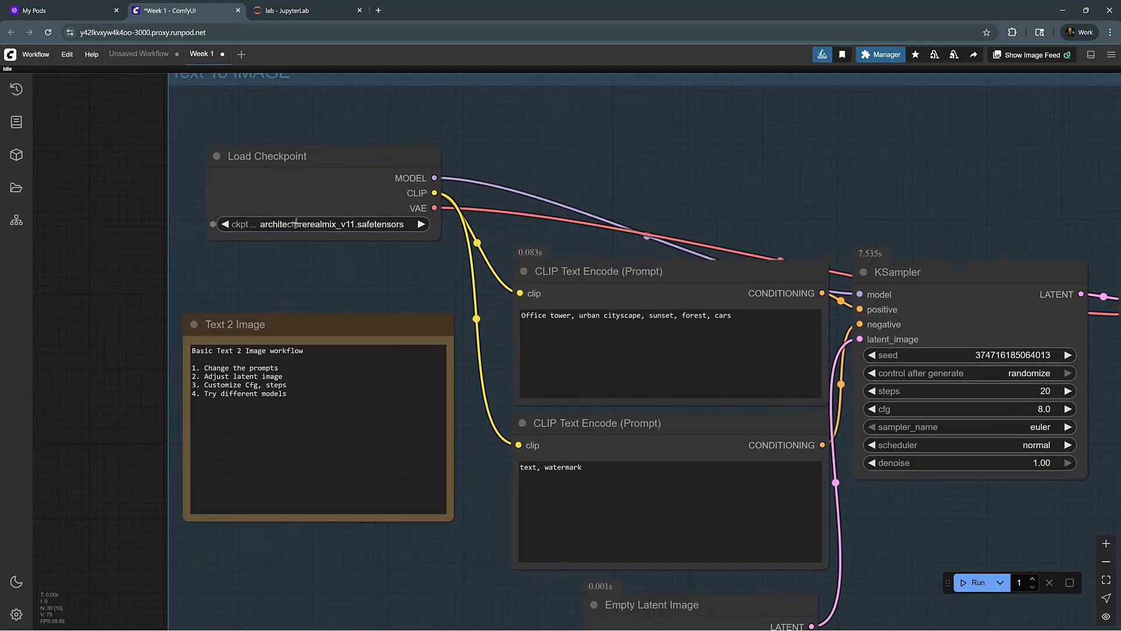
- Switch the checkpoint to Juggernaut-XL_v9_RunDiffusionPhoto_v2 and start a new generation
click(322, 225)
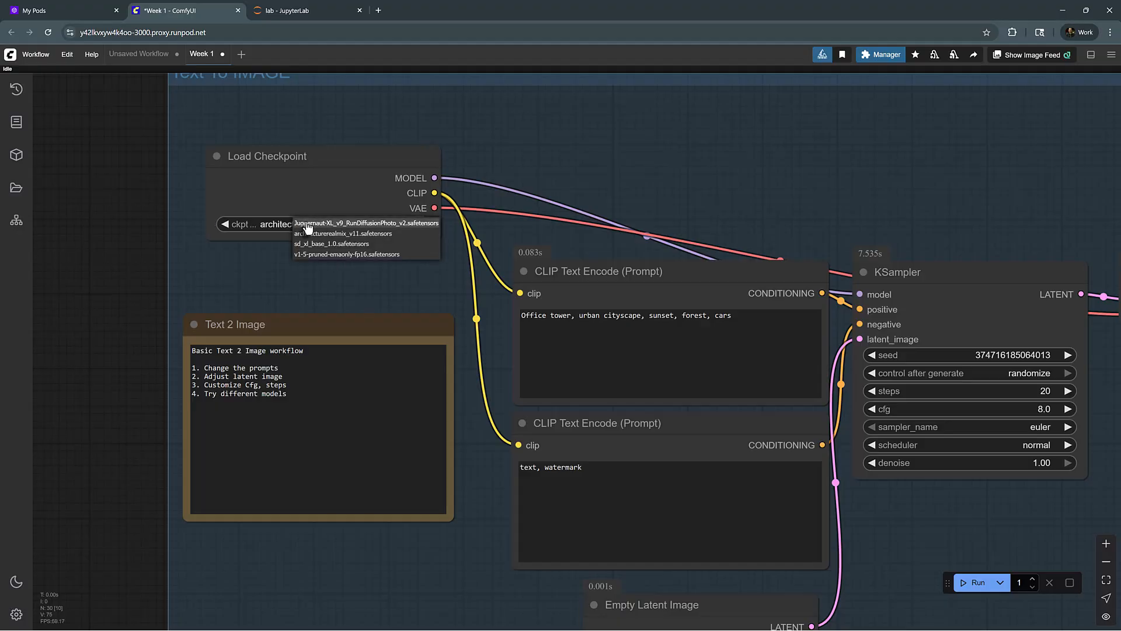
click(366, 224)
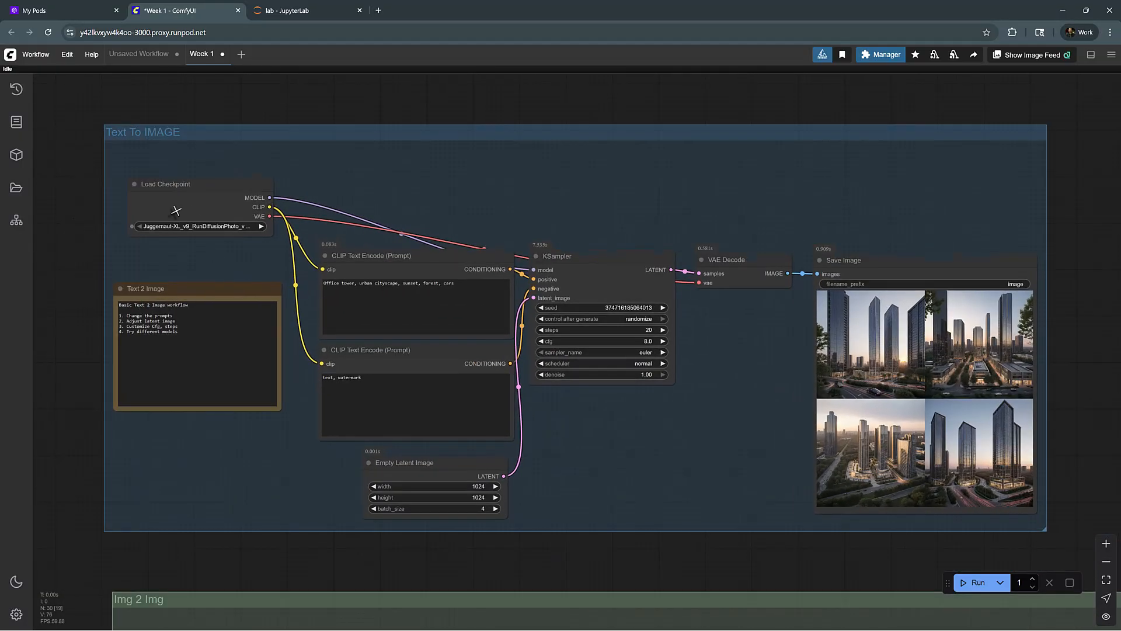
mouse_move(378, 355)
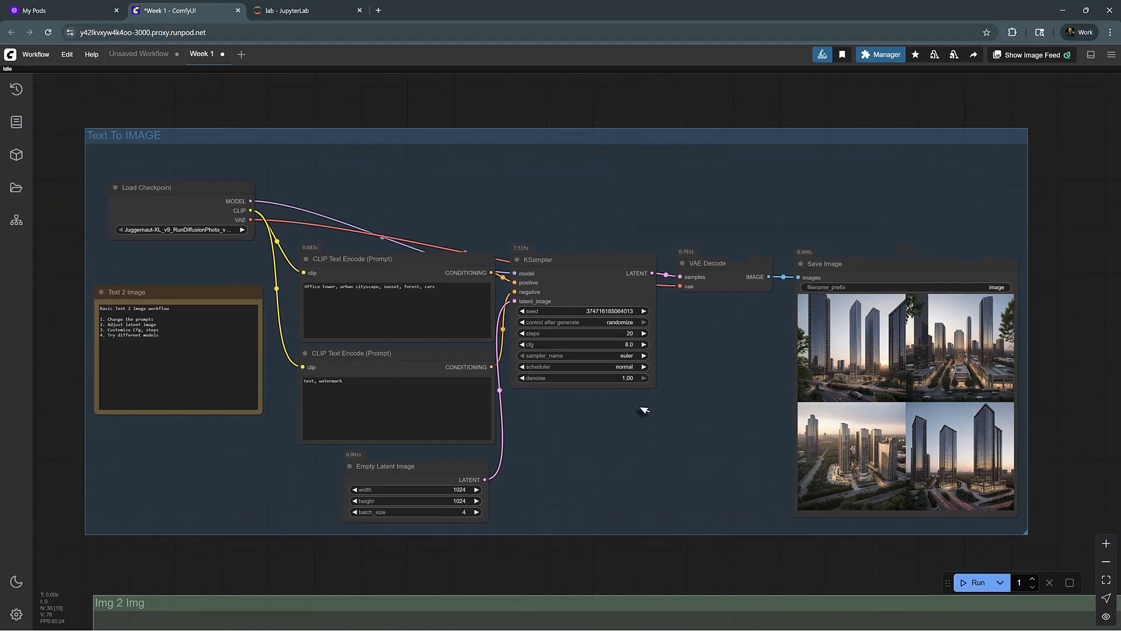
click(977, 581)
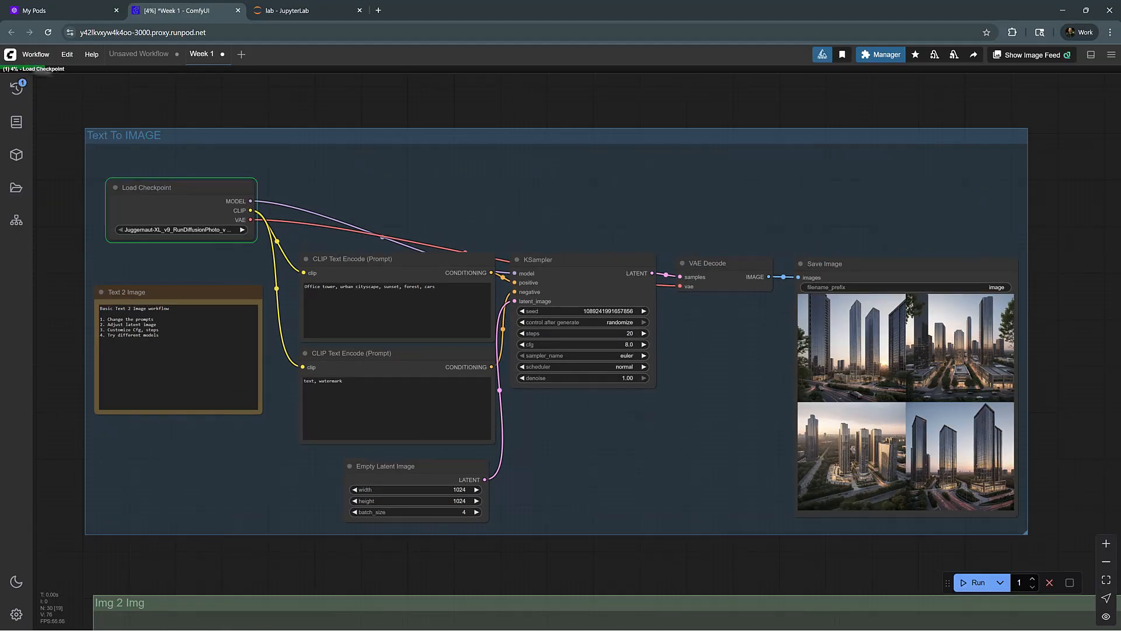
mouse_move(157, 208)
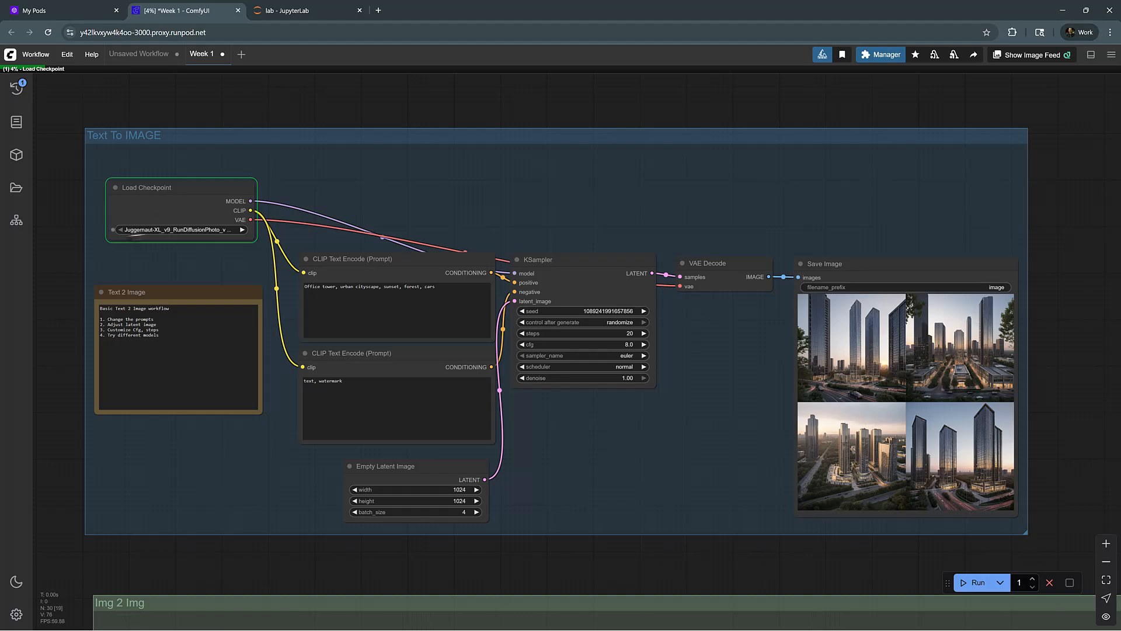
mouse_move(136, 239)
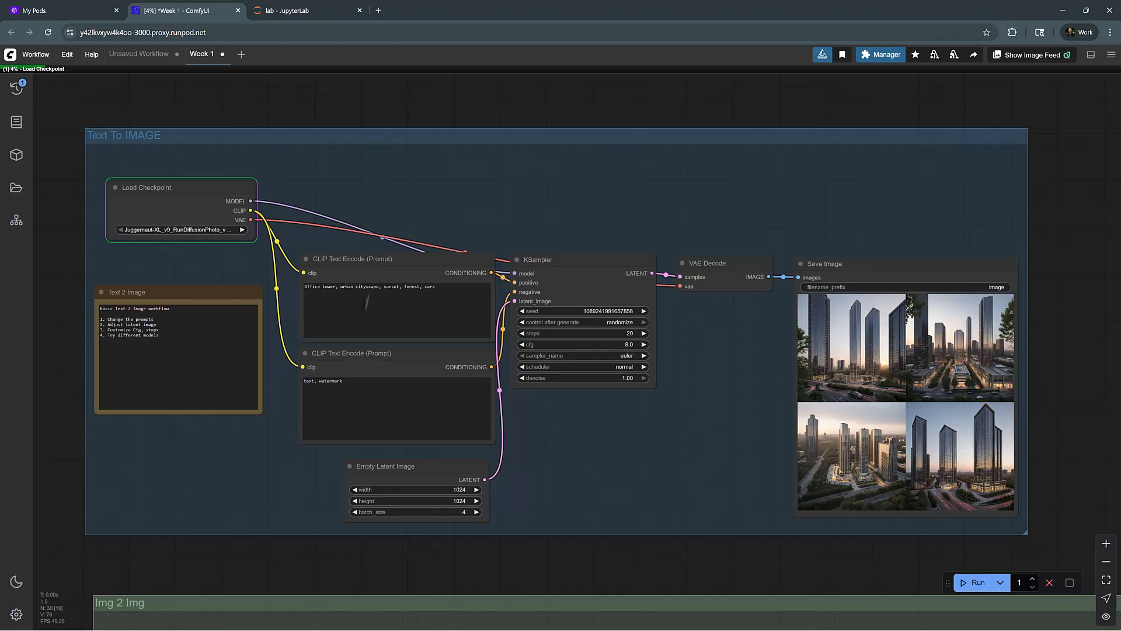
mouse_move(589, 322)
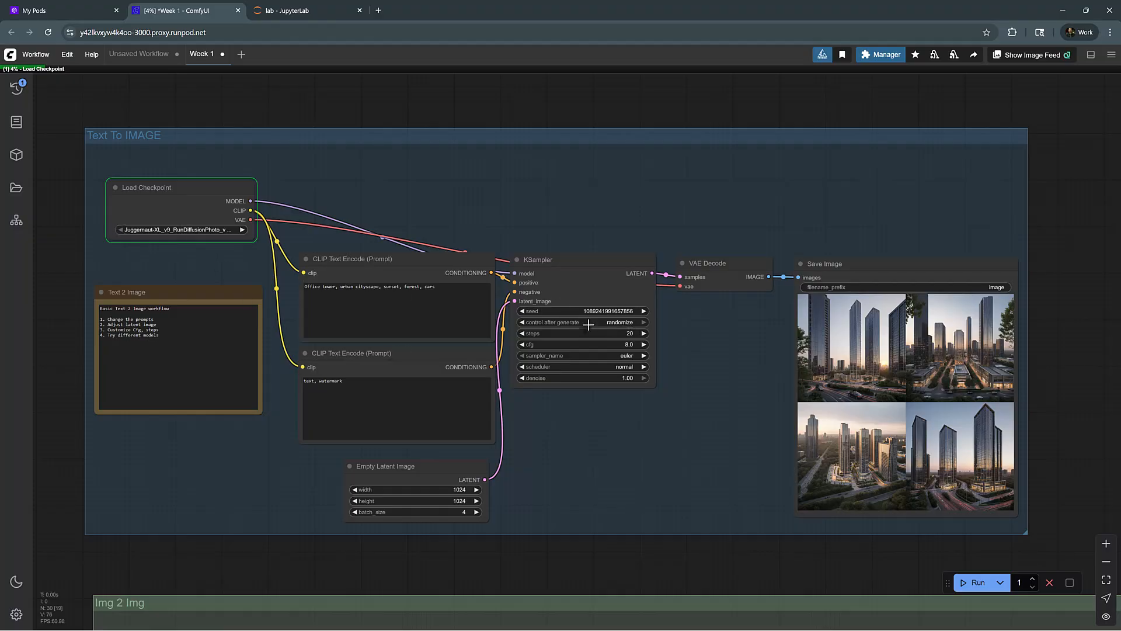
mouse_move(498, 472)
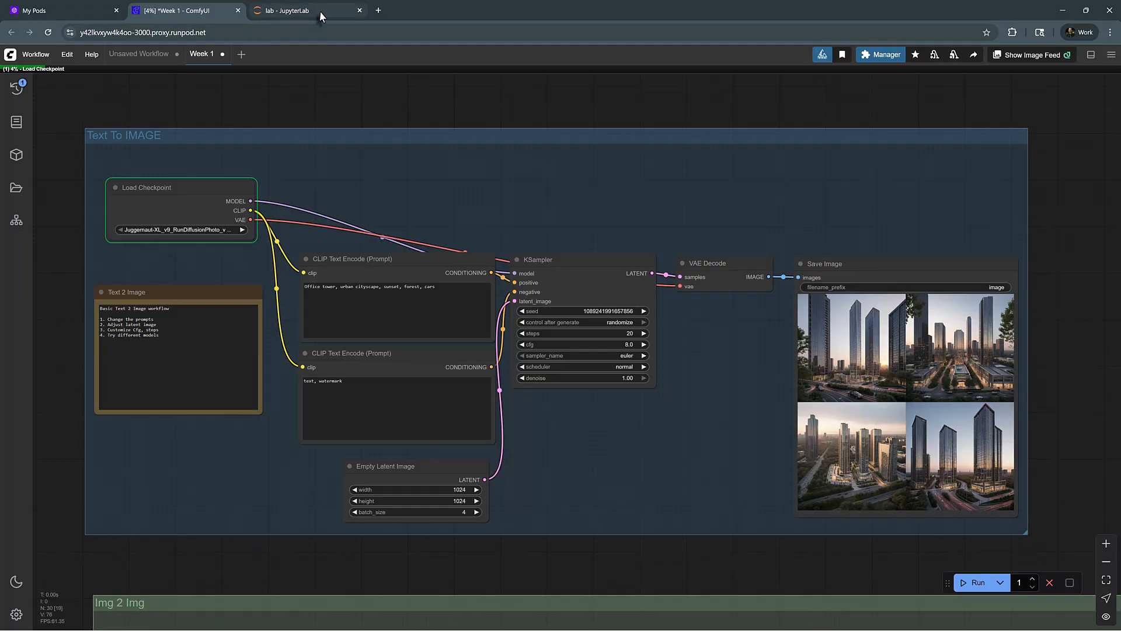
- Check the JupyterLab terminal log for the new model loading
click(304, 11)
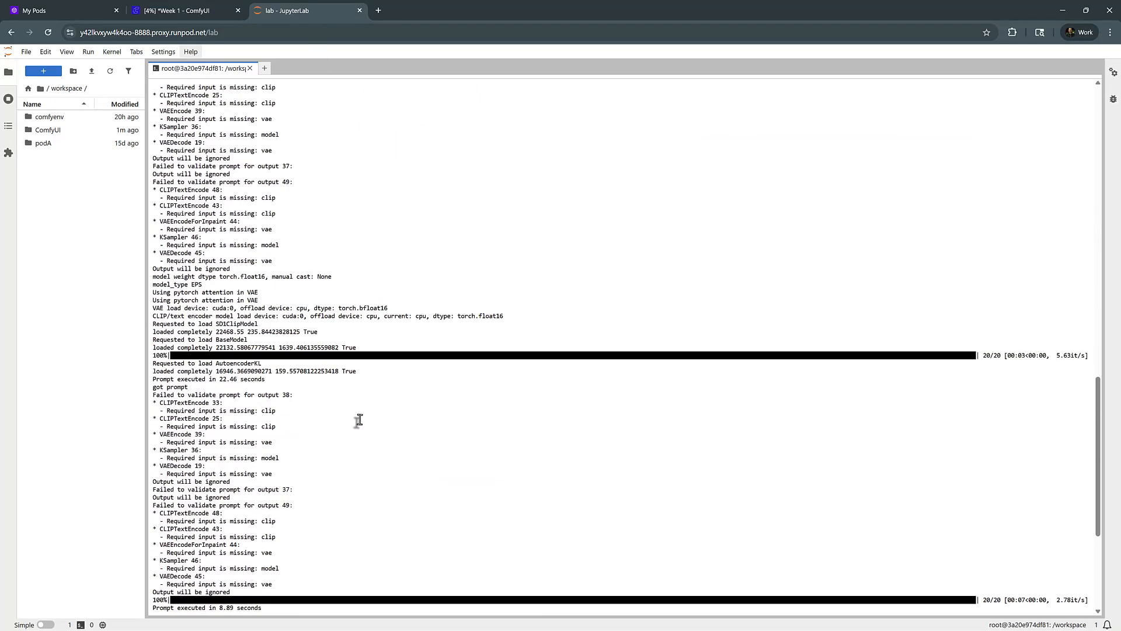
scroll(down, 3)
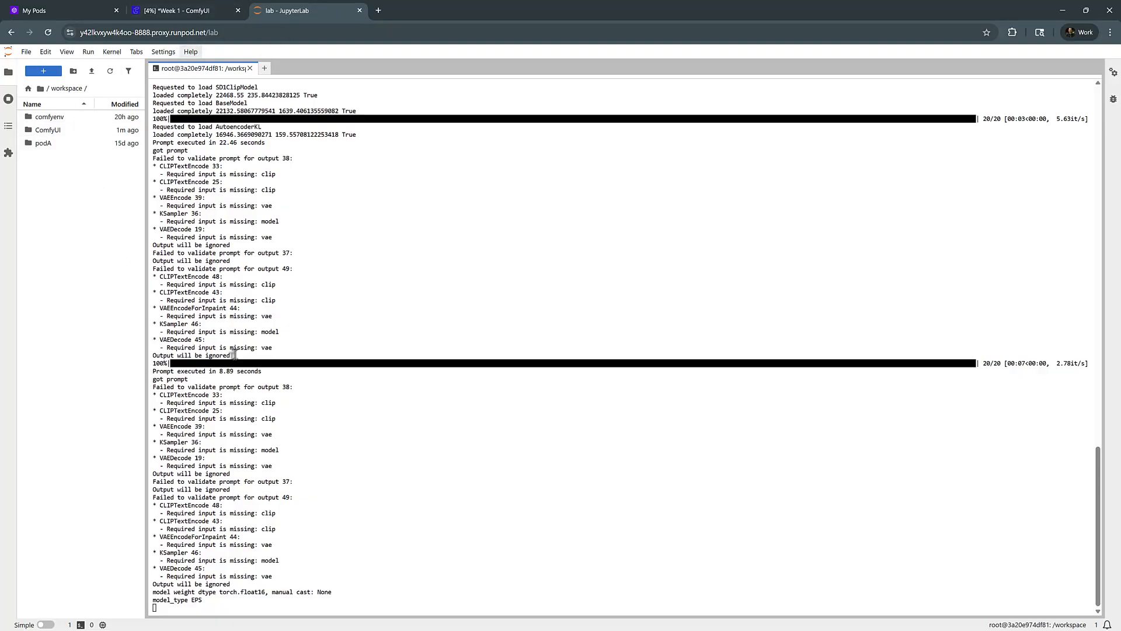
mouse_move(257, 558)
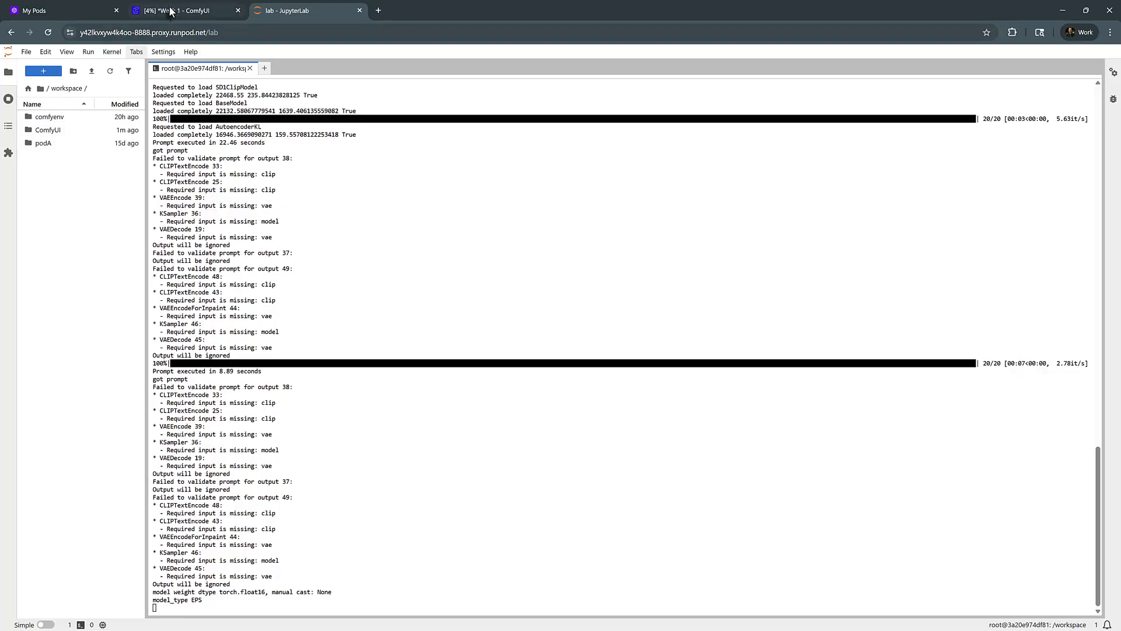
- Monitor the Juggernaut XL run's progress in the server log while it generates
click(185, 11)
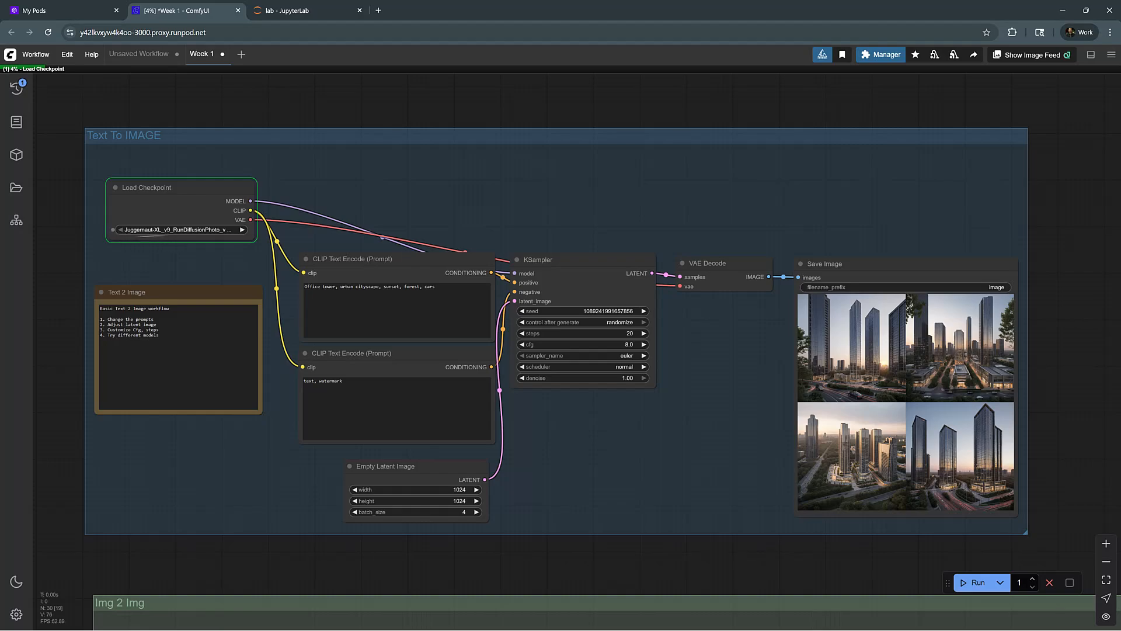
mouse_move(177, 213)
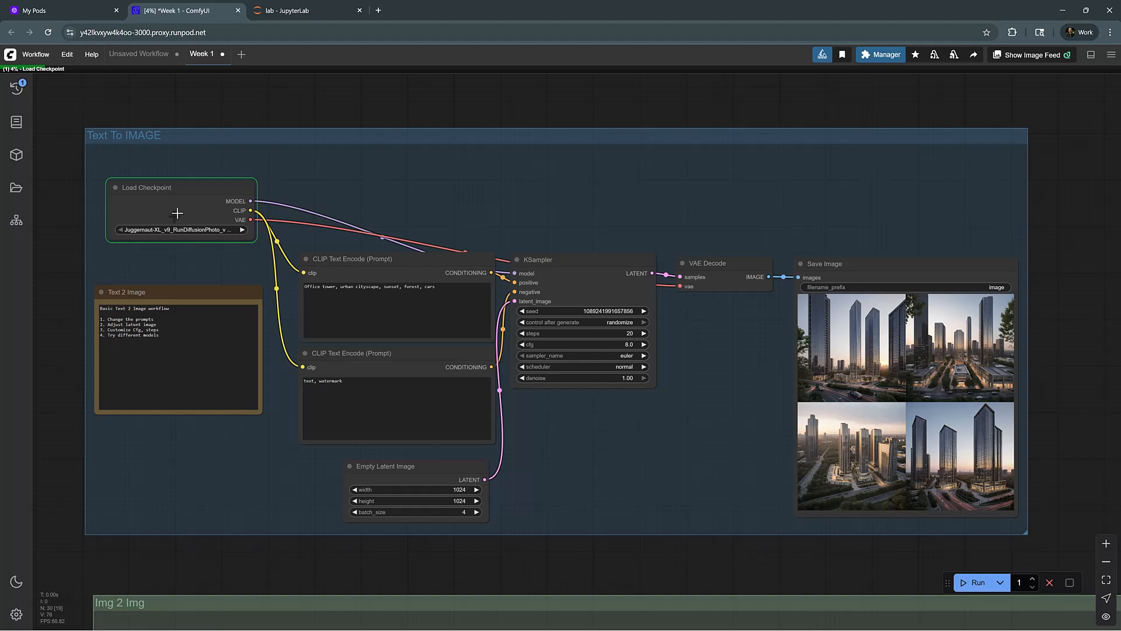
mouse_move(139, 216)
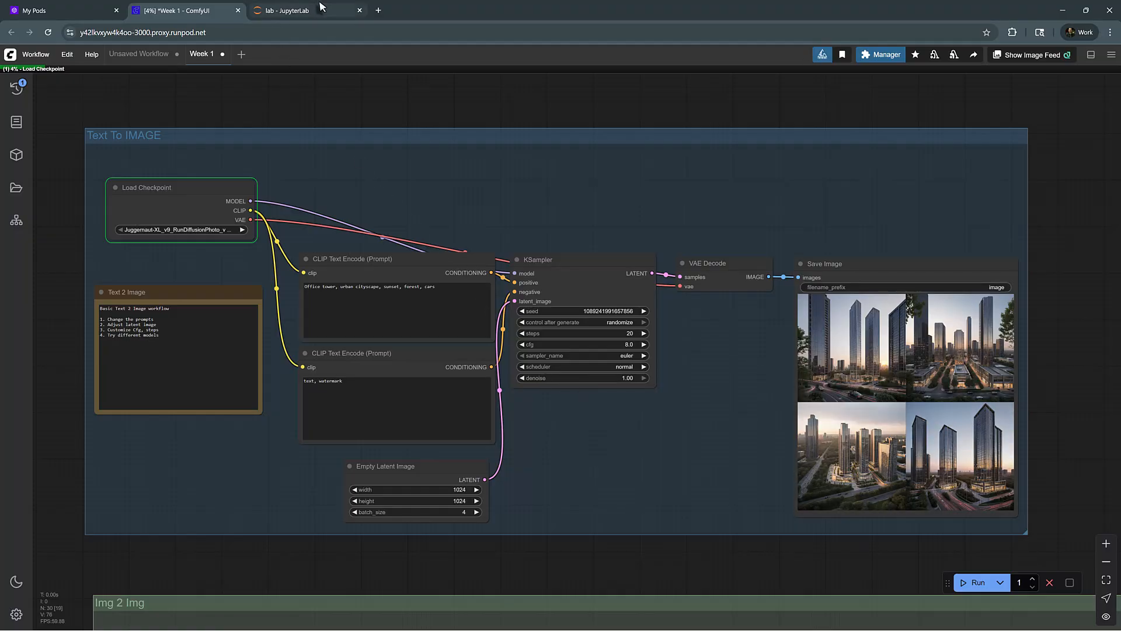
click(293, 10)
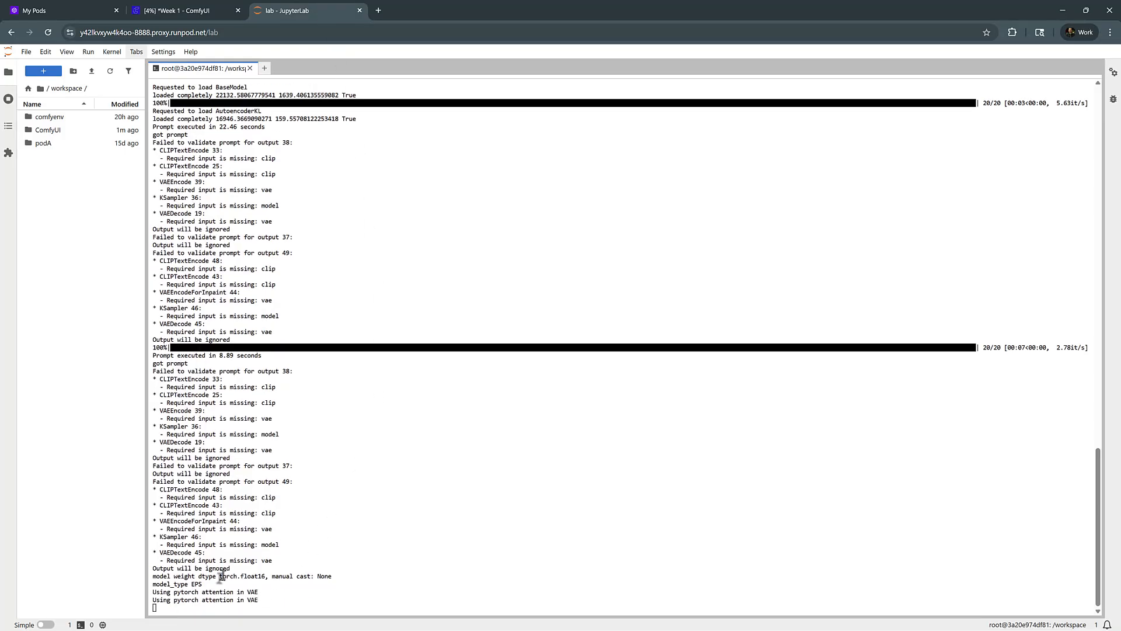
click(182, 11)
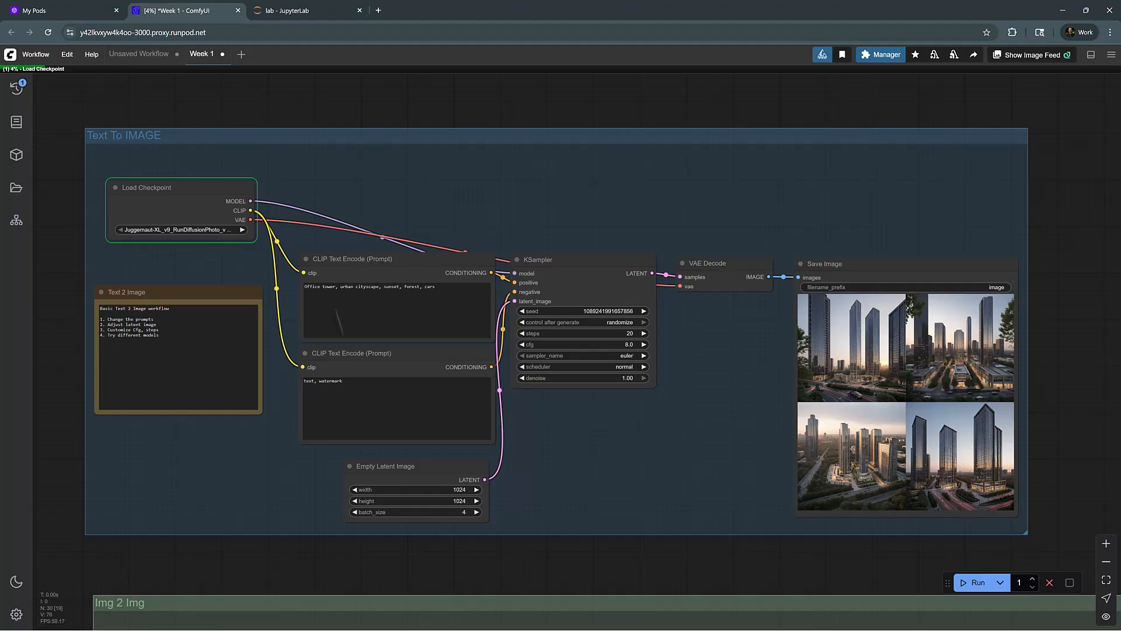
mouse_move(582, 292)
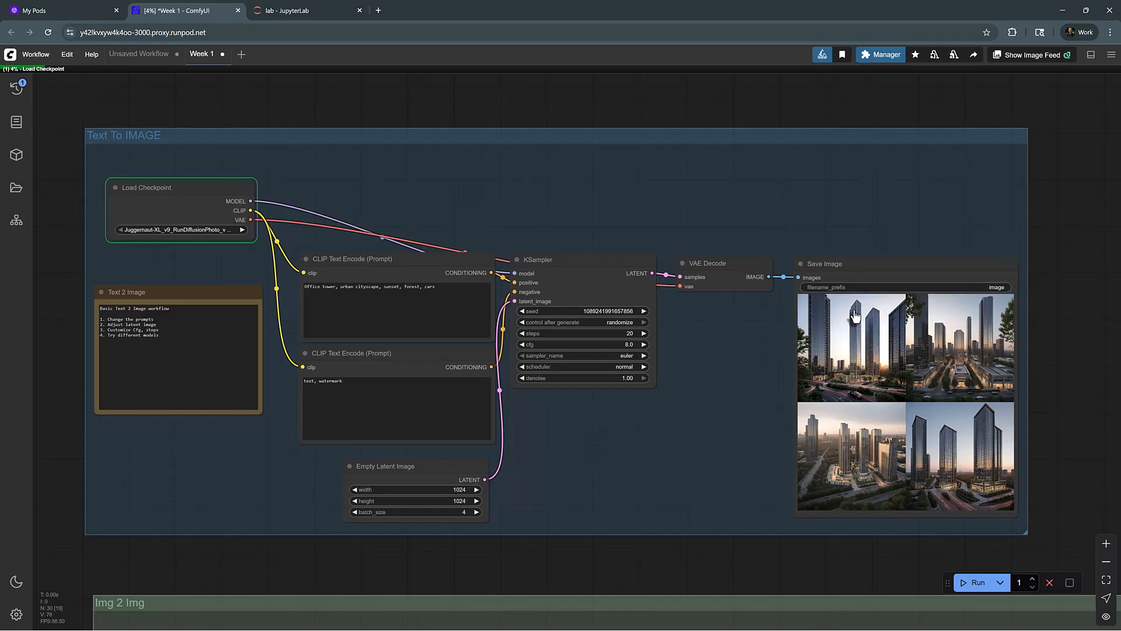
- Run the Text To IMAGE workflow again and view the four sunset office-tower results in Save Image
click(977, 581)
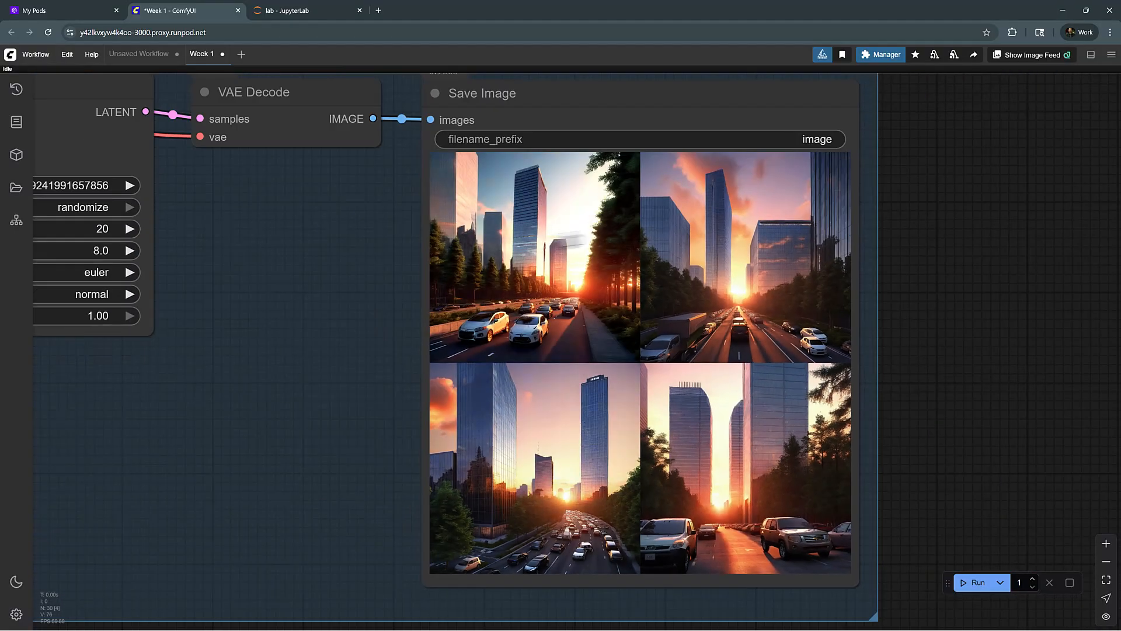
scroll(down, 3)
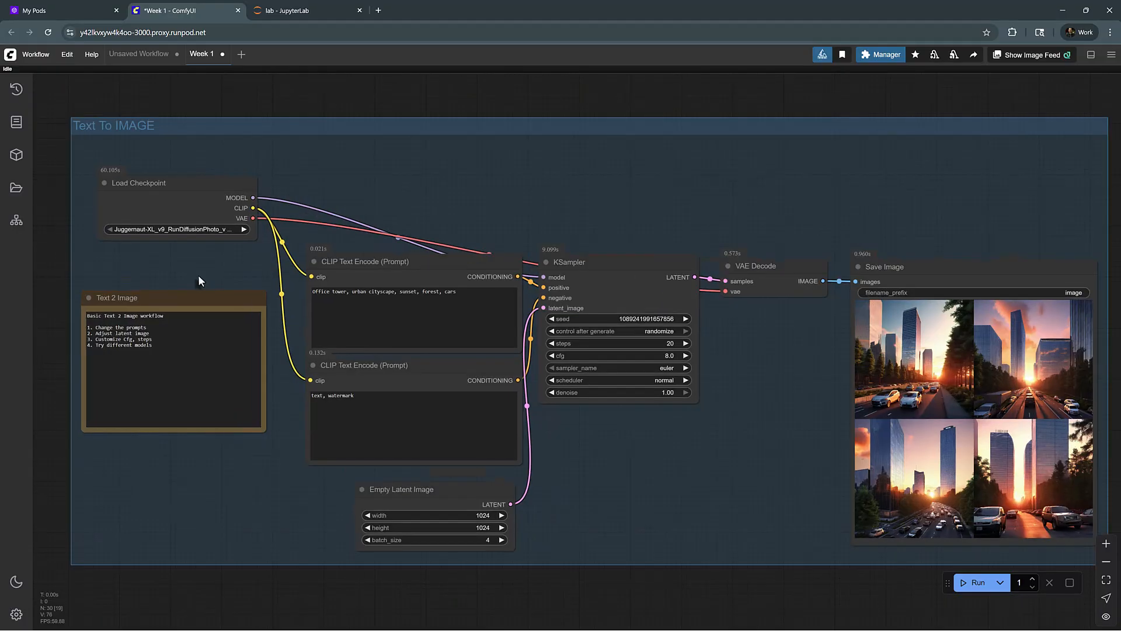
mouse_move(398, 282)
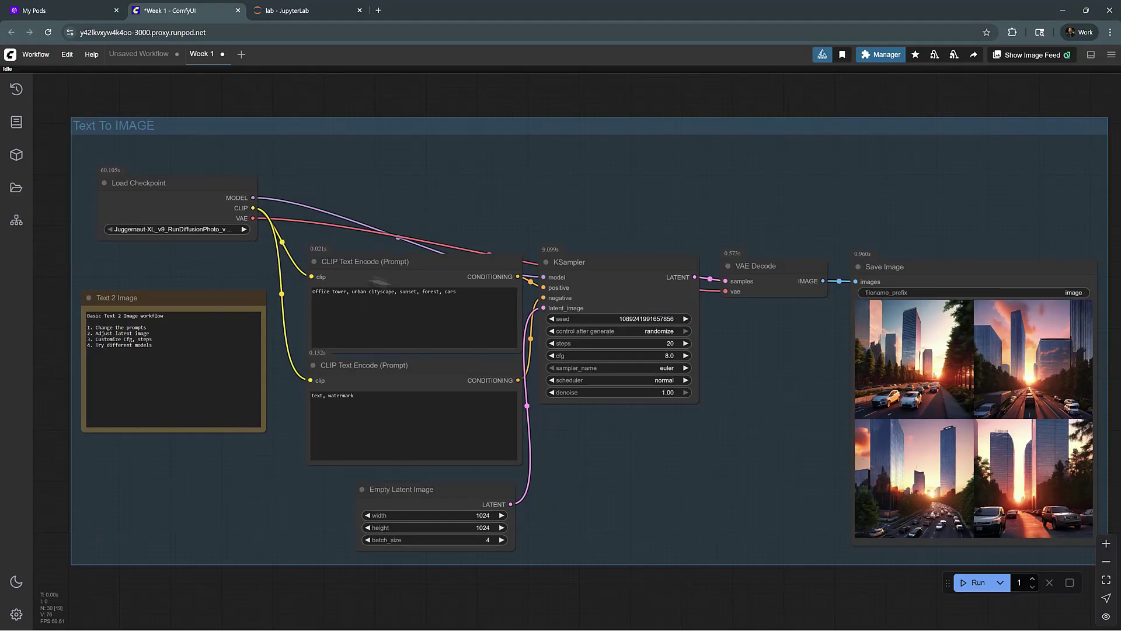
mouse_move(559, 215)
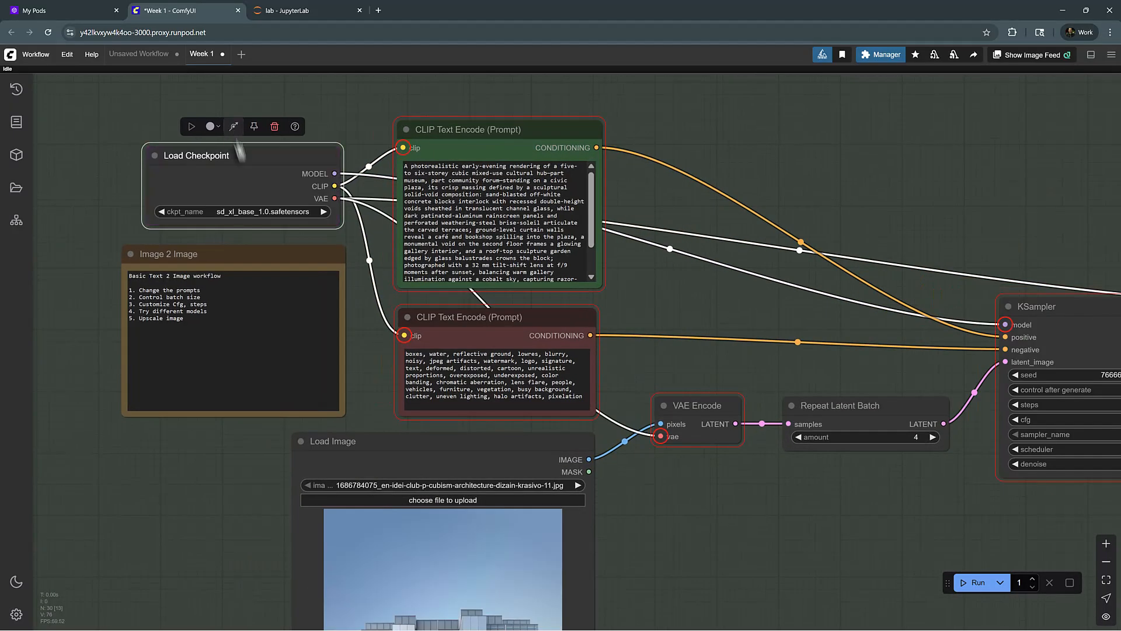
- Scroll down to the Img 2 Img group with the cube-building input and read through its long positive prompt
scroll(down, 3)
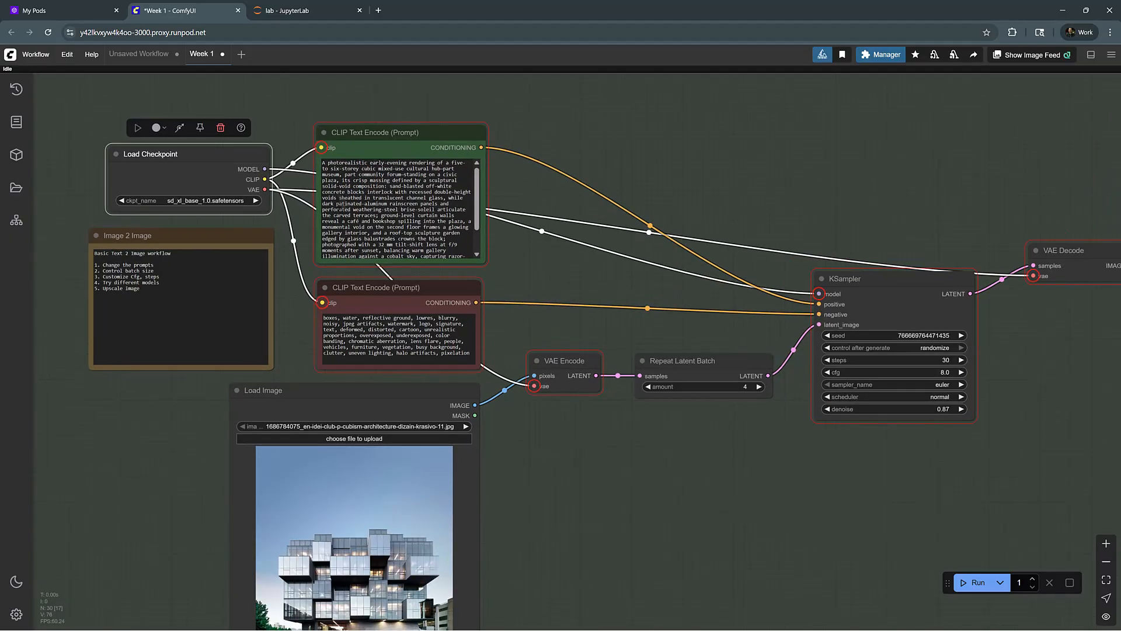
scroll(down, 3)
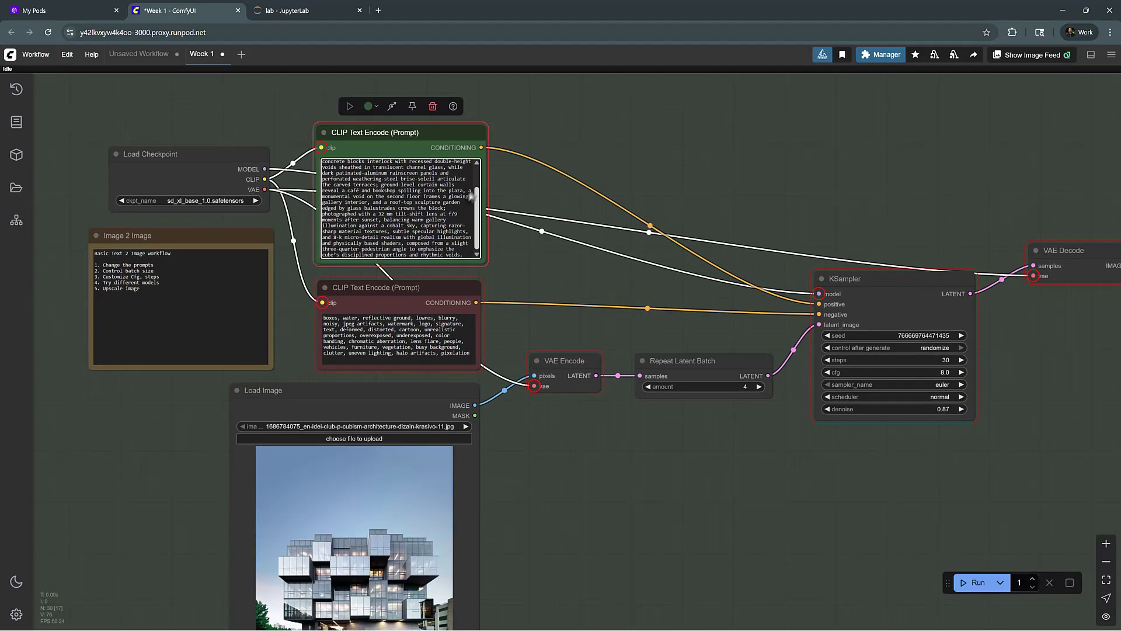
scroll(up, 3)
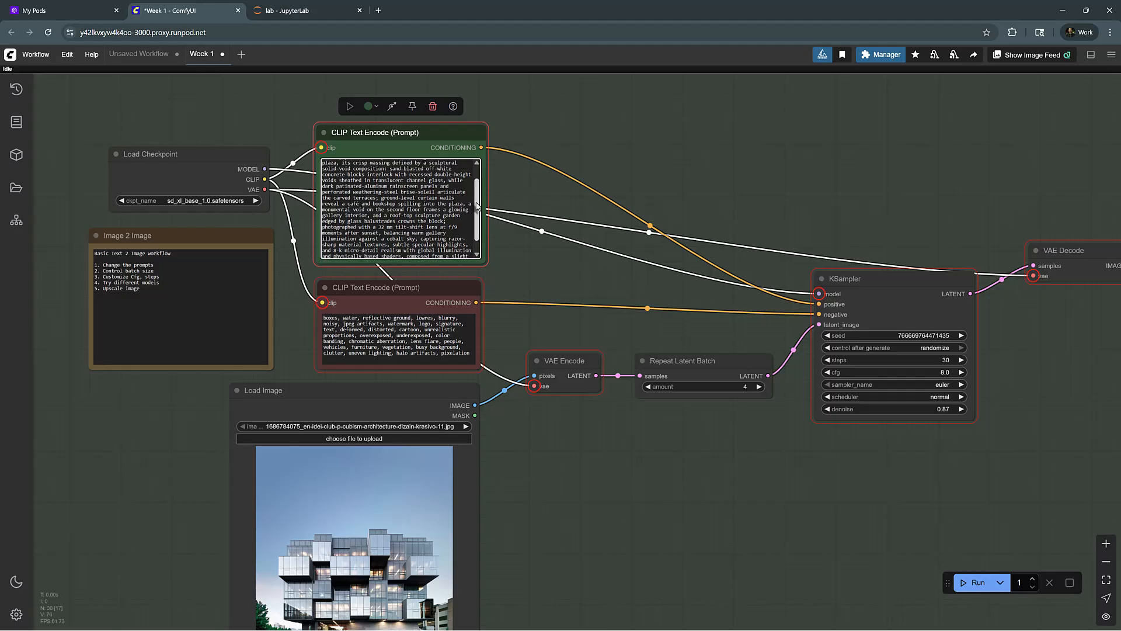
scroll(down, 3)
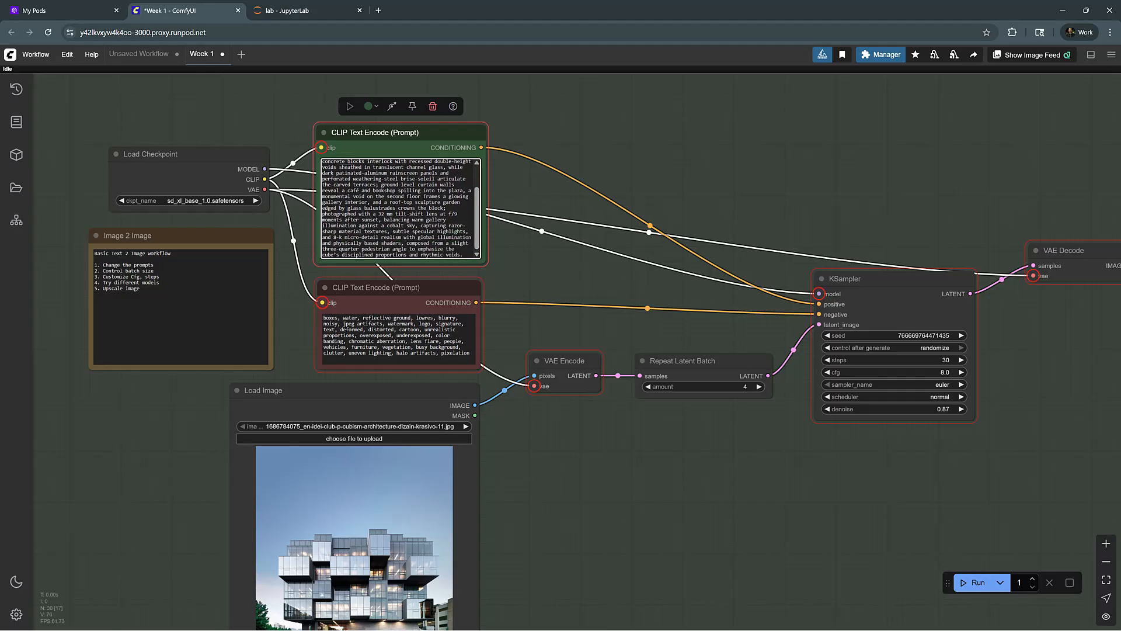
scroll(down, 3)
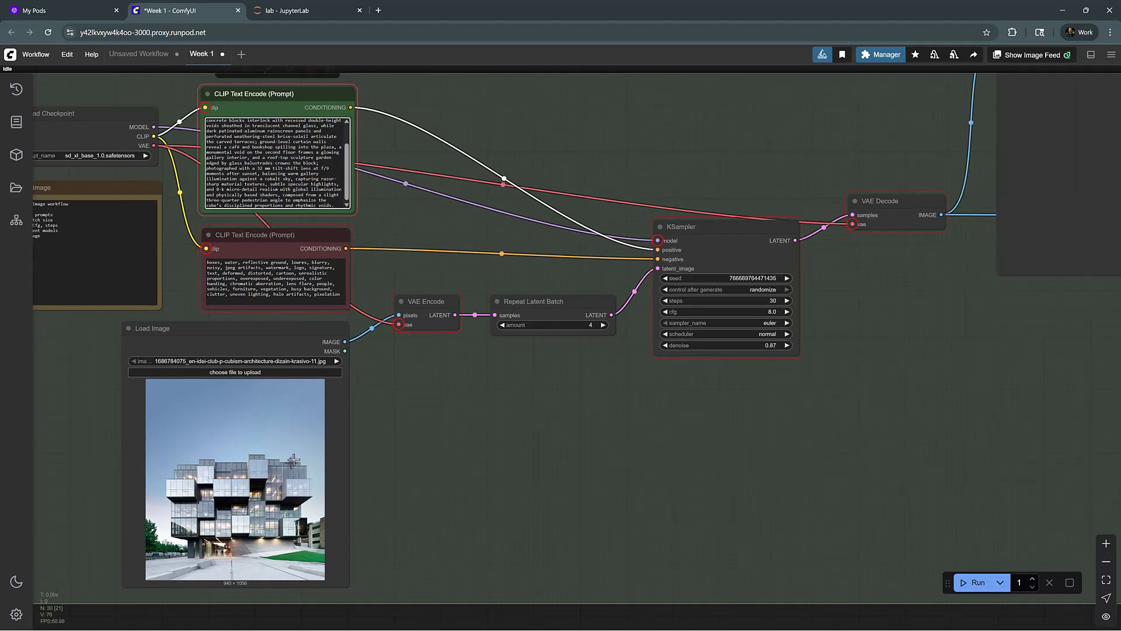
mouse_move(278, 464)
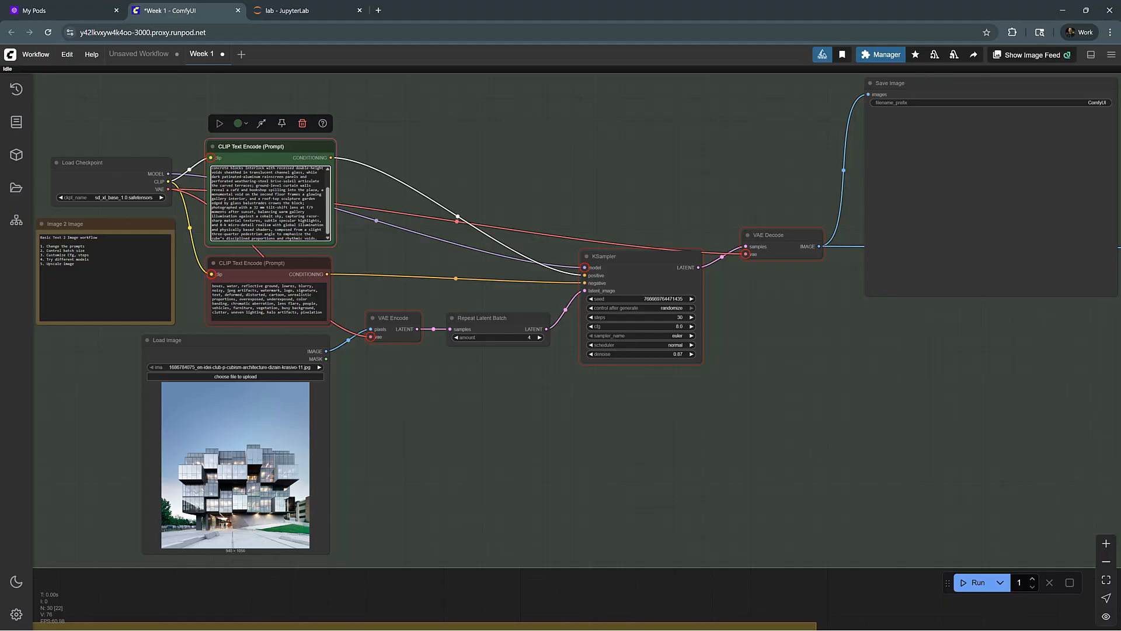
scroll(down, 3)
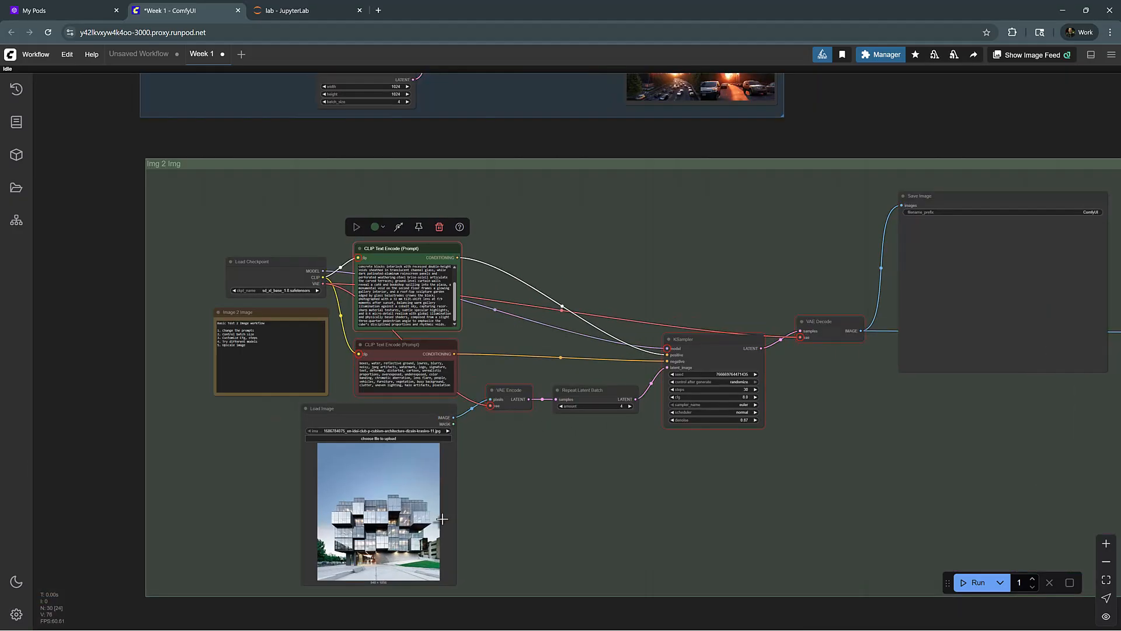
scroll(up, 3)
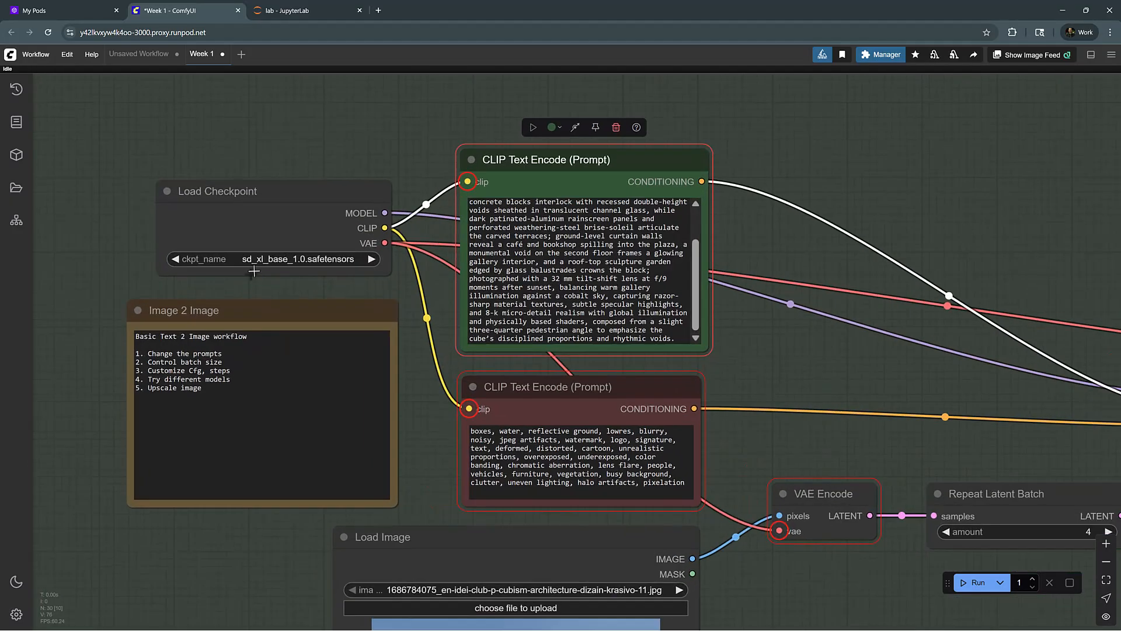
scroll(down, 3)
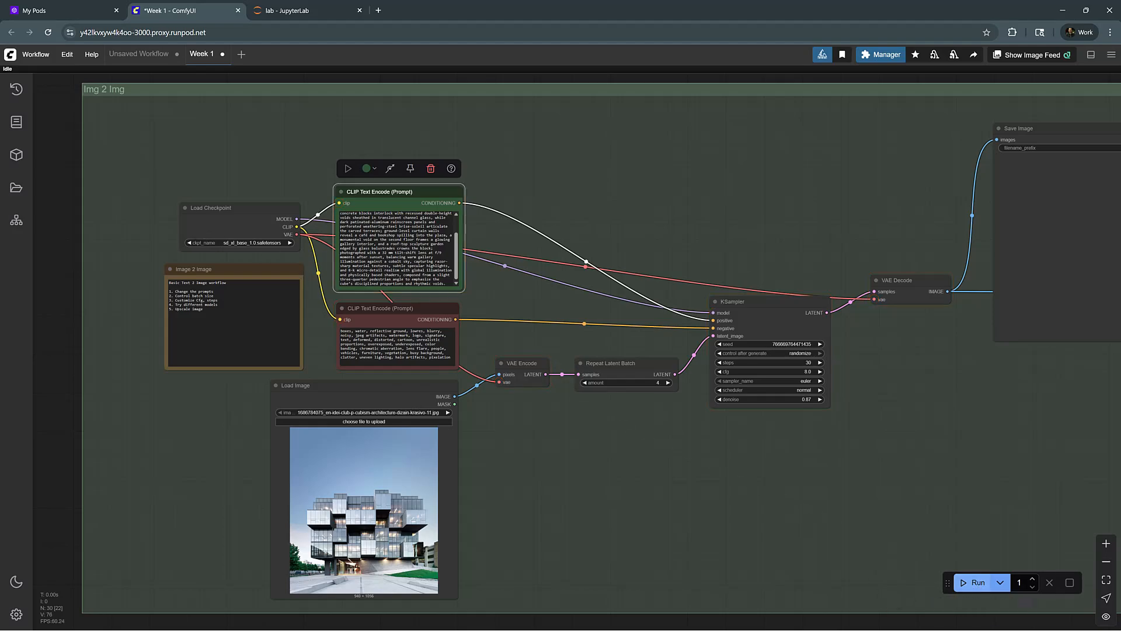
- Queue the Img 2 Img batch and check its progress in the JupyterLab server log
click(976, 581)
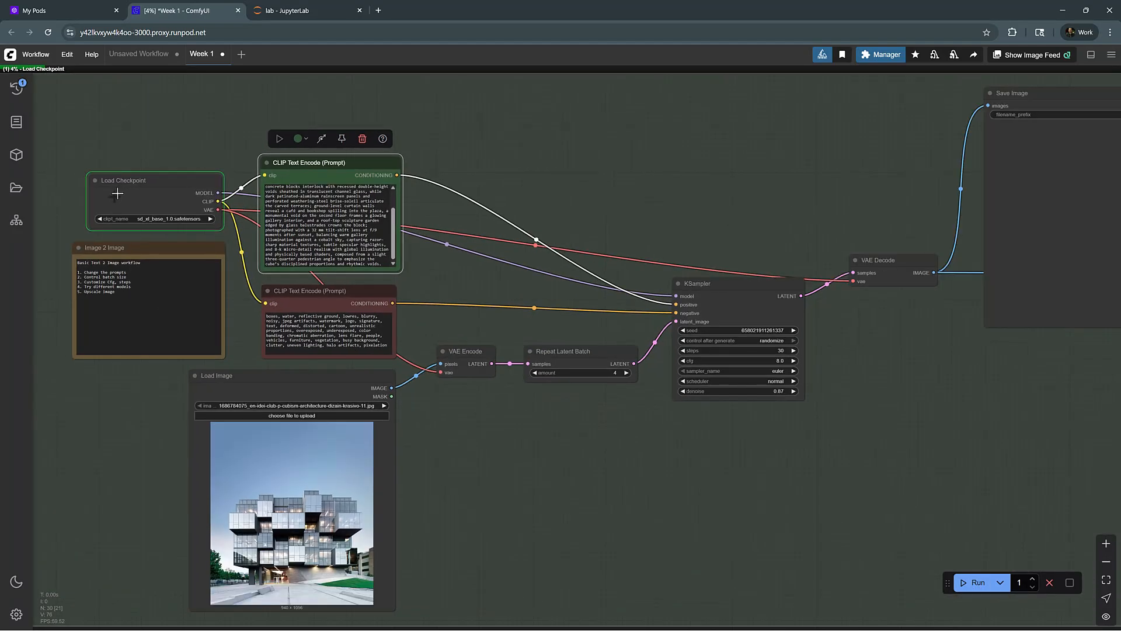
click(303, 10)
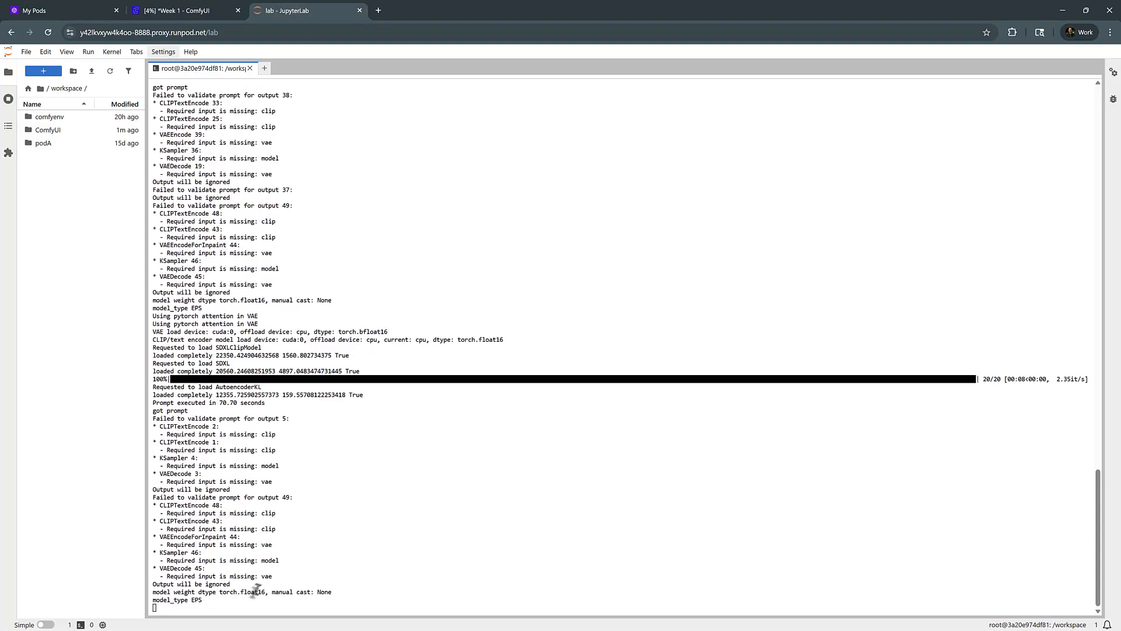
click(182, 10)
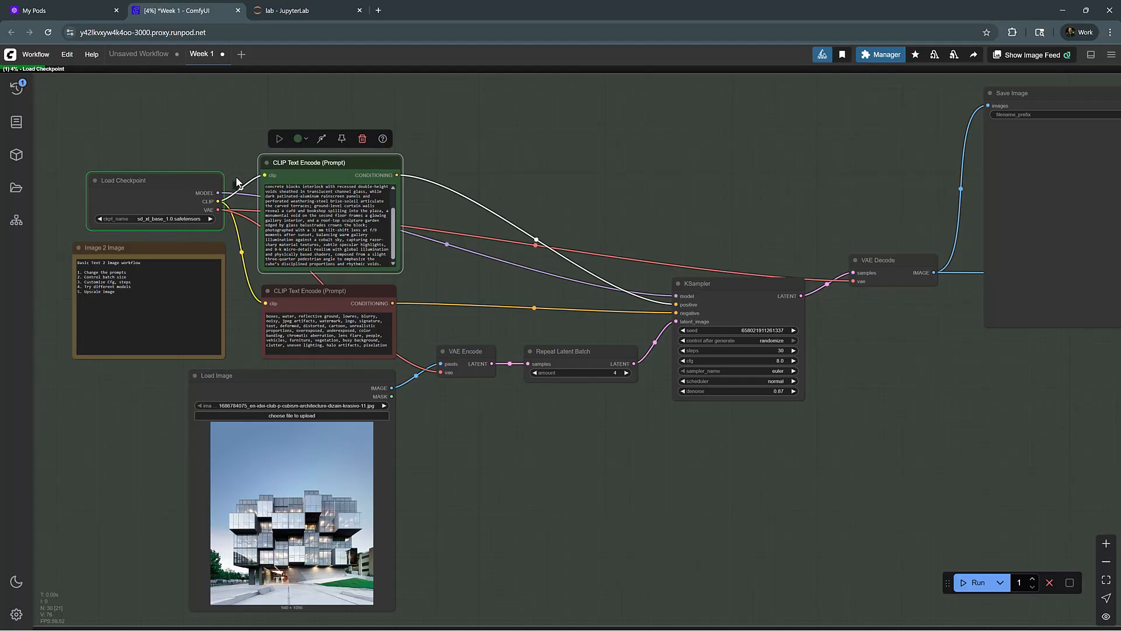
mouse_move(232, 218)
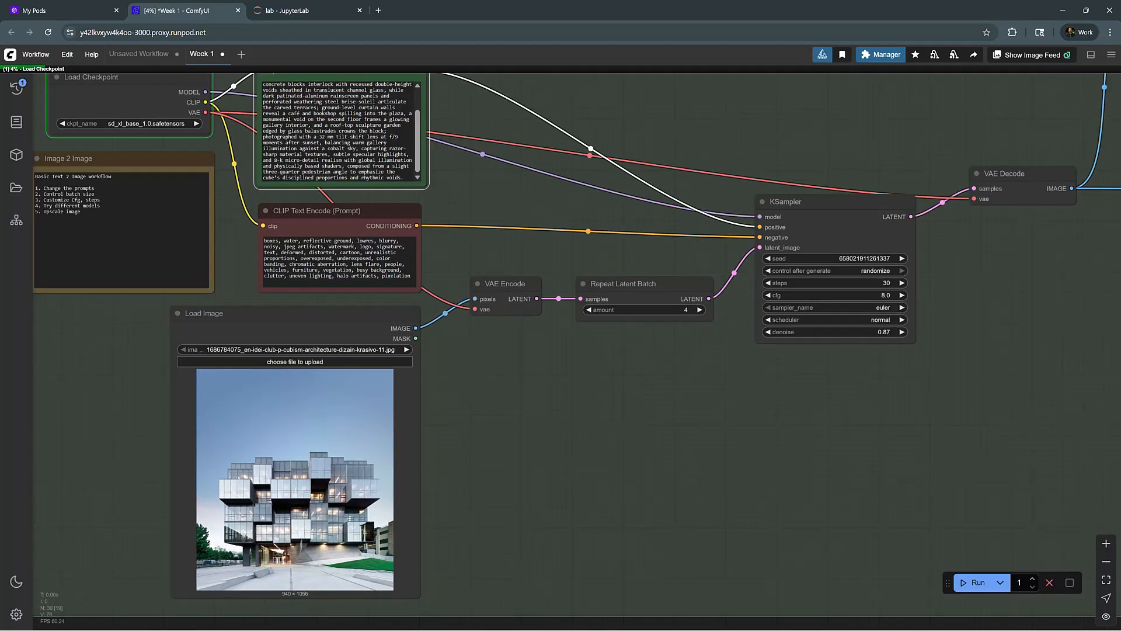
mouse_move(298, 486)
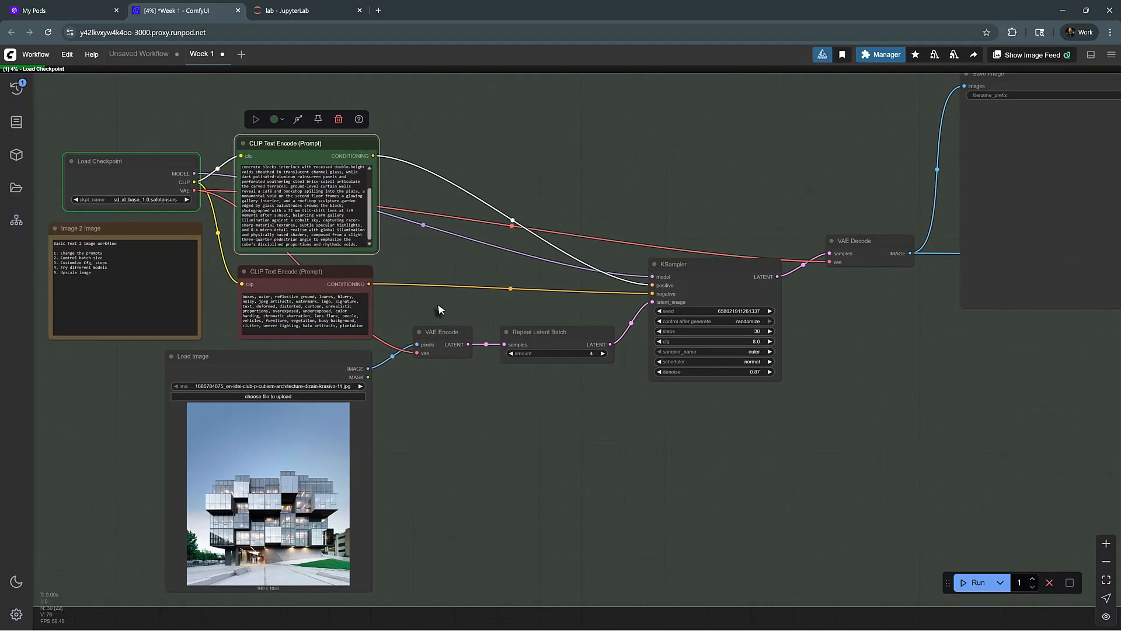
click(293, 11)
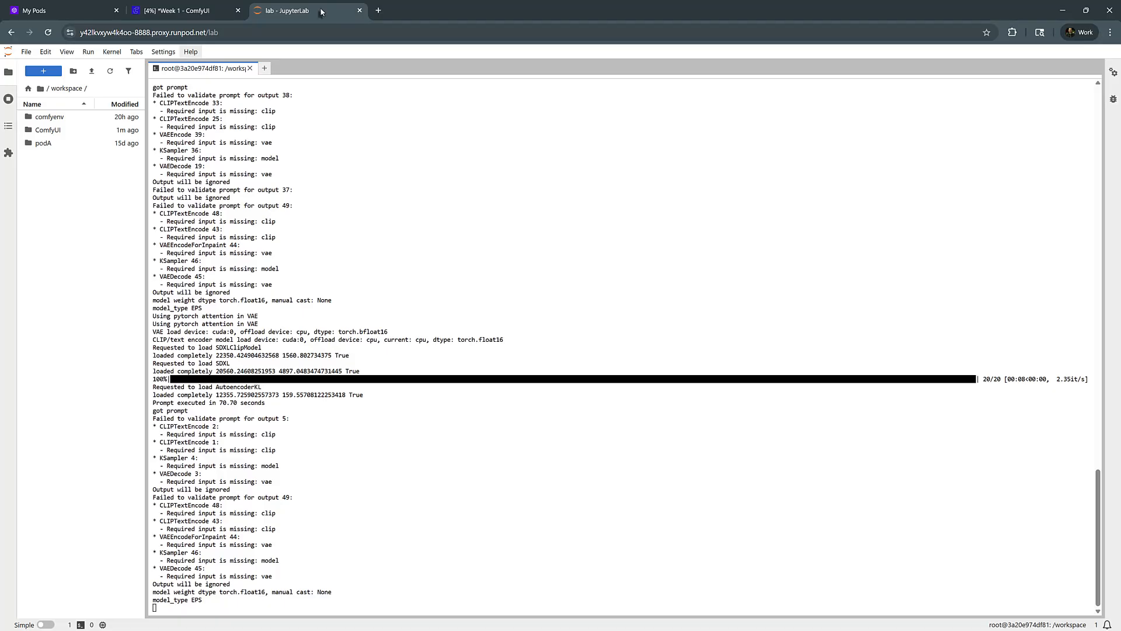
click(181, 11)
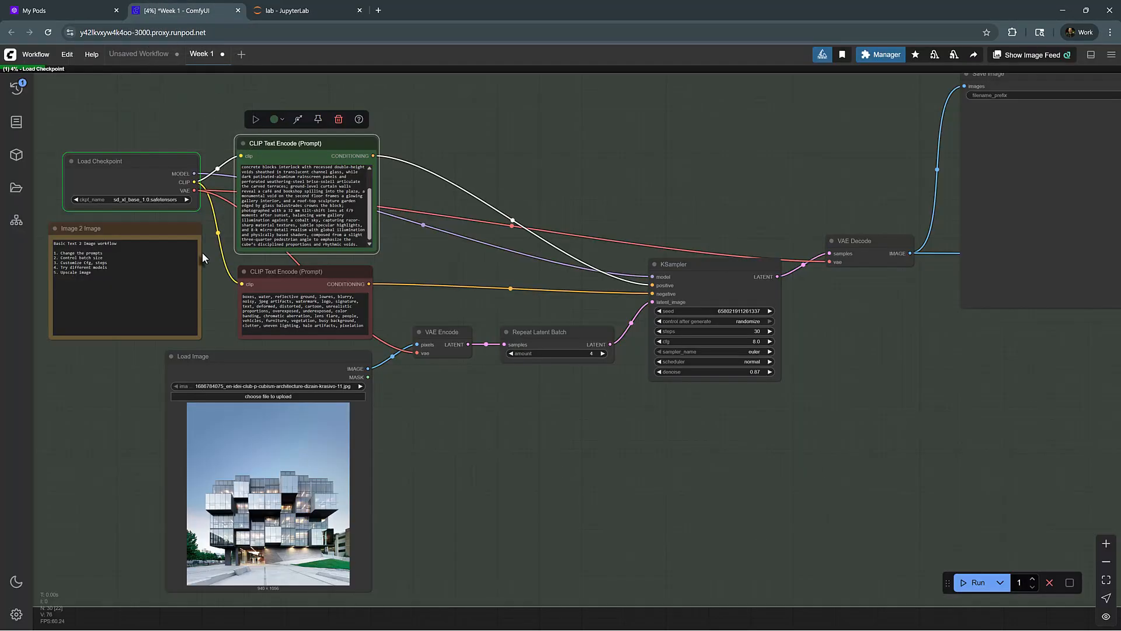
click(304, 10)
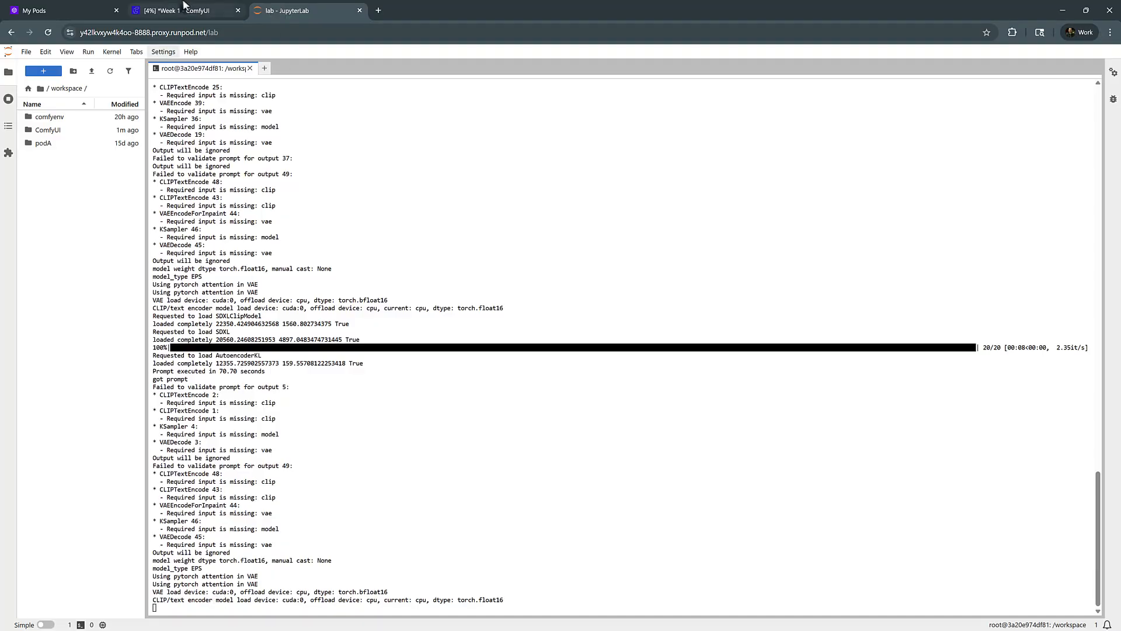
click(186, 11)
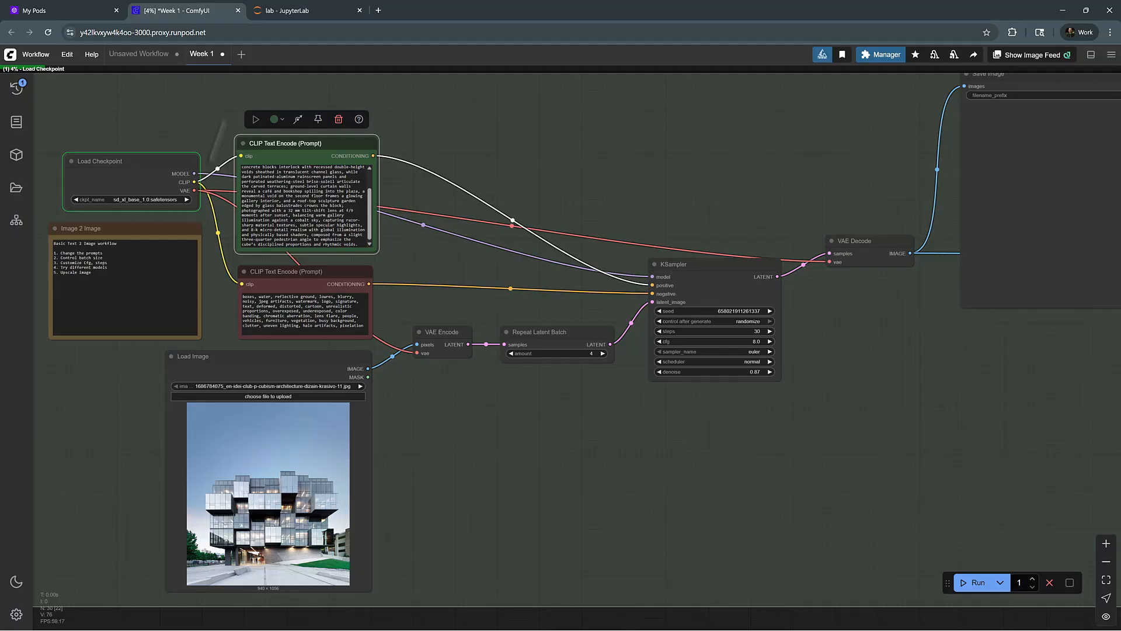
mouse_move(303, 10)
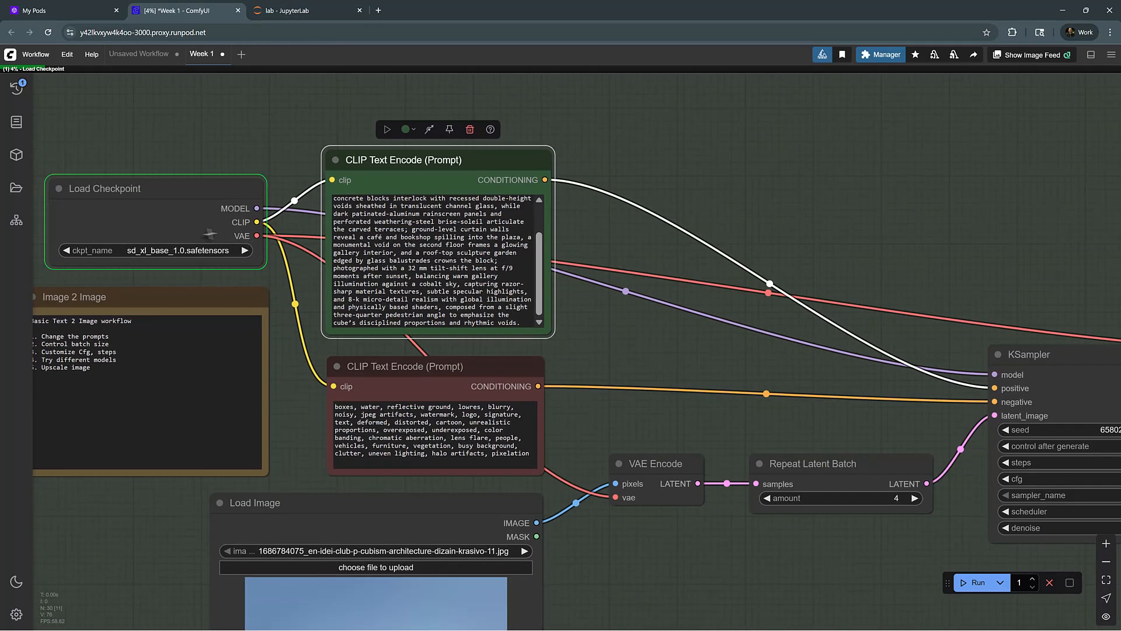
- Zoom into the Save Image node to inspect the four generated building facades
scroll(down, 3)
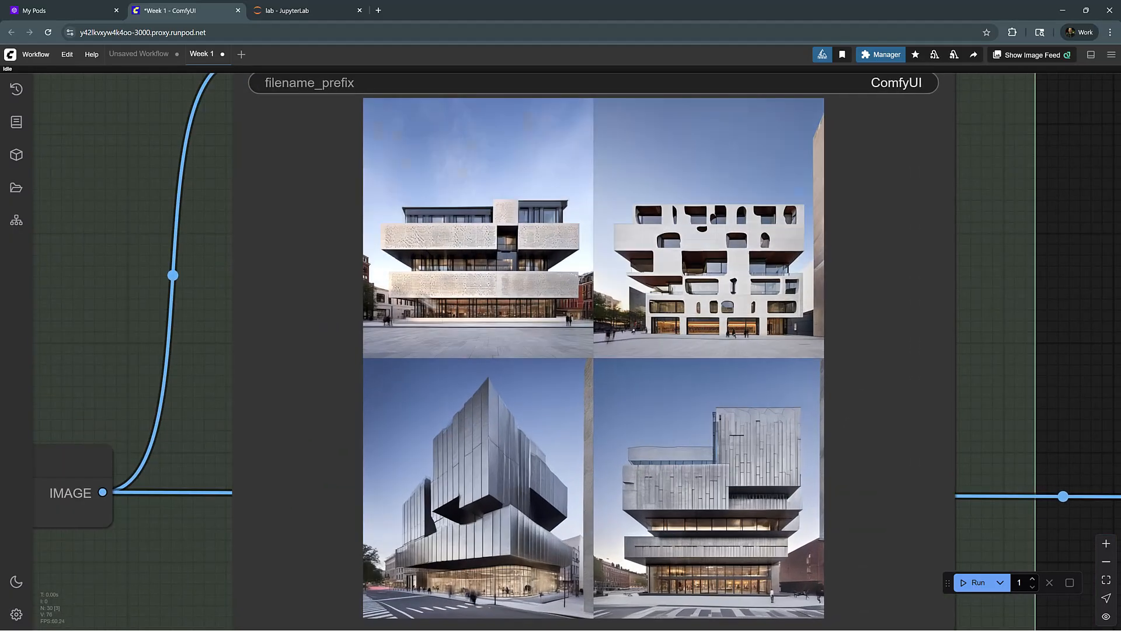
scroll(down, 3)
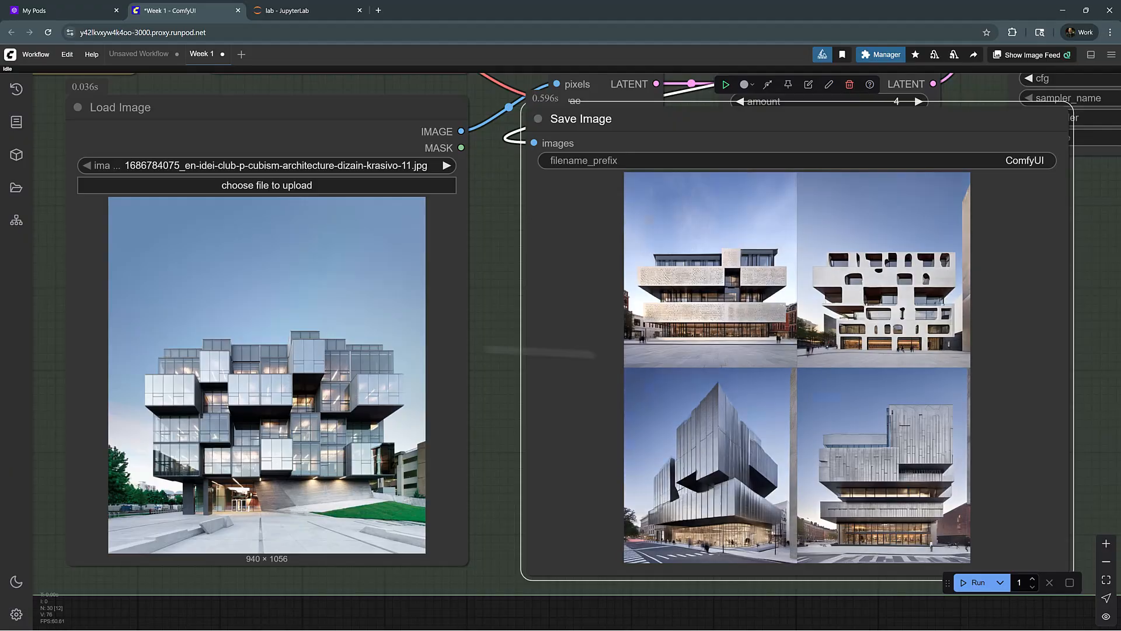
- Zoom to the positive CLIP Text Encode box to read the cubic cultural-hub prompt
scroll(down, 3)
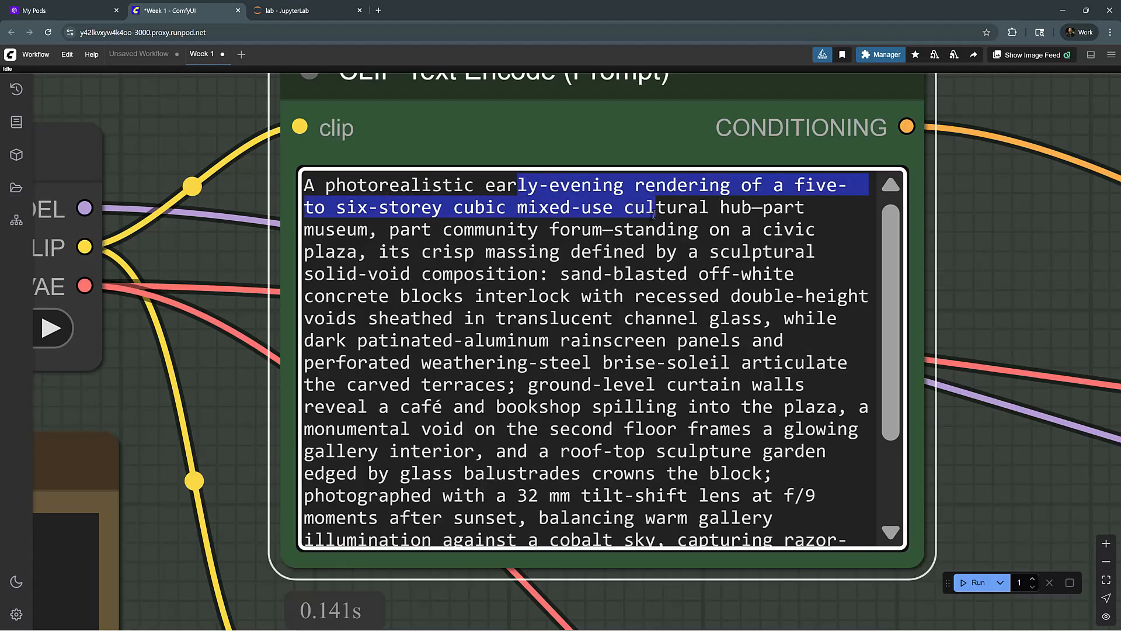
- Replace the prompt's concrete, aluminum and steel materials with 'brick panels, wood texture, glass'
click(554, 208)
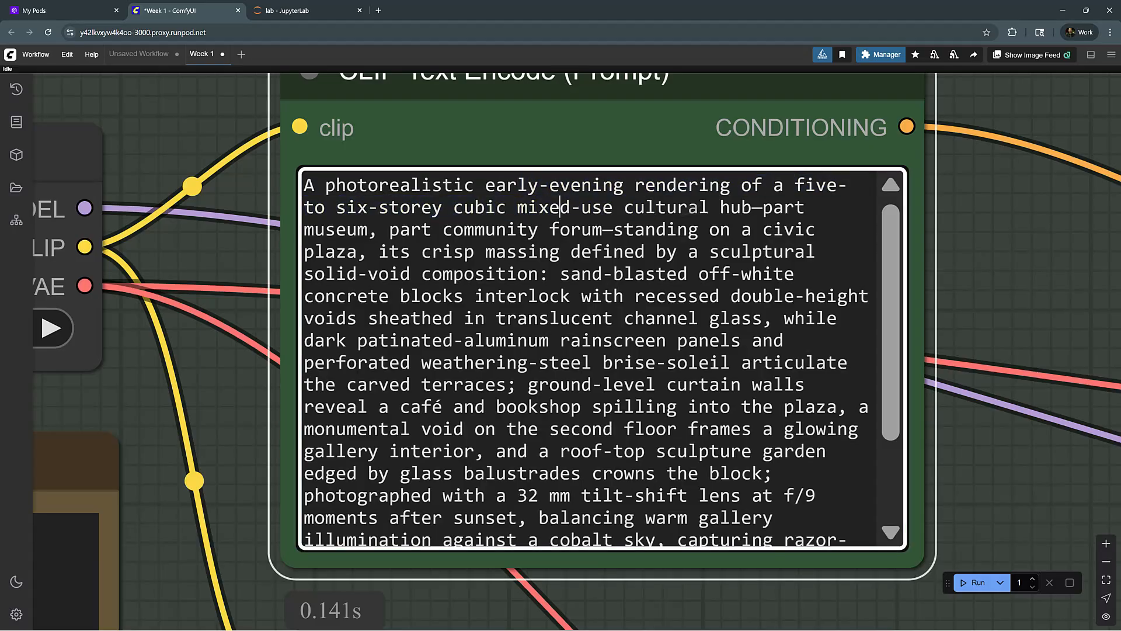
double_click(409, 230)
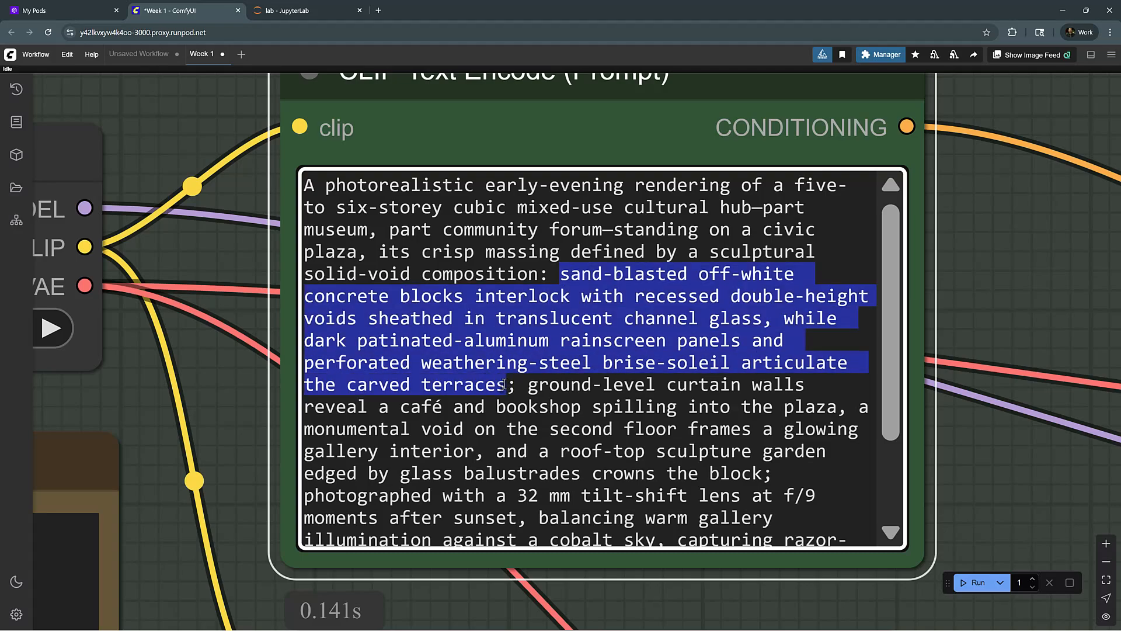
text(brick panel; grou)
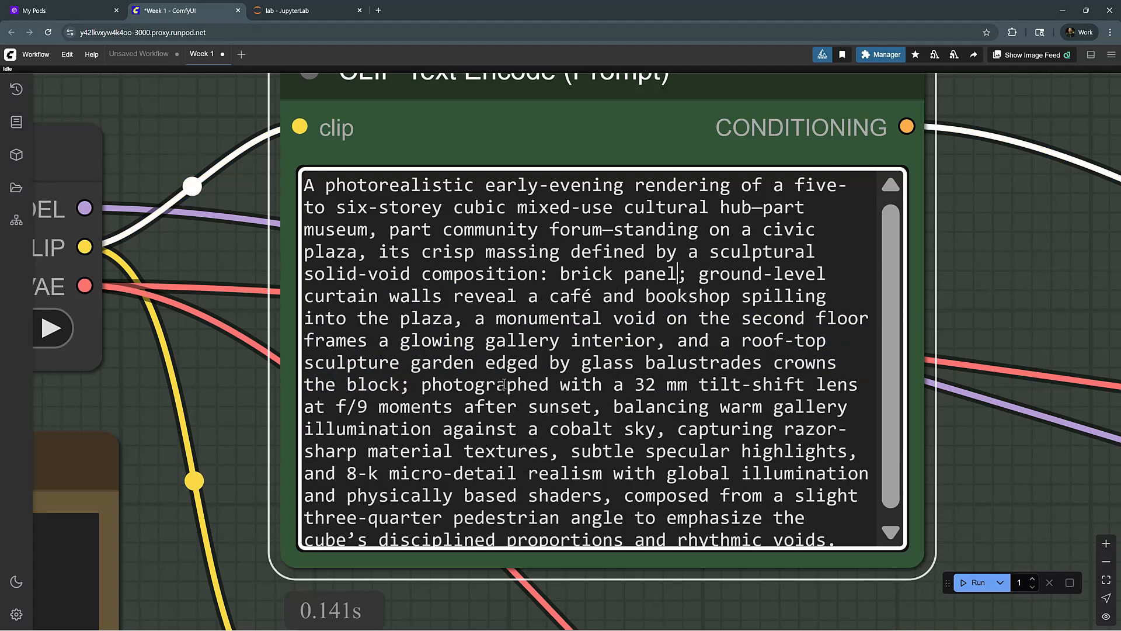
text(s, wood texture,)
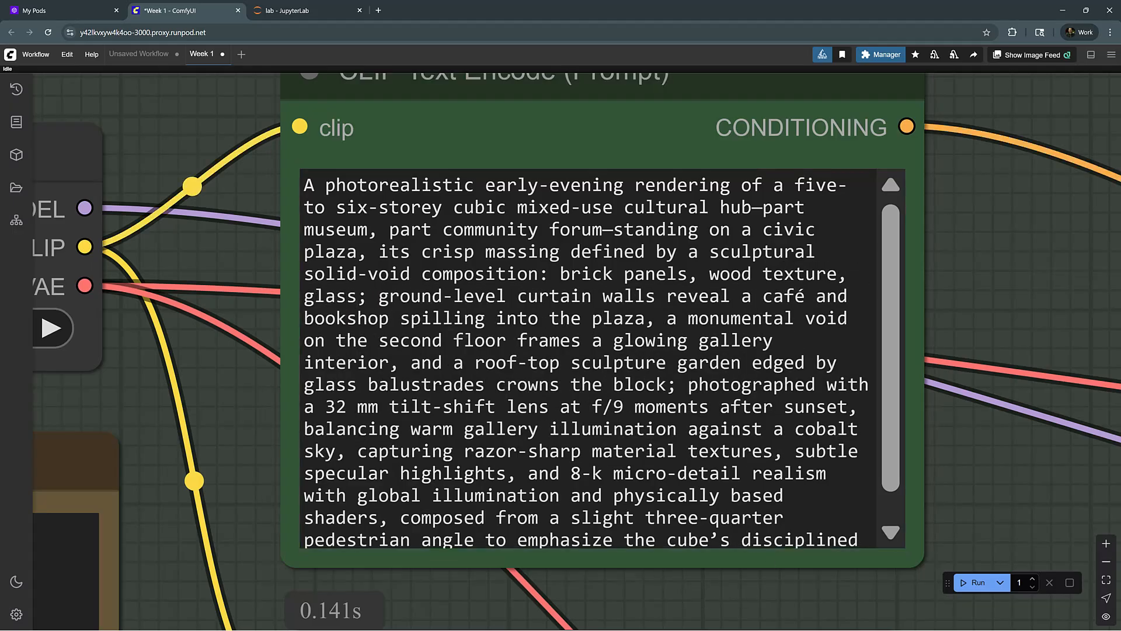
scroll(down, 3)
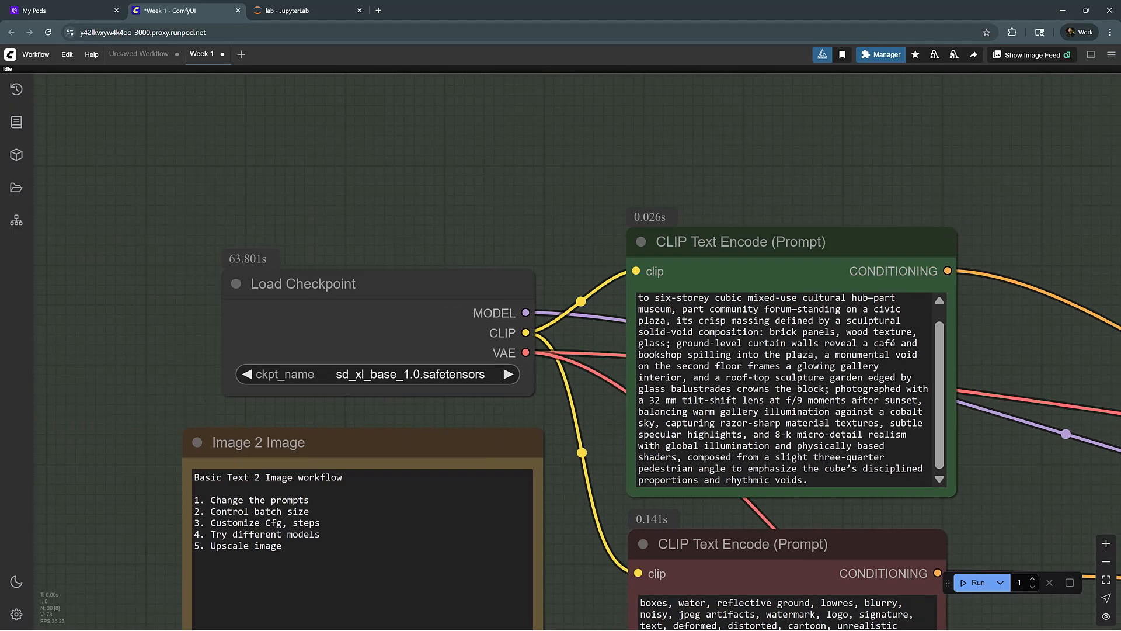
scroll(down, 3)
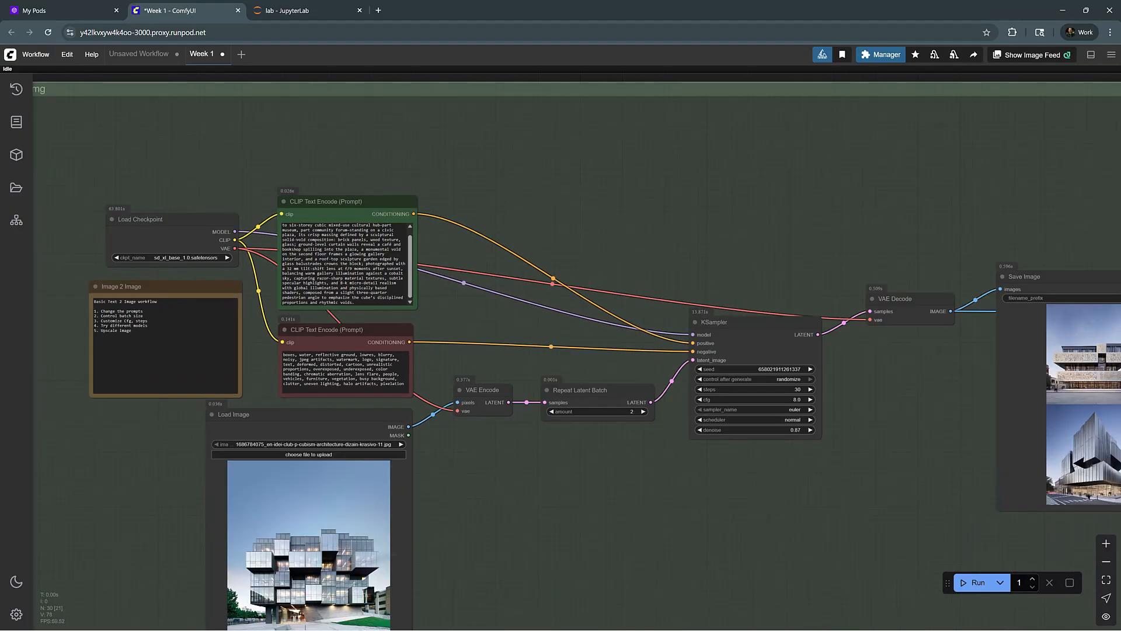
- Queue the Img 2 Img workflow again with the revised brick-and-wood prompt
click(977, 581)
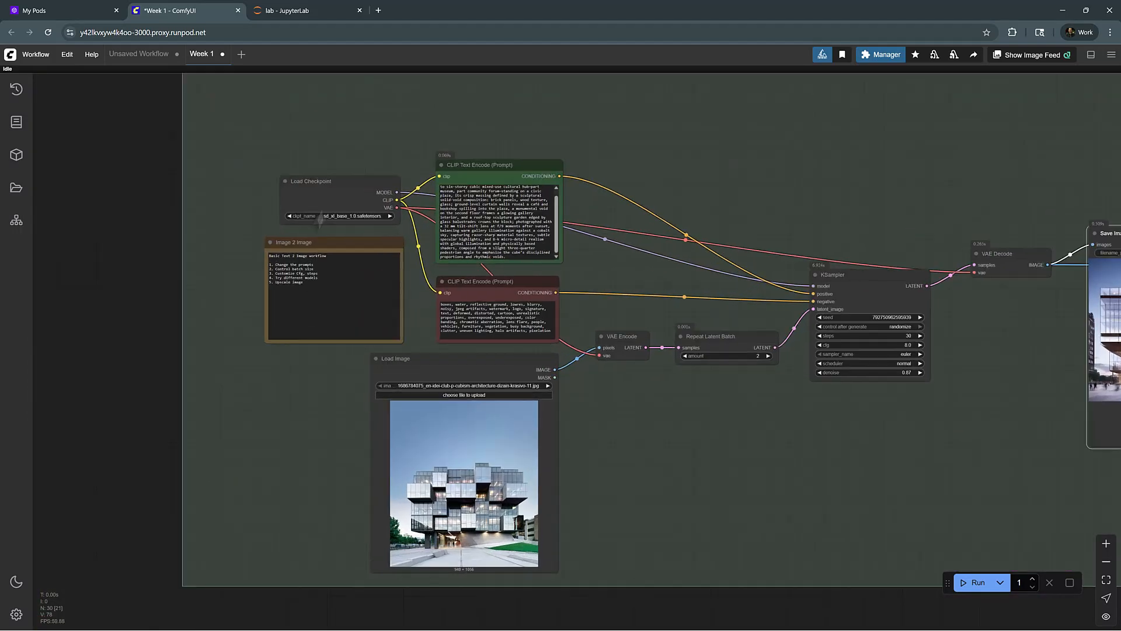
- Re-enable the bypassed Load Checkpoint node in the Inpainting group with Ctrl+B
click(310, 182)
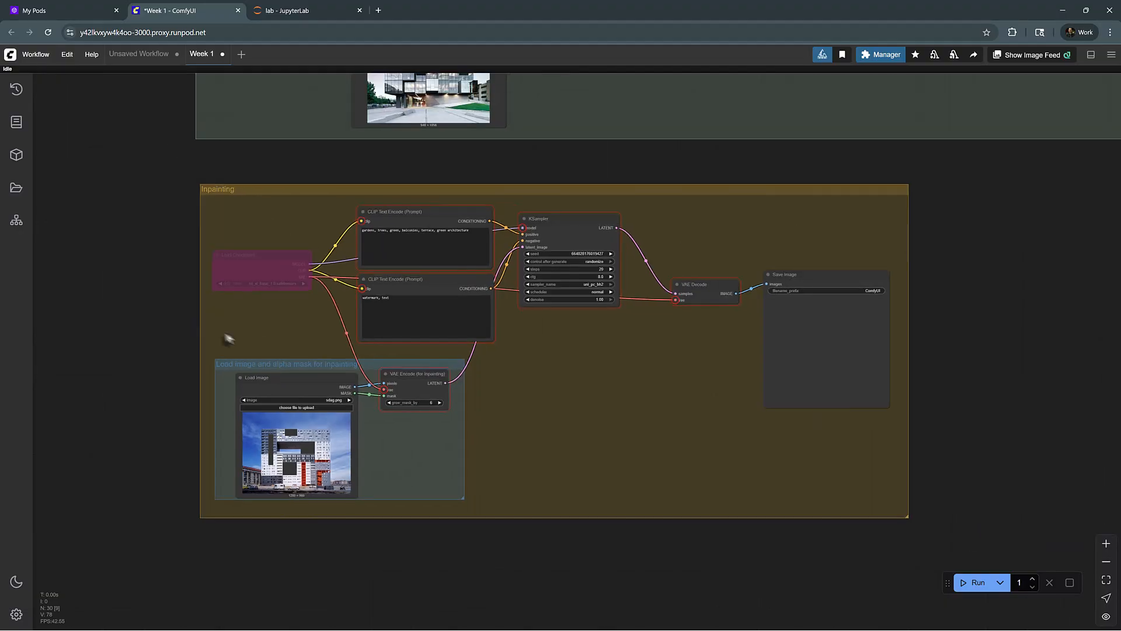
scroll(up, 3)
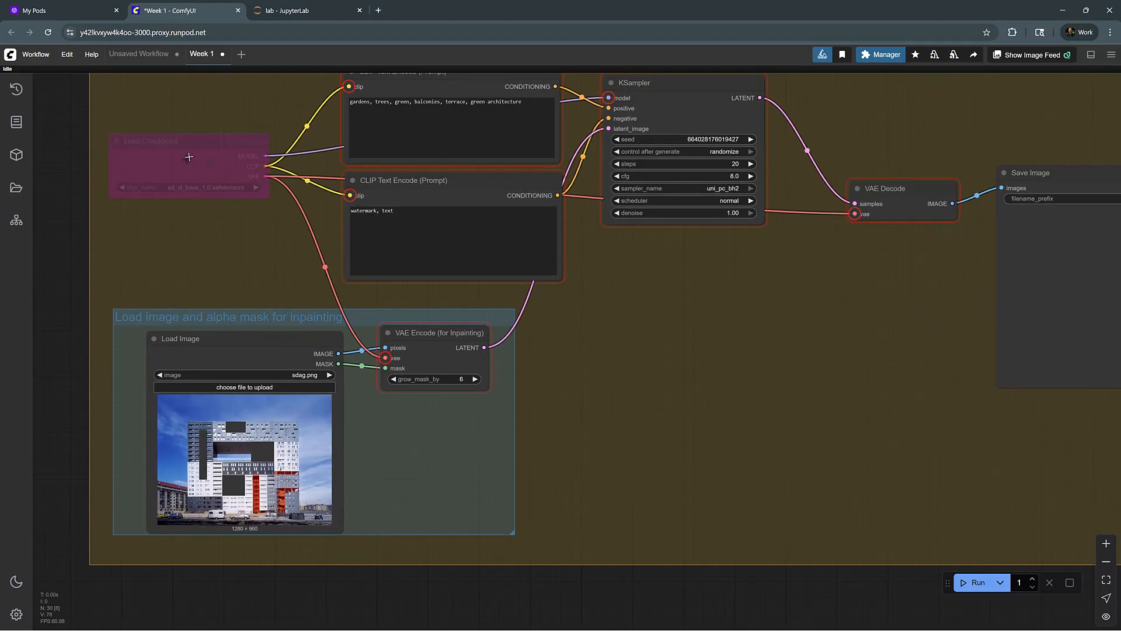
click(189, 140)
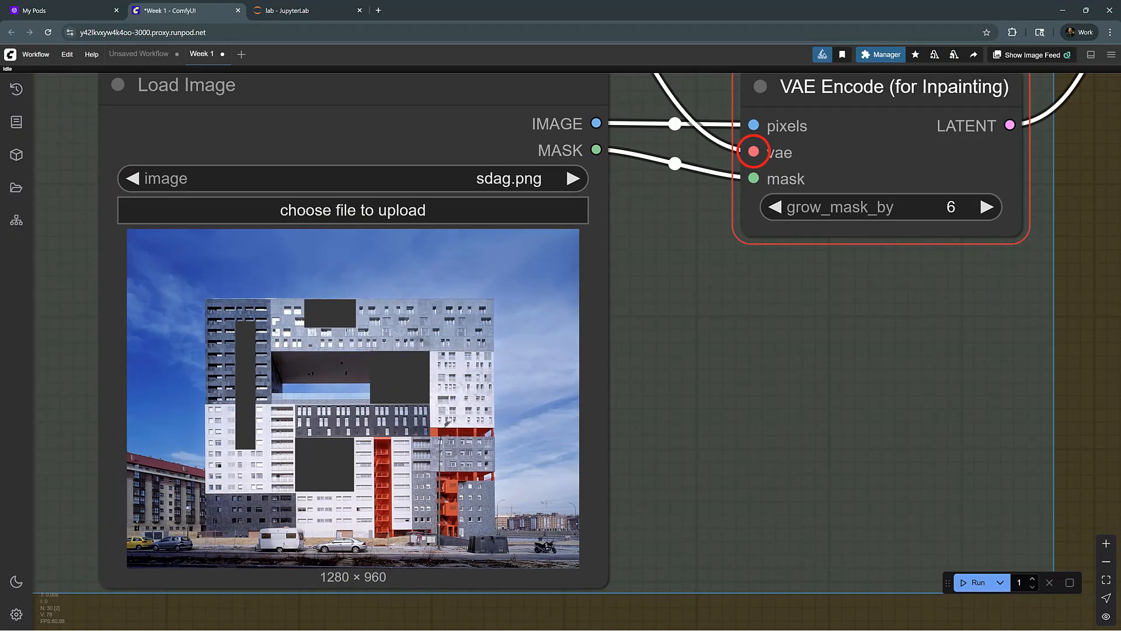
mouse_move(243, 334)
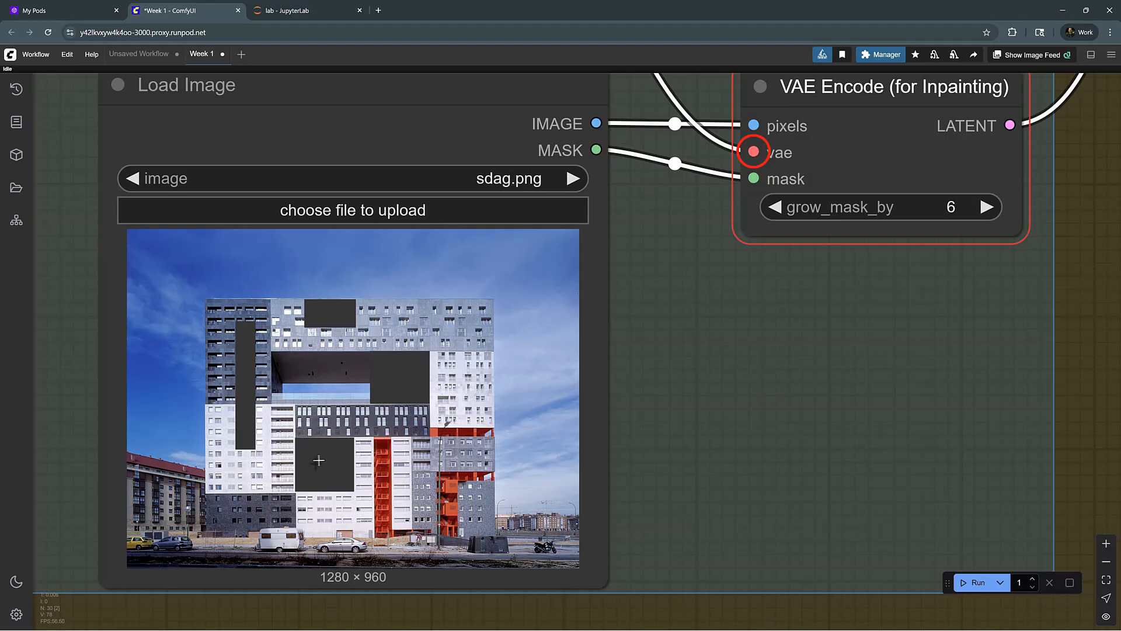
scroll(down, 3)
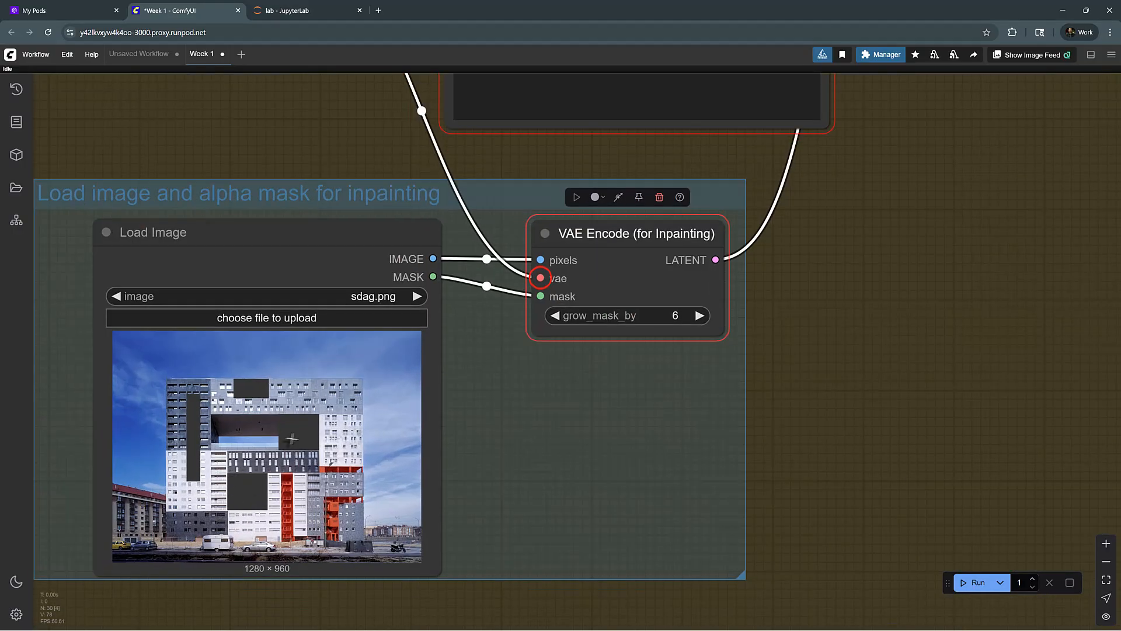
scroll(down, 3)
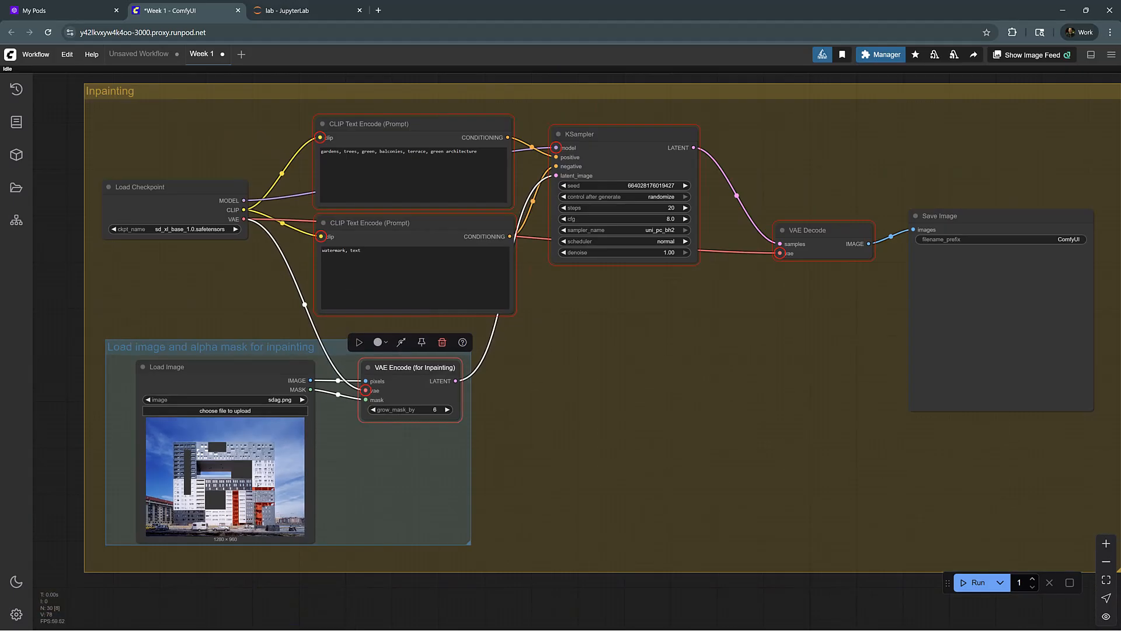
scroll(up, 3)
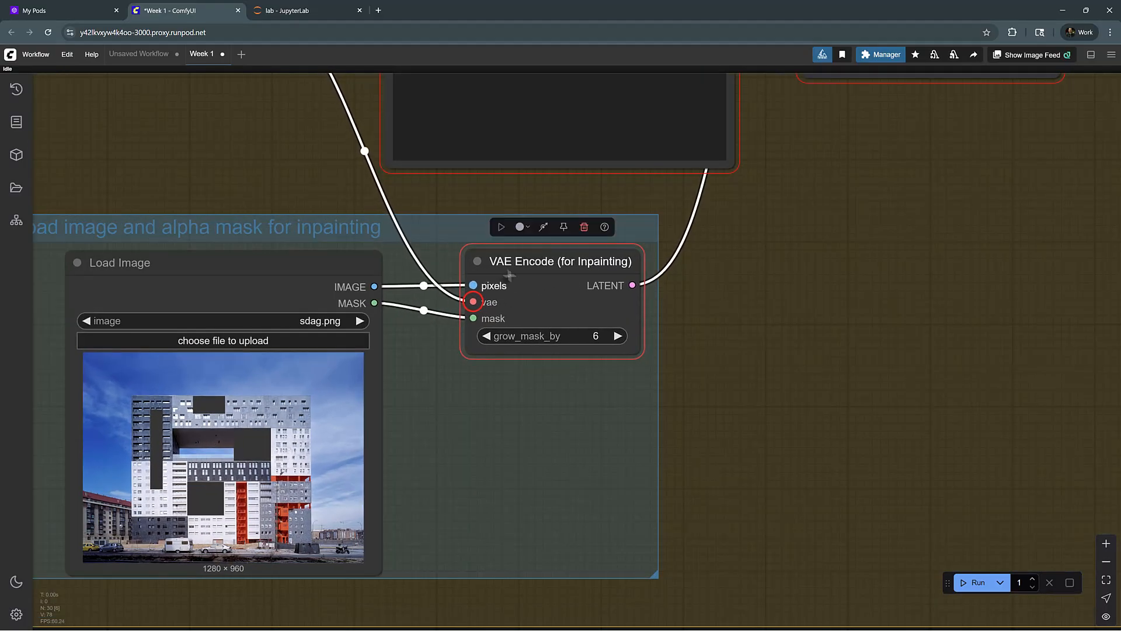
mouse_move(520, 324)
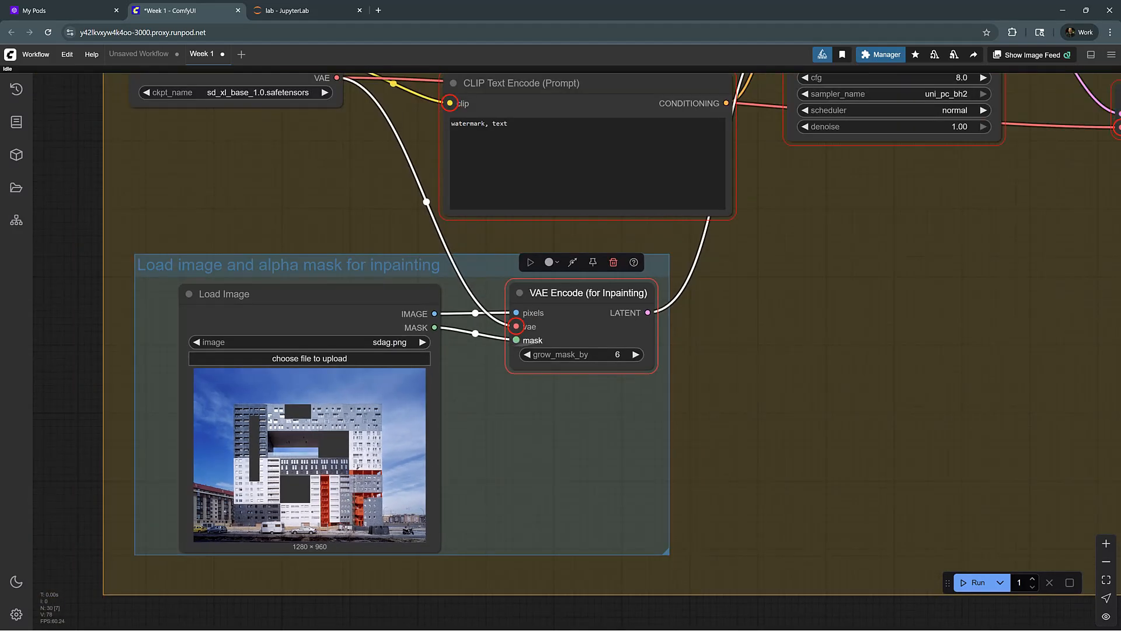
scroll(down, 3)
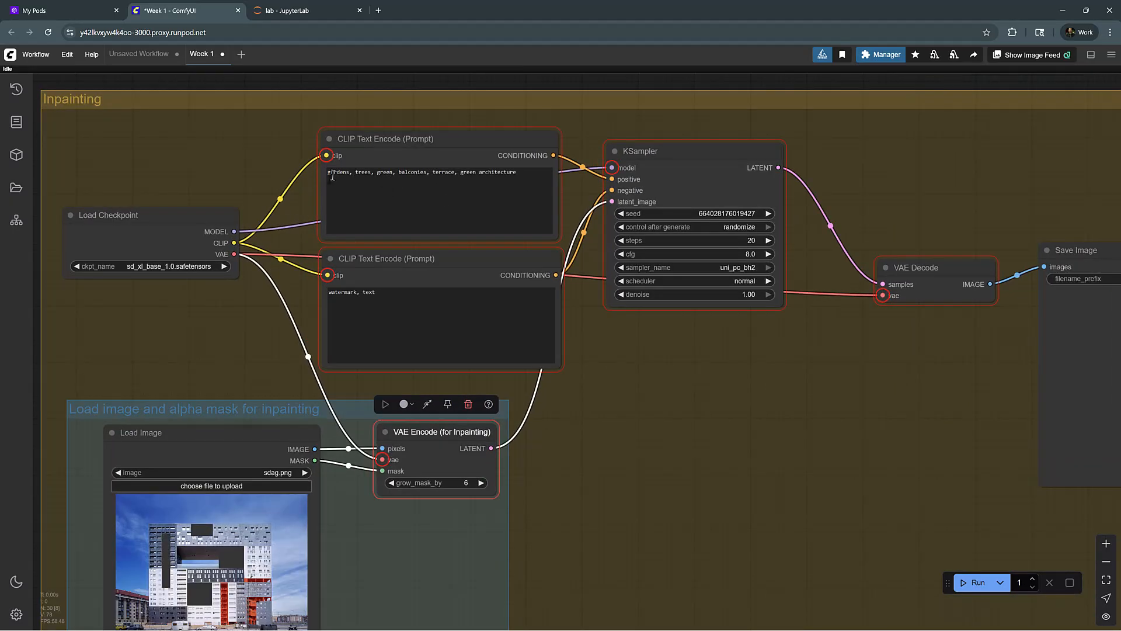
triple_click(421, 172)
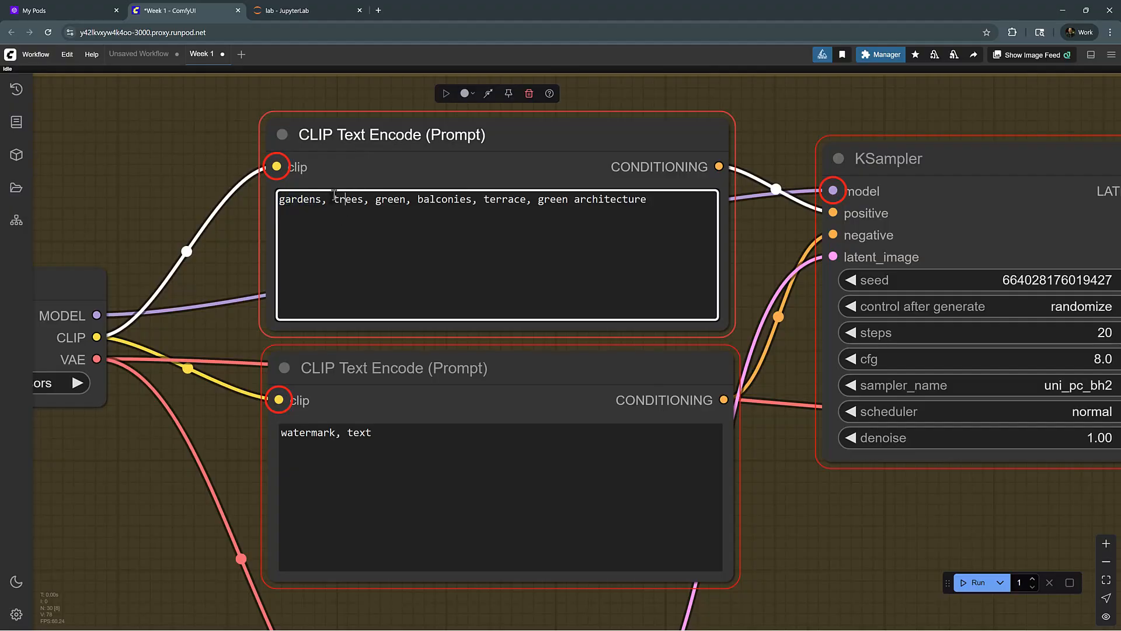
double_click(390, 199)
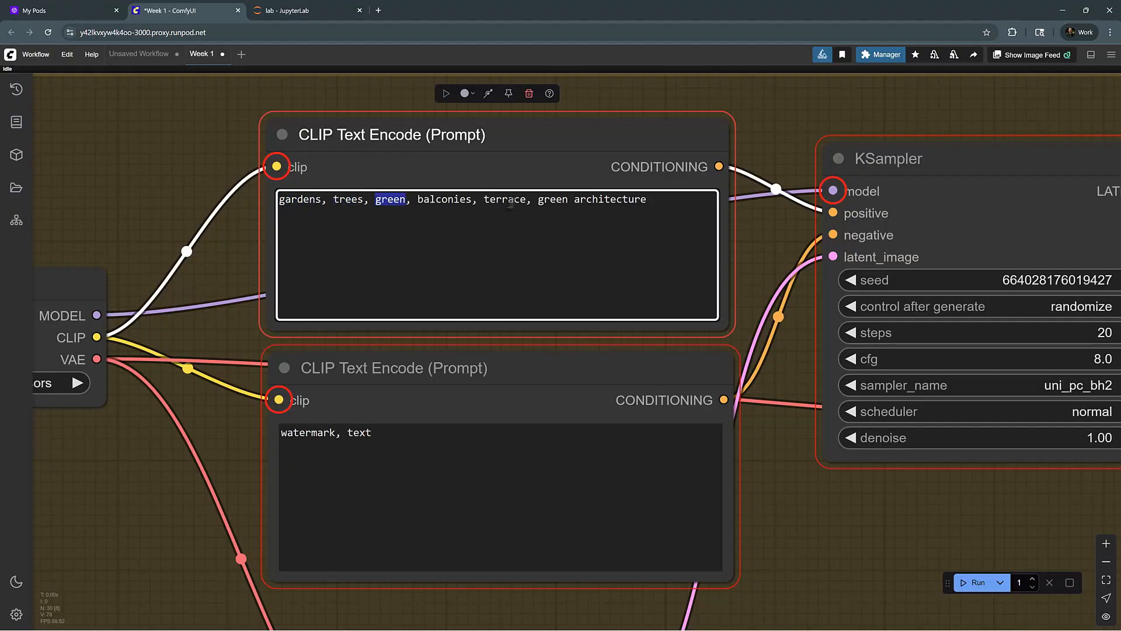
click(647, 199)
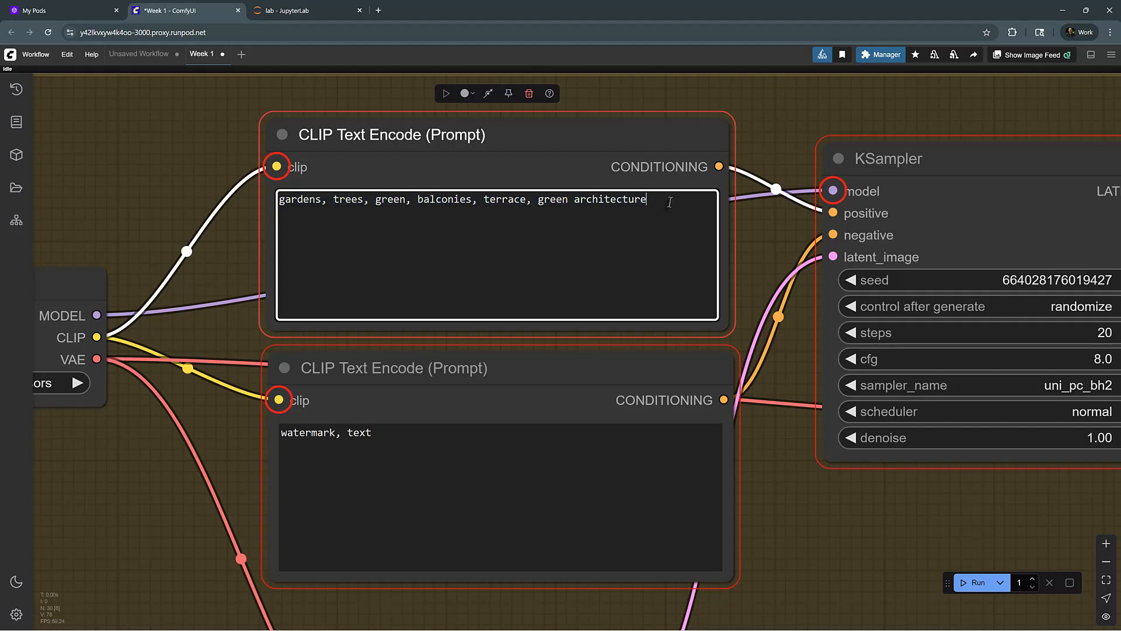
scroll(down, 3)
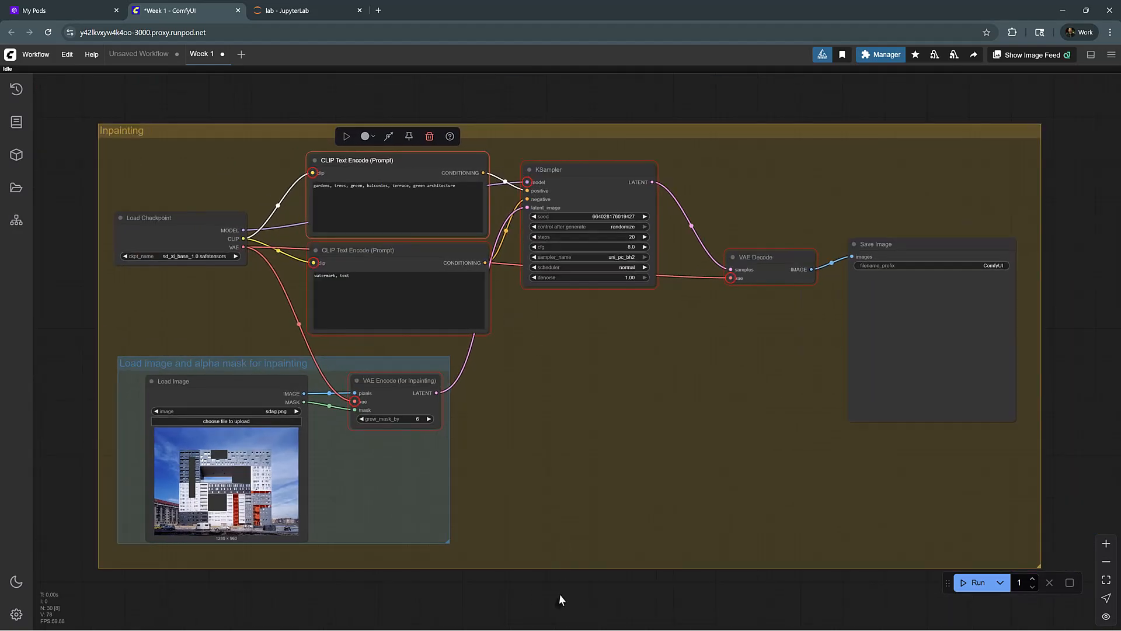
mouse_move(731, 536)
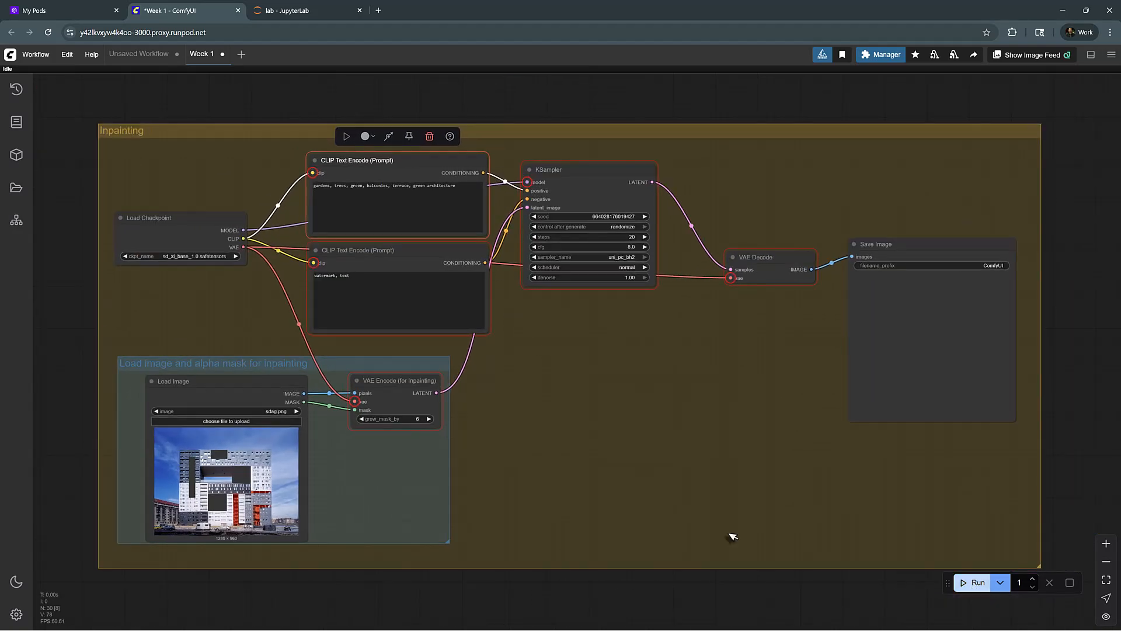
scroll(down, 3)
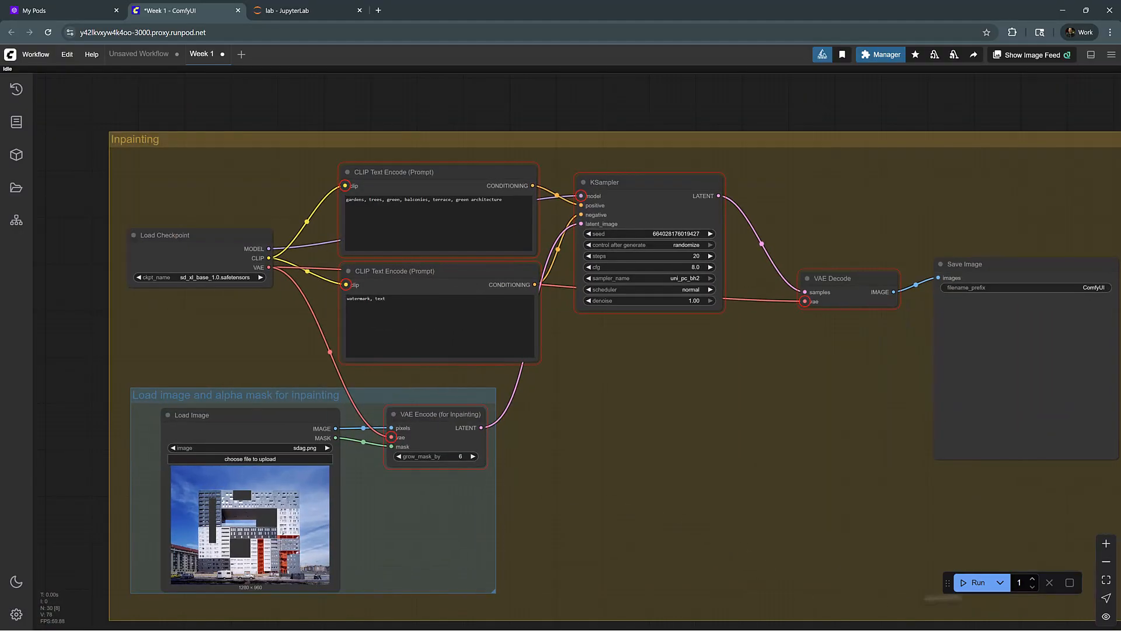
- Run the inpainting workflow, review the green-planting facade result, and queue another run
click(977, 582)
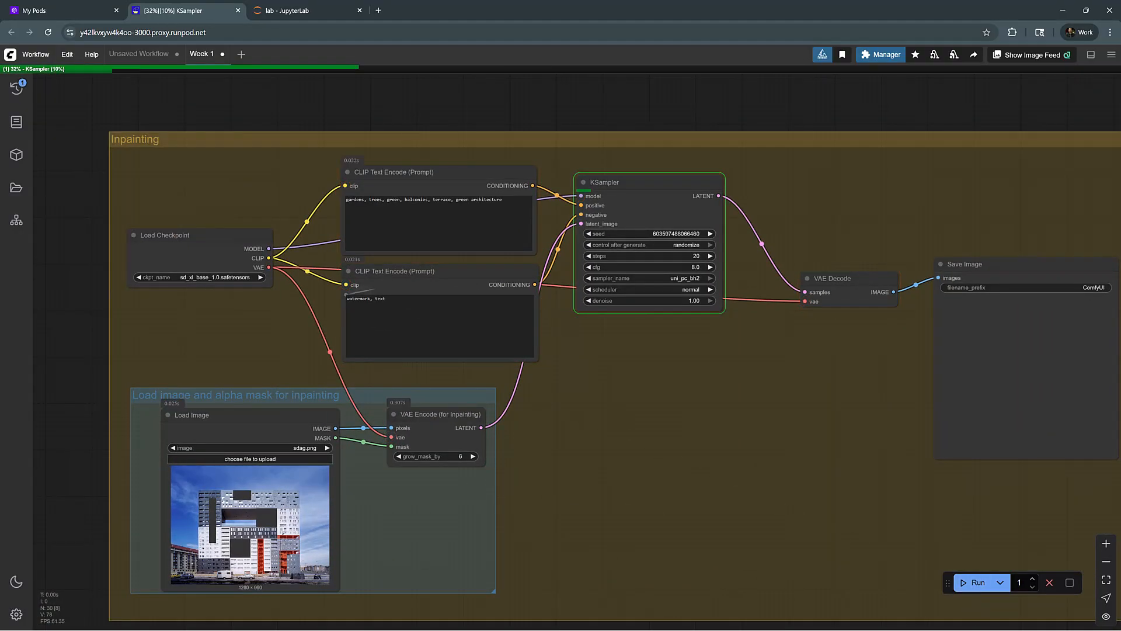
scroll(down, 3)
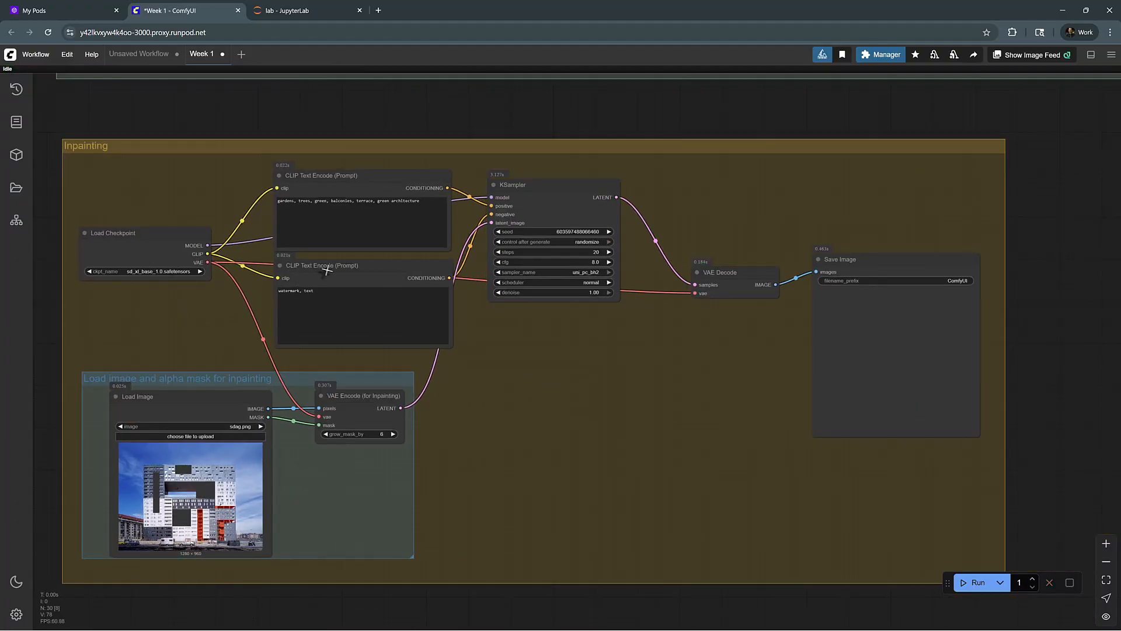
mouse_move(604, 365)
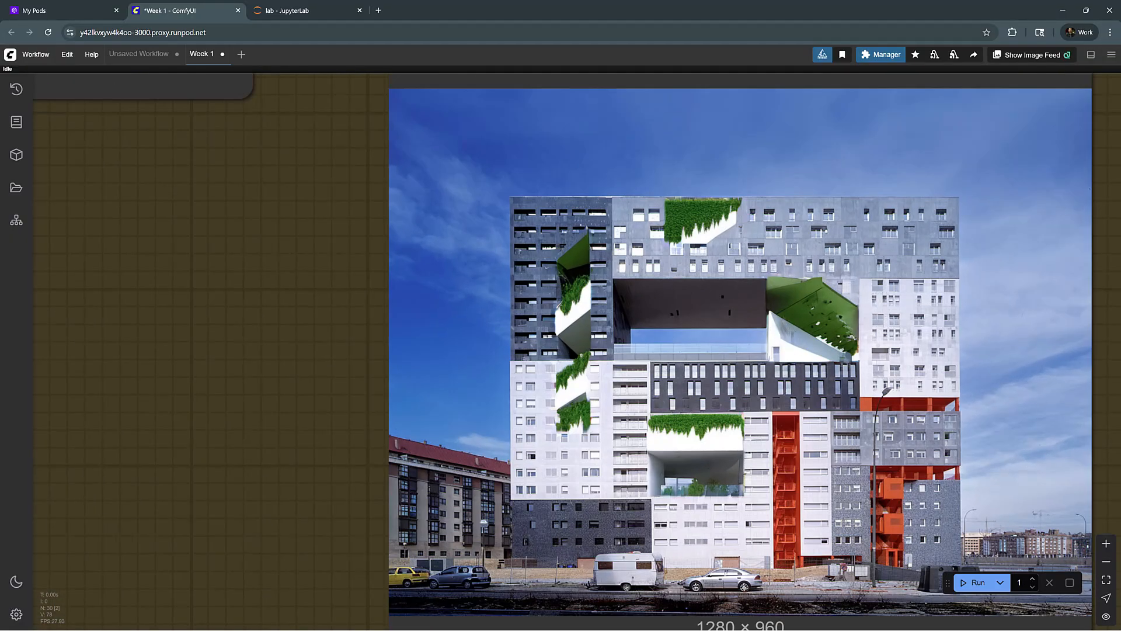
scroll(up, 3)
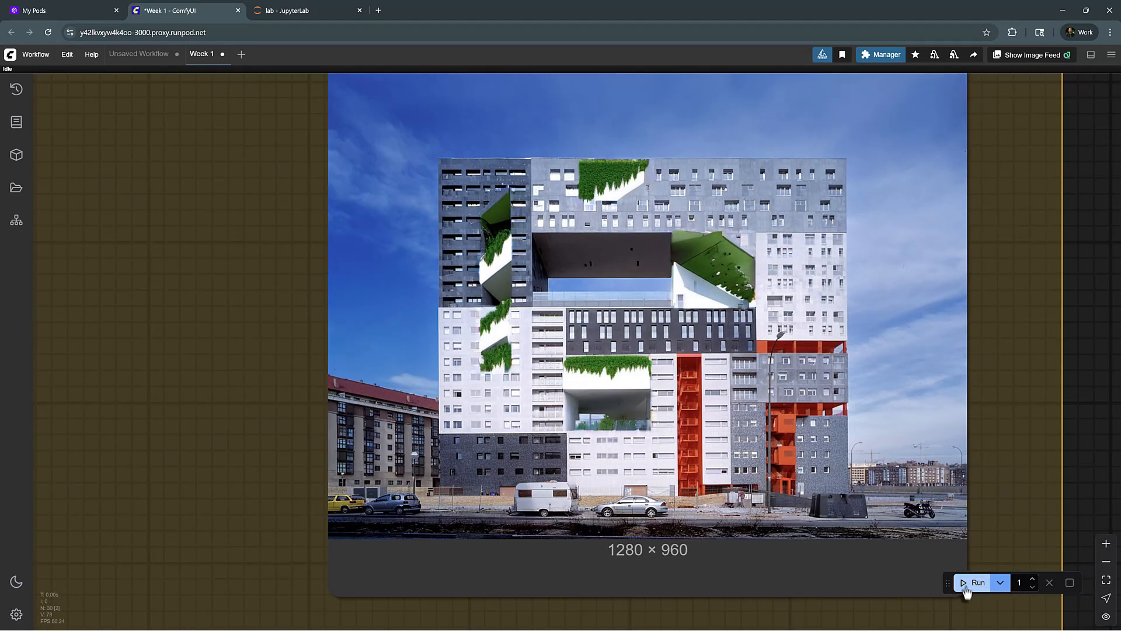
click(977, 581)
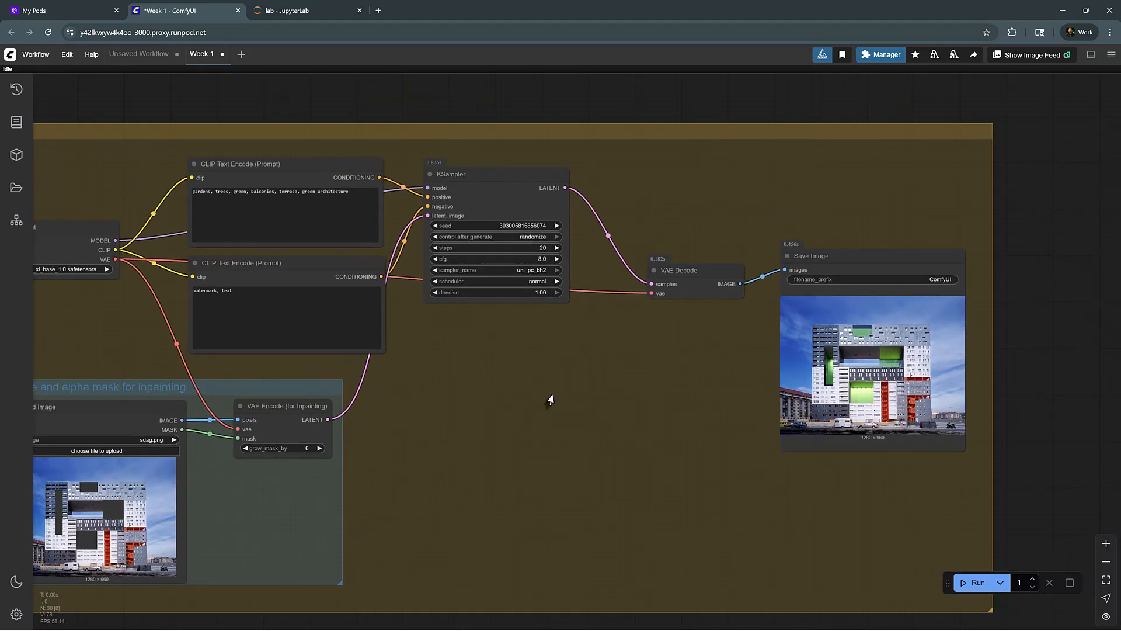
- Start the prompt with 'green space' and run inpainting at 30 steps, cfg 12 for a denser green facade
scroll(up, 3)
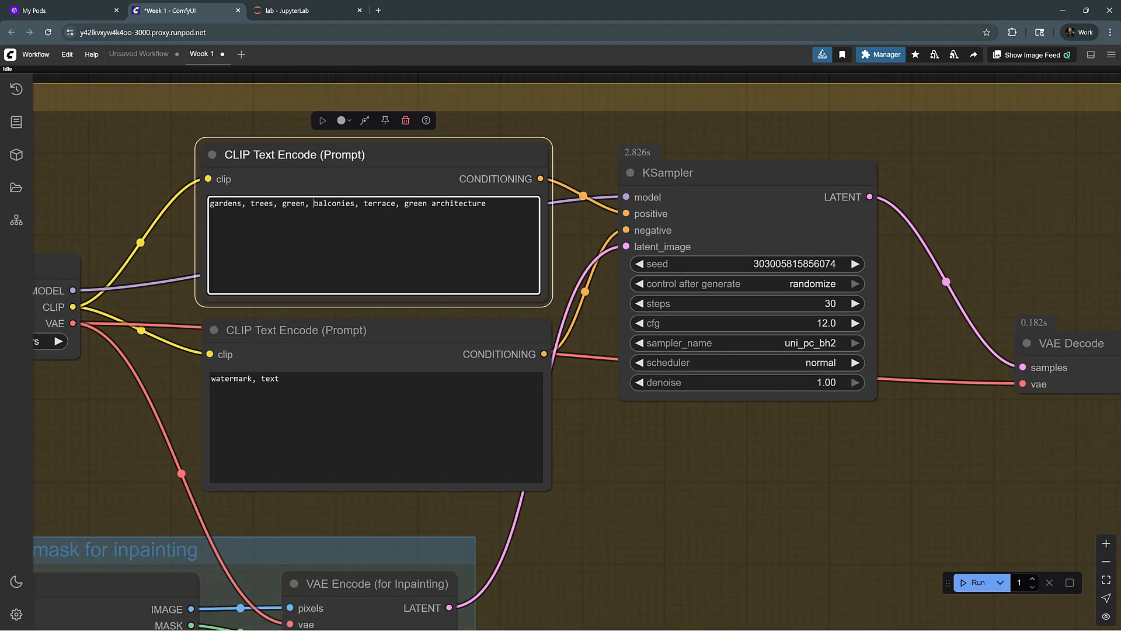
text(green spaces,)
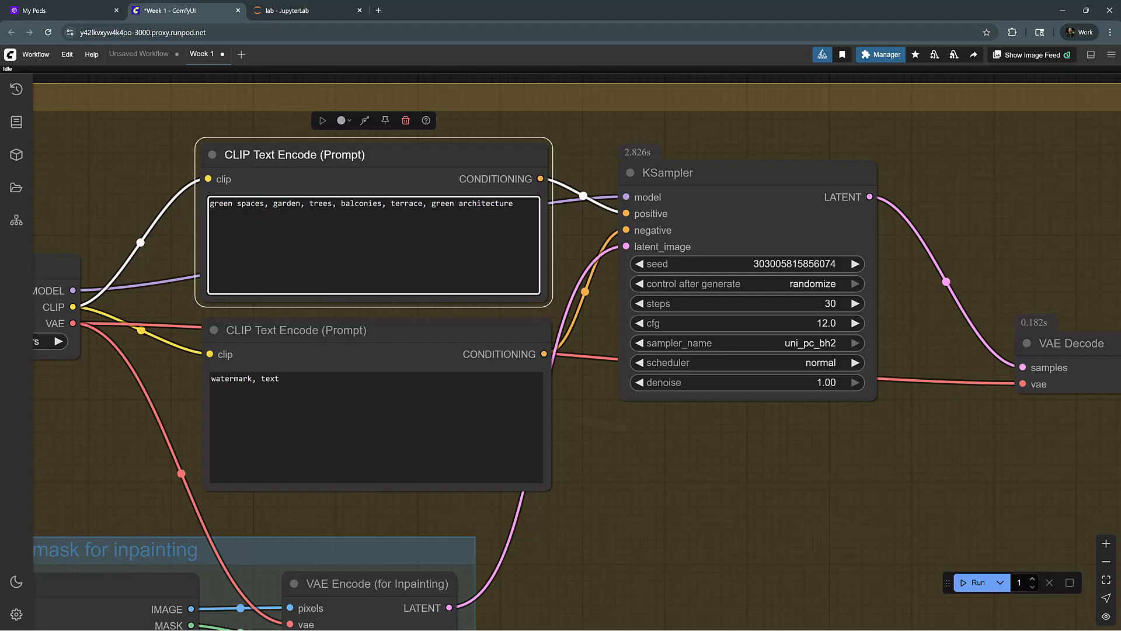
click(977, 582)
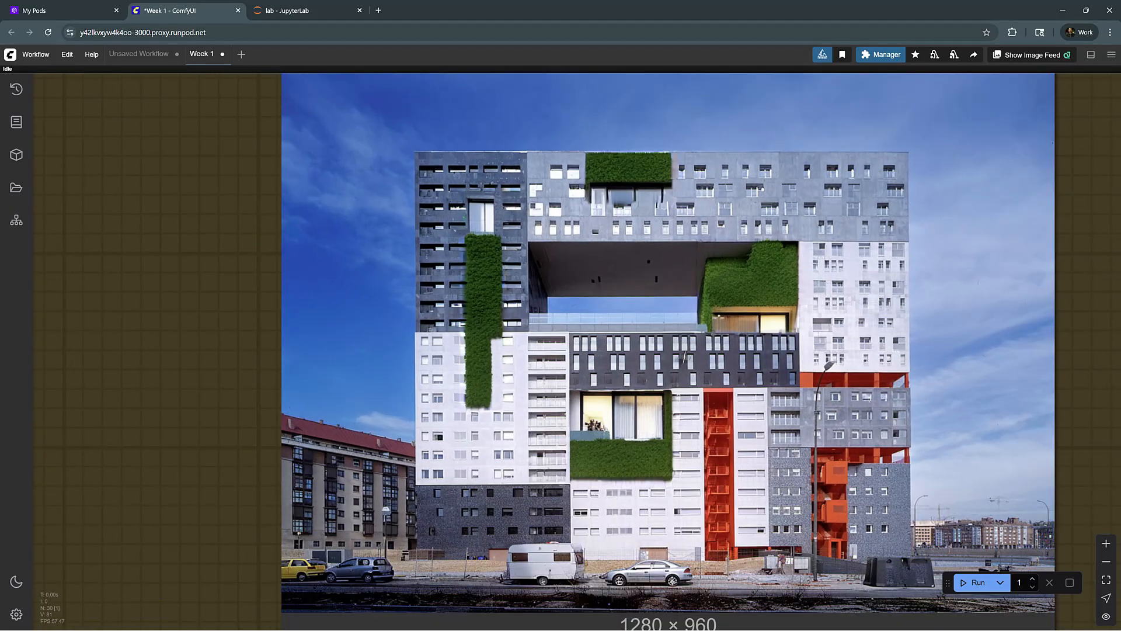
scroll(up, 3)
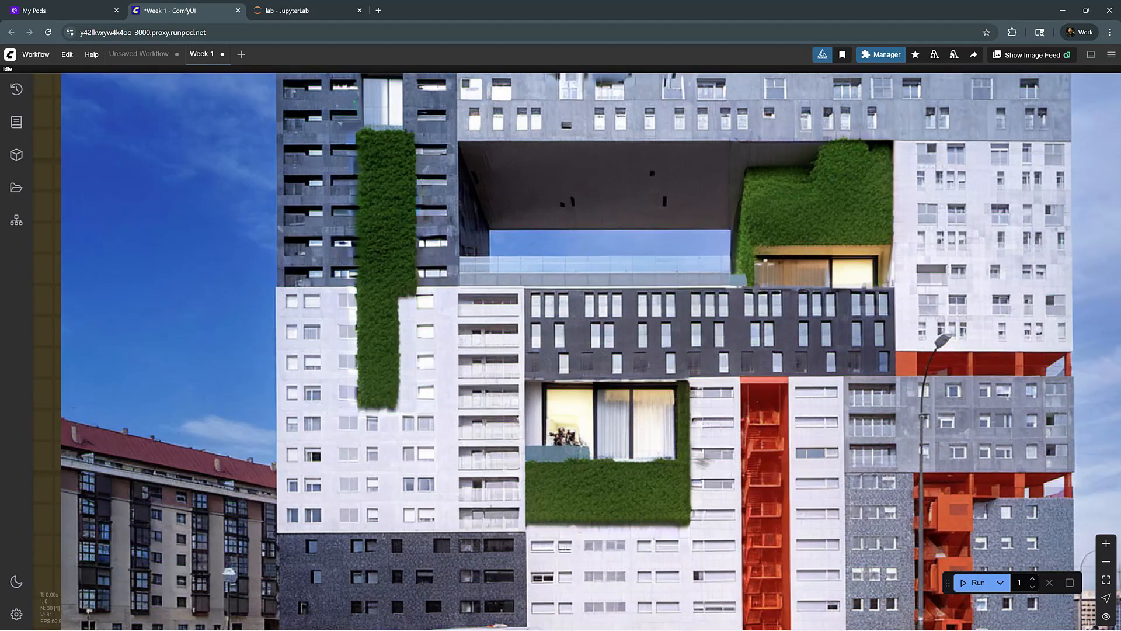
scroll(down, 3)
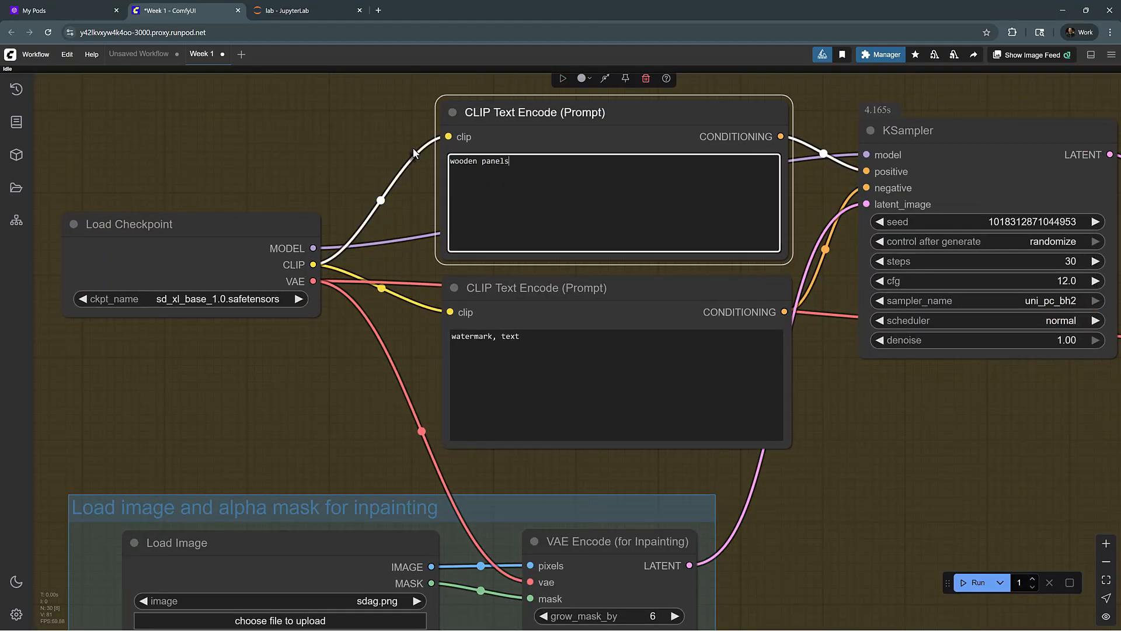
- Complete the positive prompt as 'wooden panels, architecture, facade, texture'
text(,)
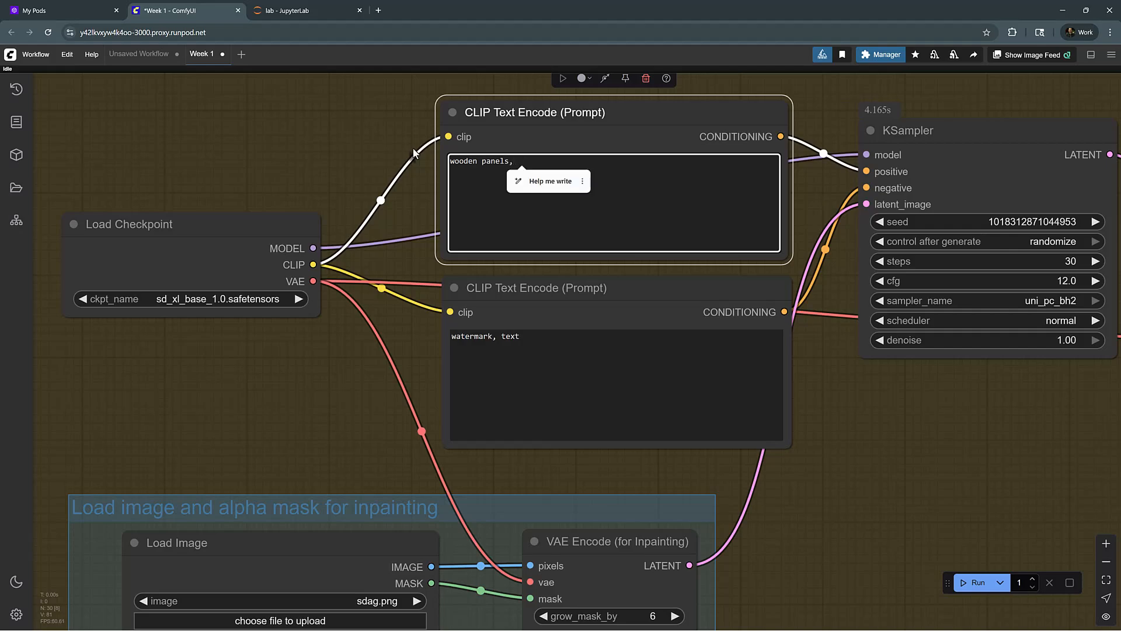
text(architecture, fa)
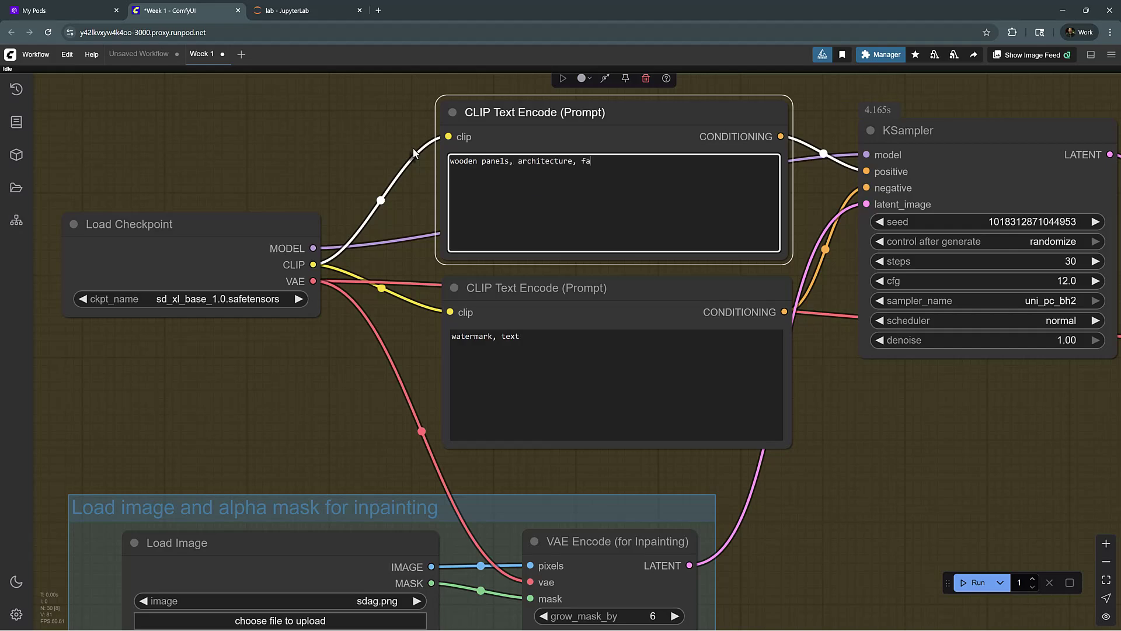
text(cade,)
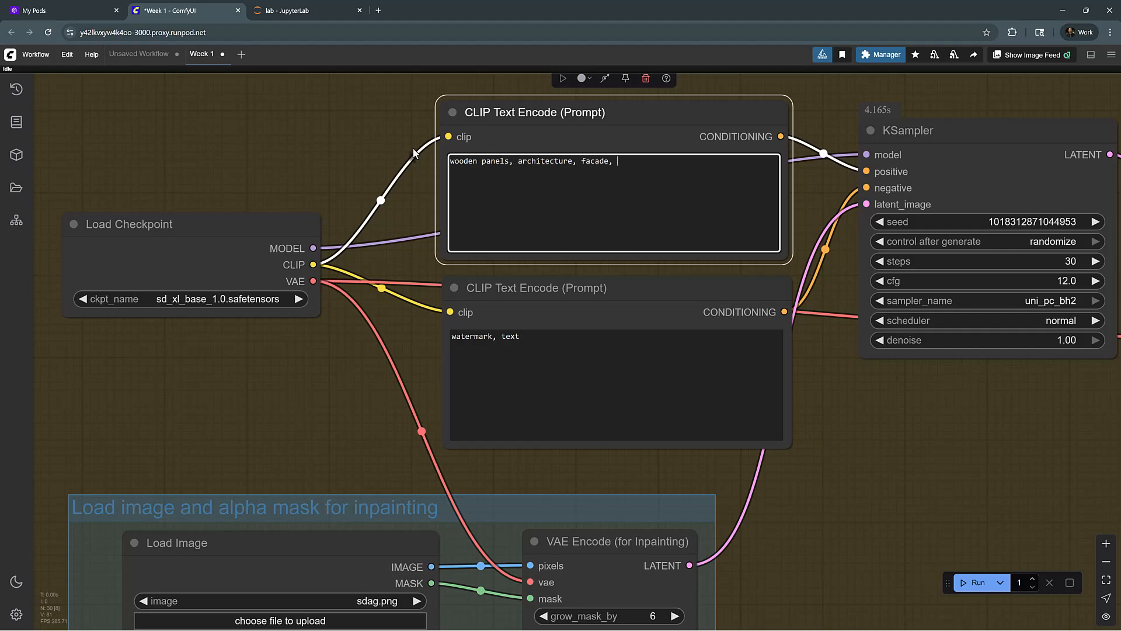
text(text)
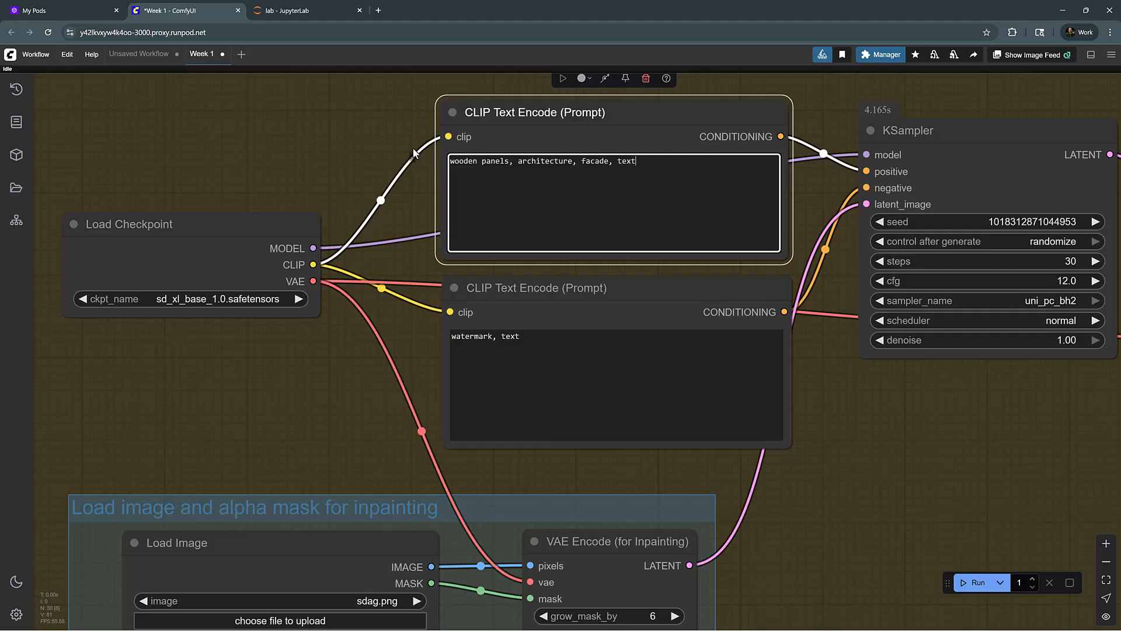
text(ure)
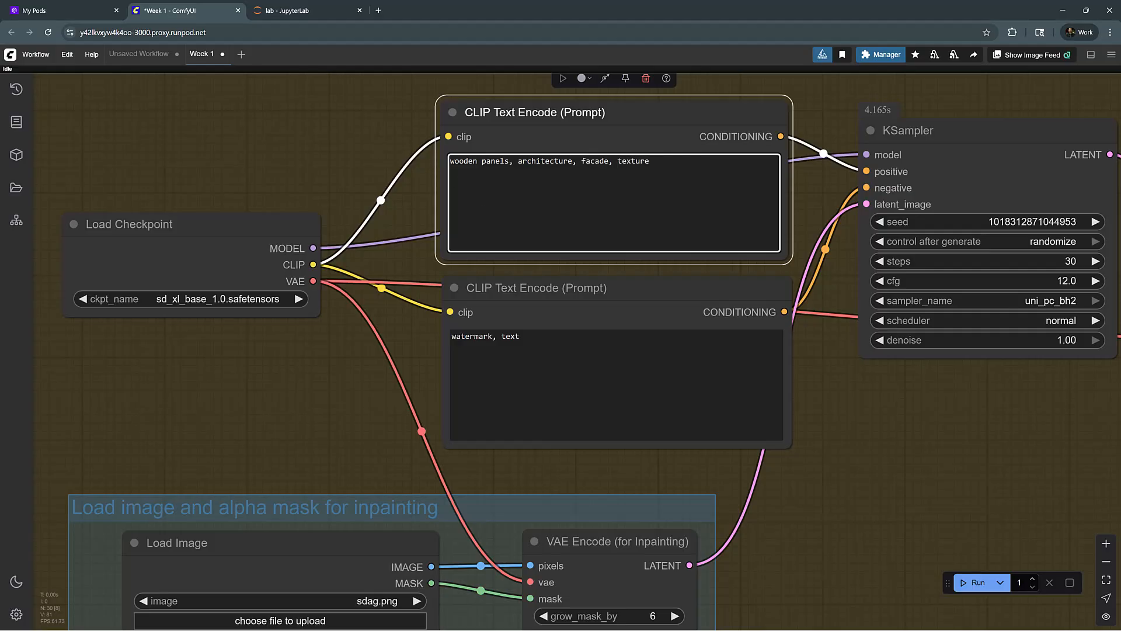
scroll(down, 3)
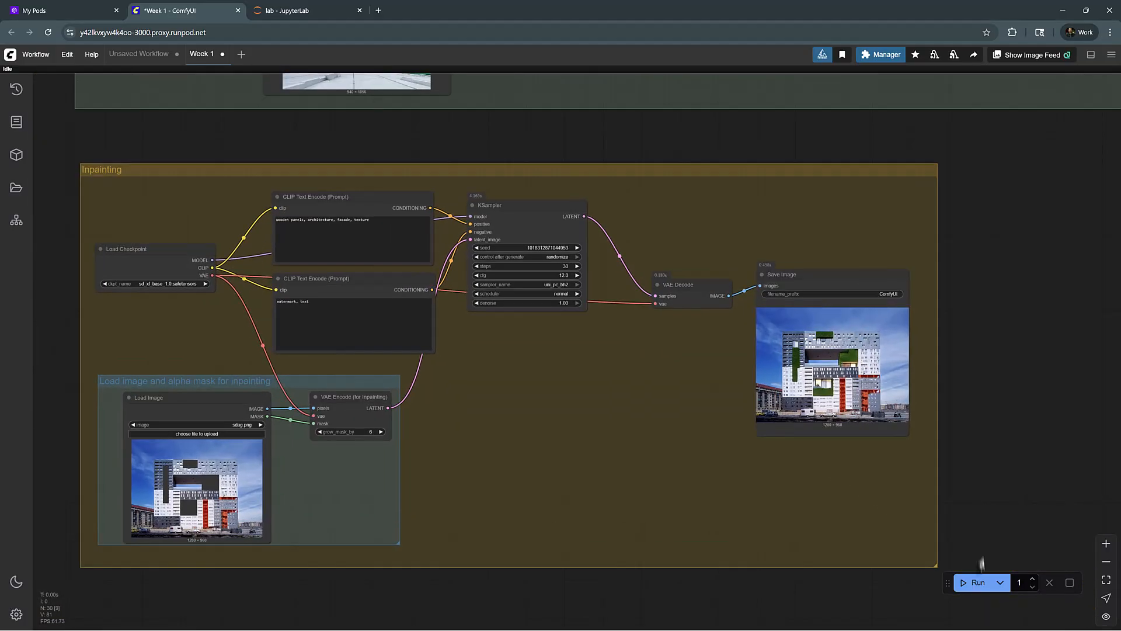
click(977, 582)
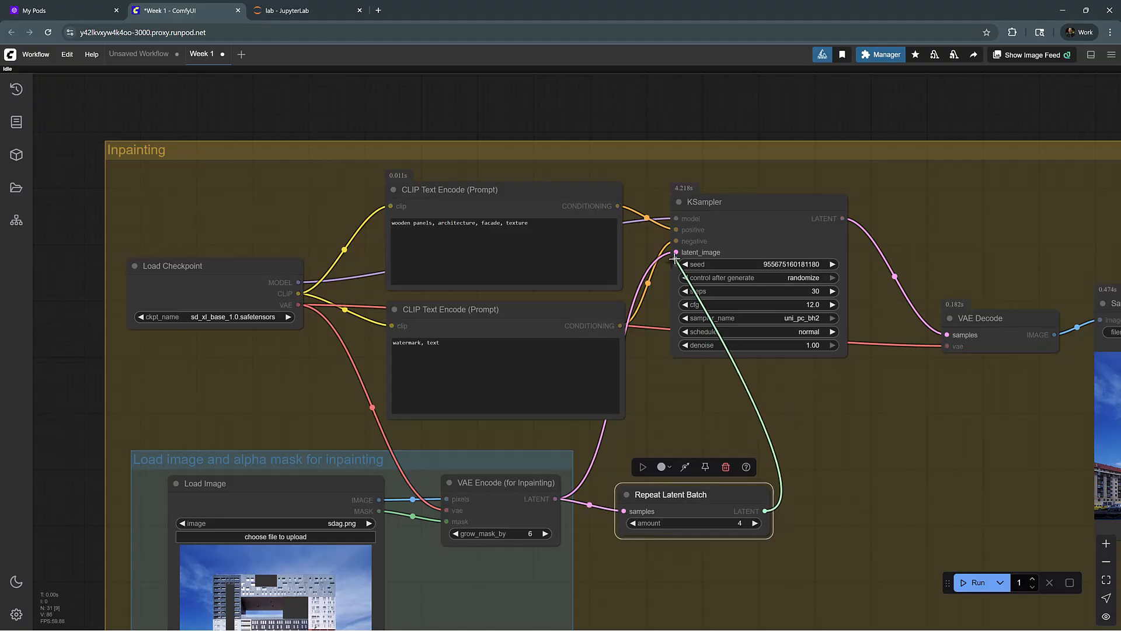
- Place a Repeat Latent Batch node (amount 4) between VAE Encode and the KSampler latent input
scroll(down, 3)
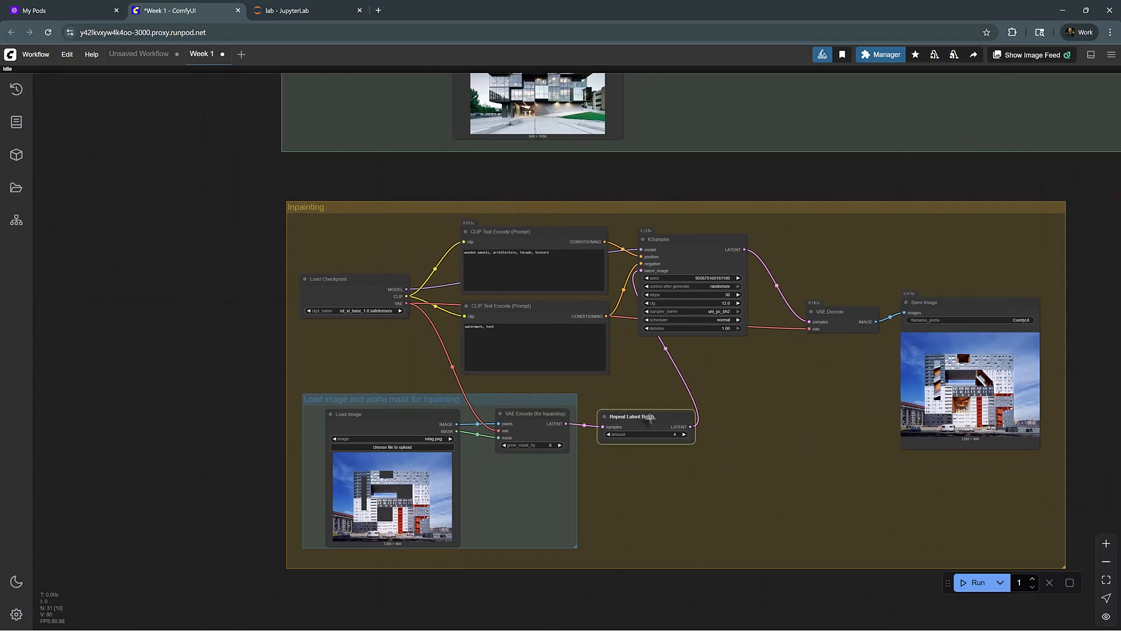
click(644, 425)
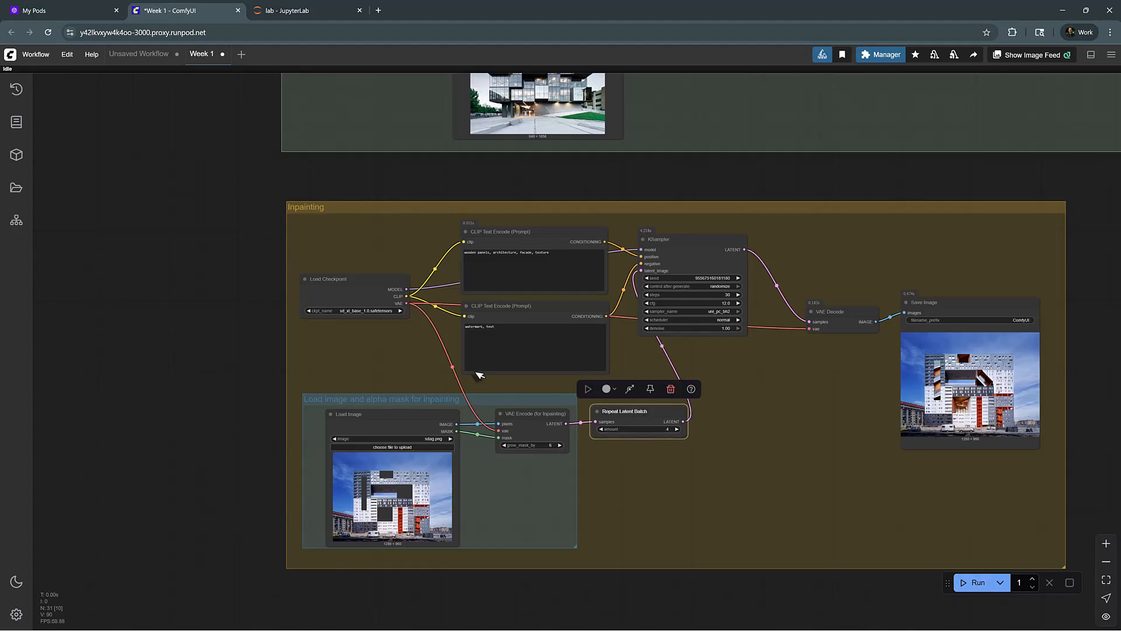
click(976, 582)
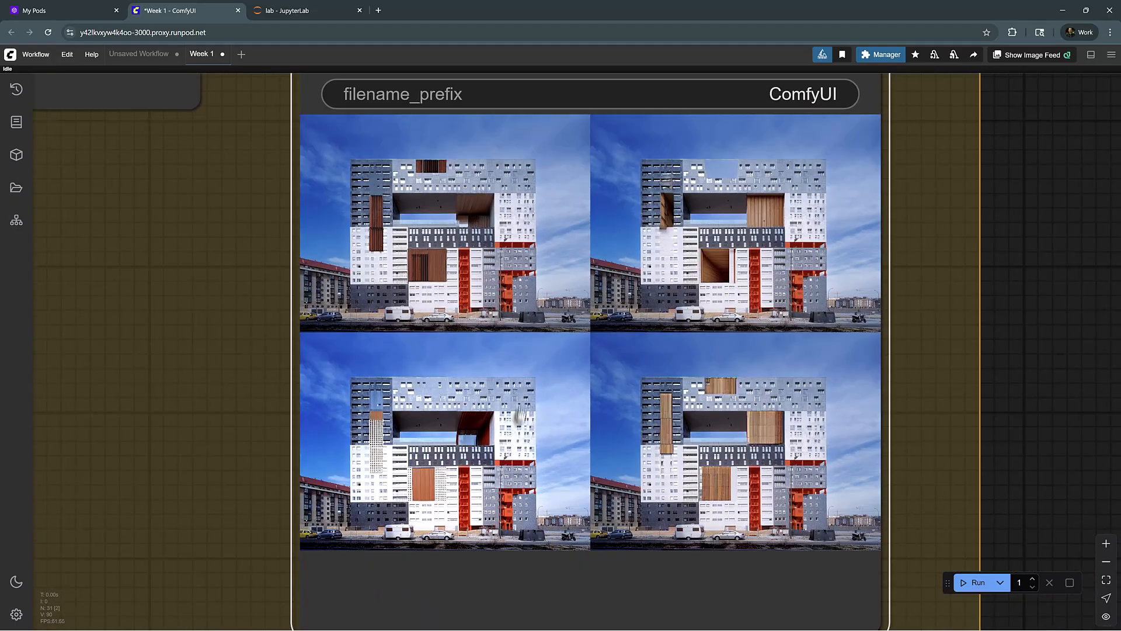
- Zoom into the Save Image node to inspect the four wooden-panel facade variants, then zoom back out
scroll(up, 3)
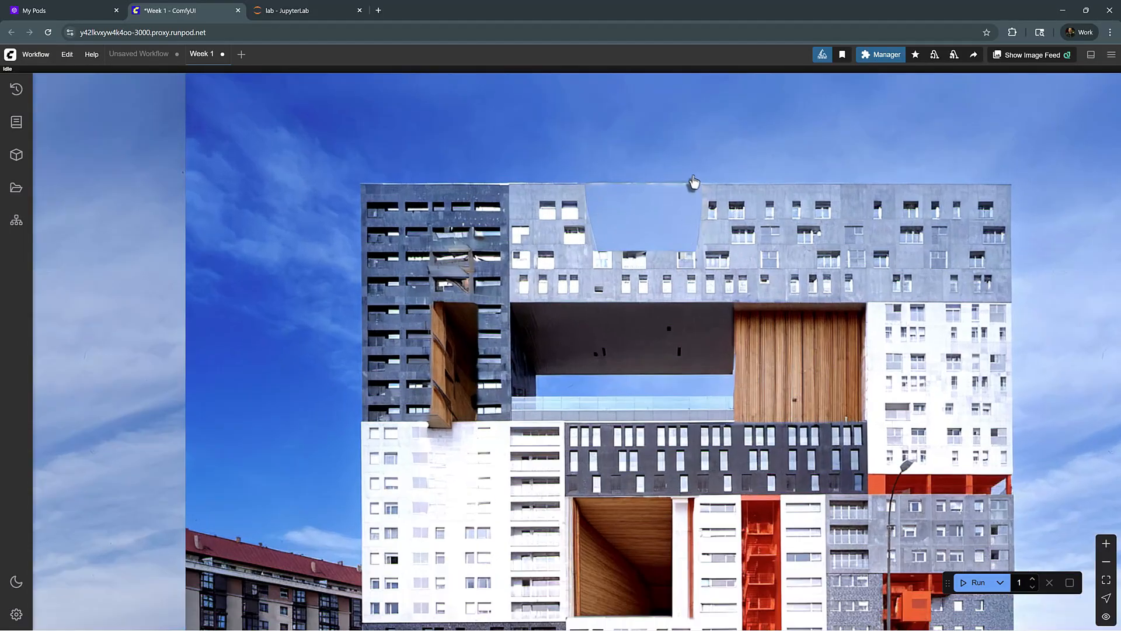
mouse_move(687, 189)
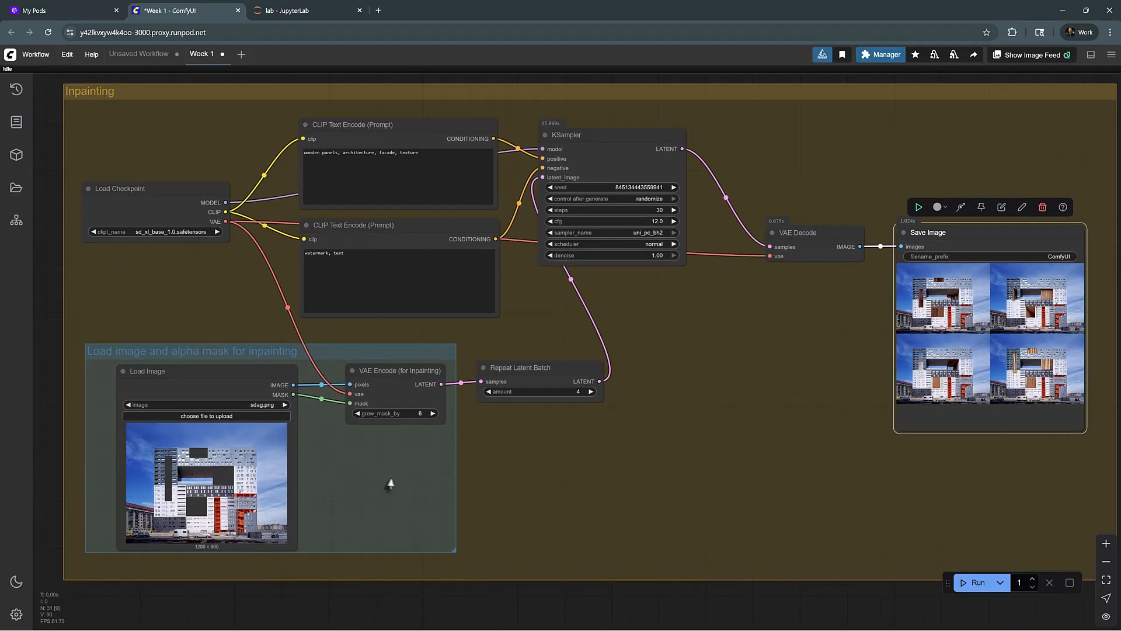
mouse_move(371, 482)
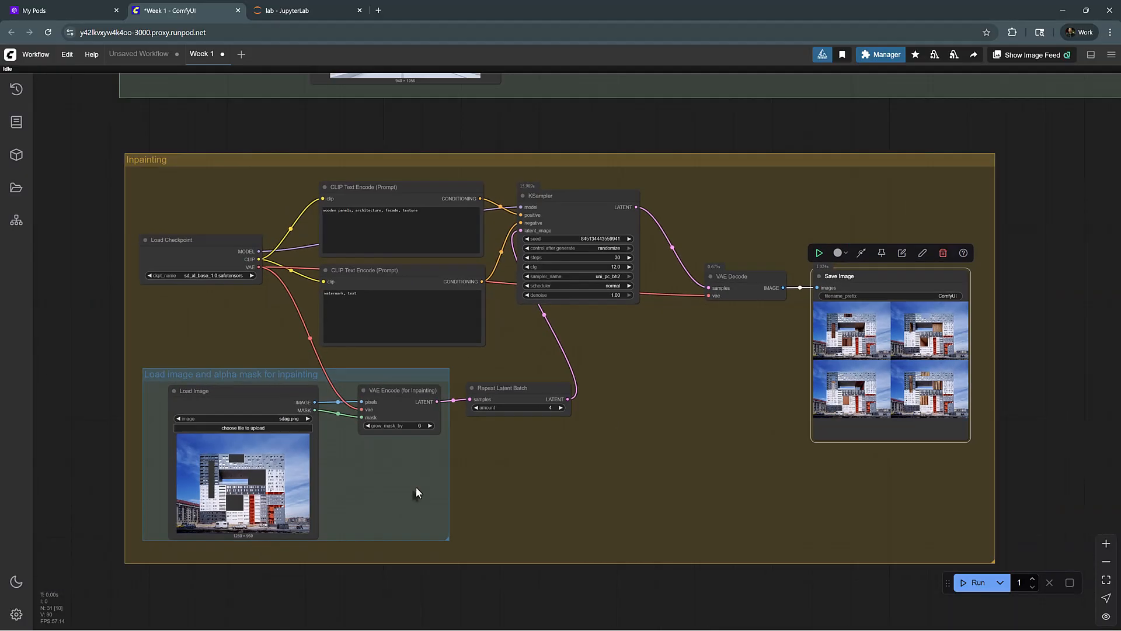
scroll(down, 3)
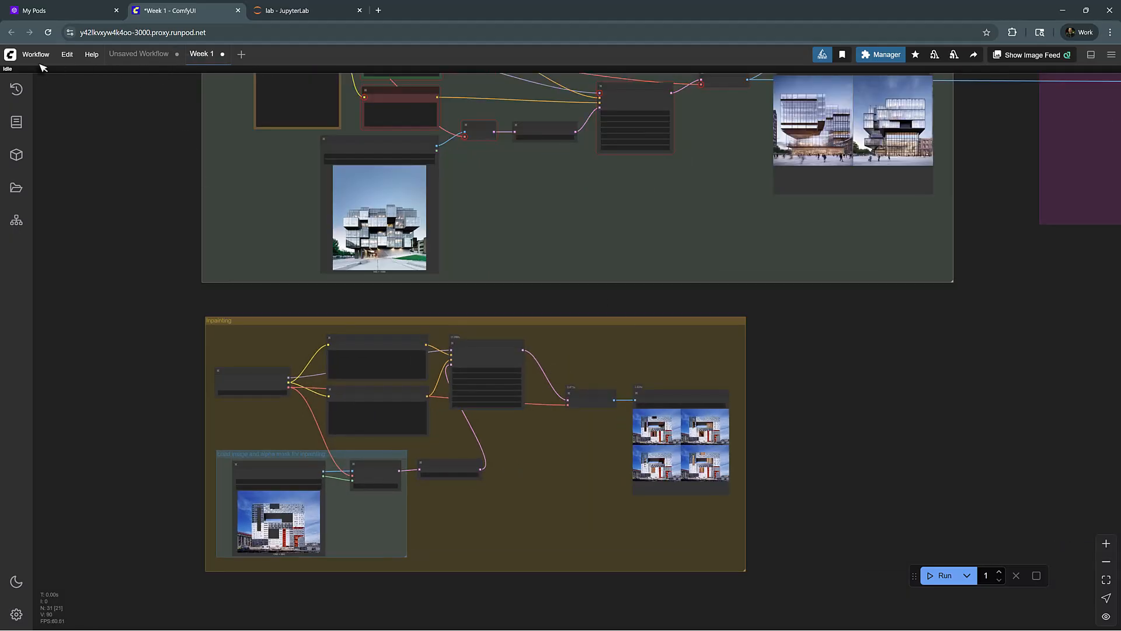
click(36, 54)
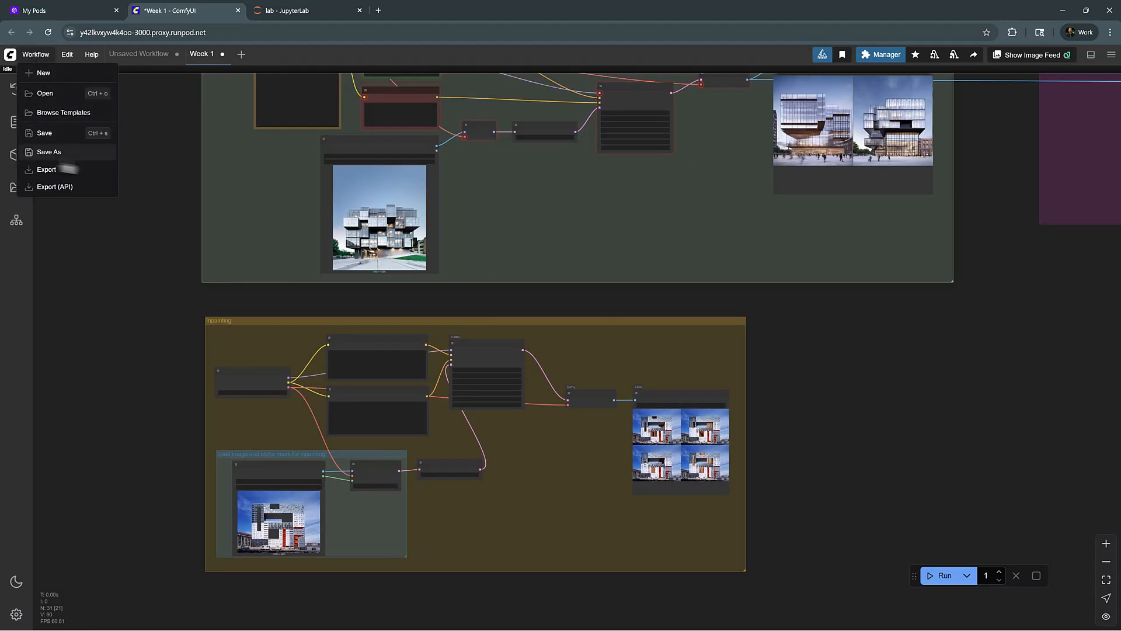
mouse_move(46, 94)
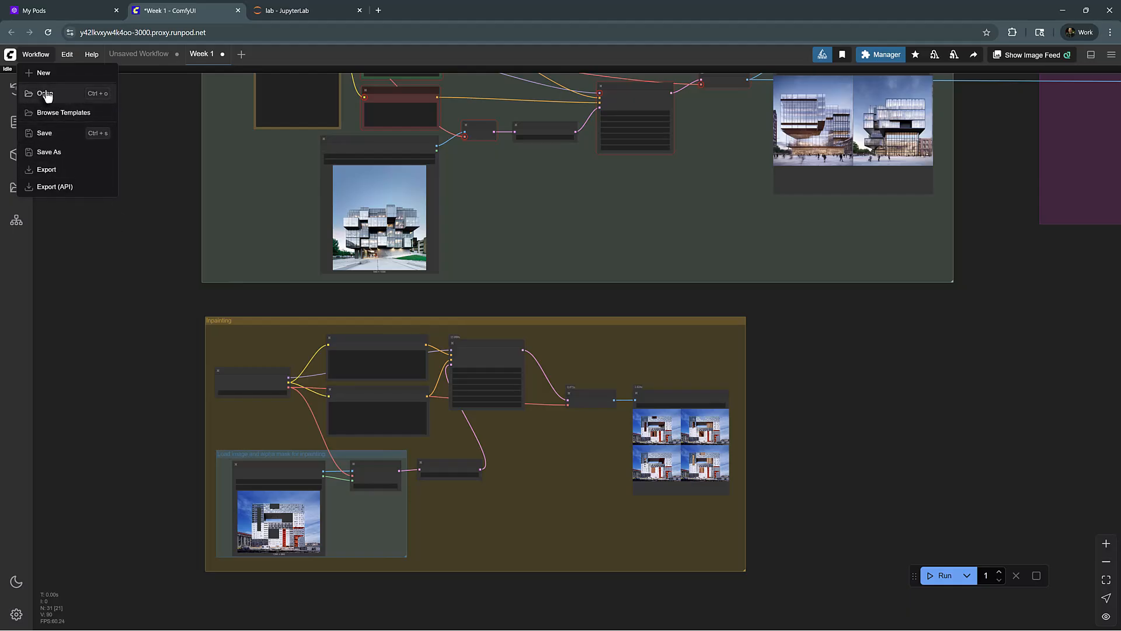
mouse_move(47, 209)
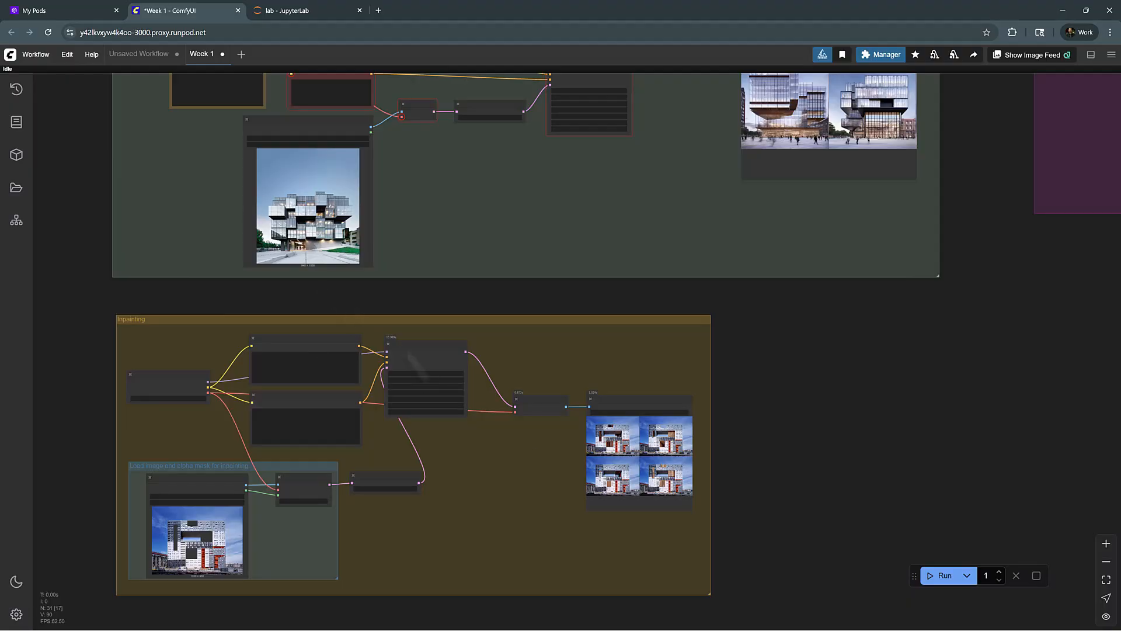
- From the Workflows sidebar, load test.json and SDXL+LORA.json as tabs beside Week 1
click(15, 187)
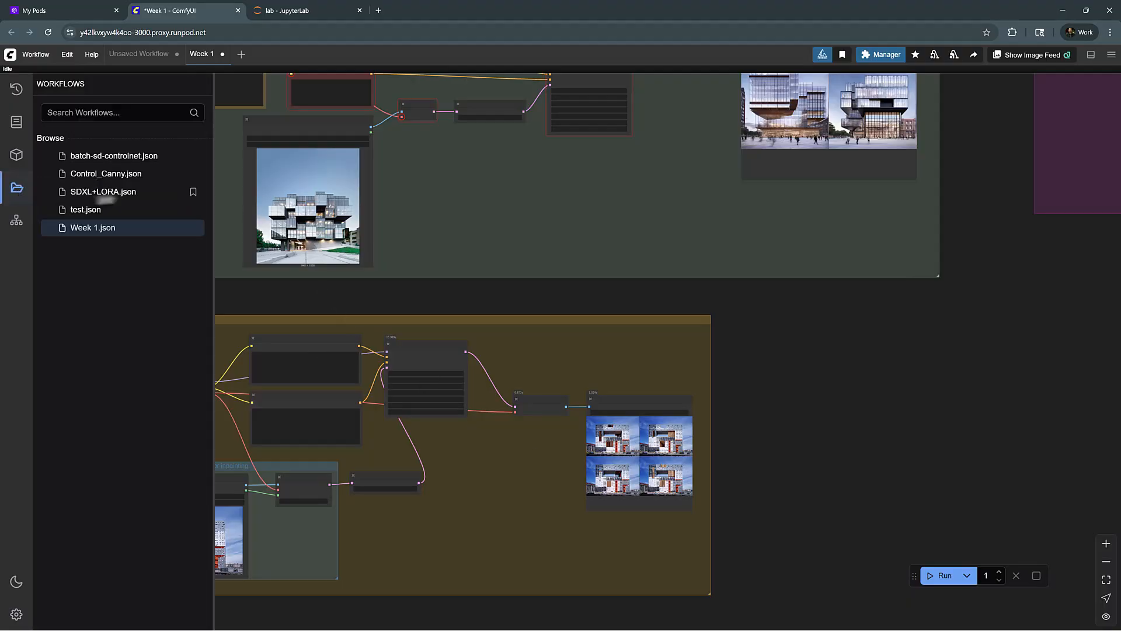
mouse_move(17, 187)
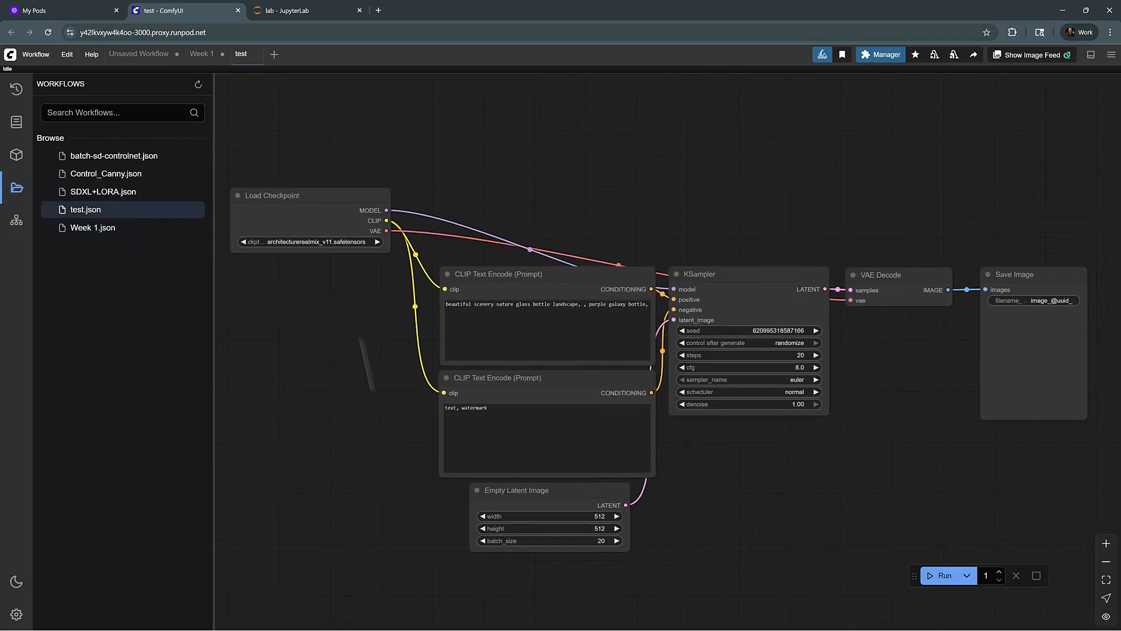
click(272, 195)
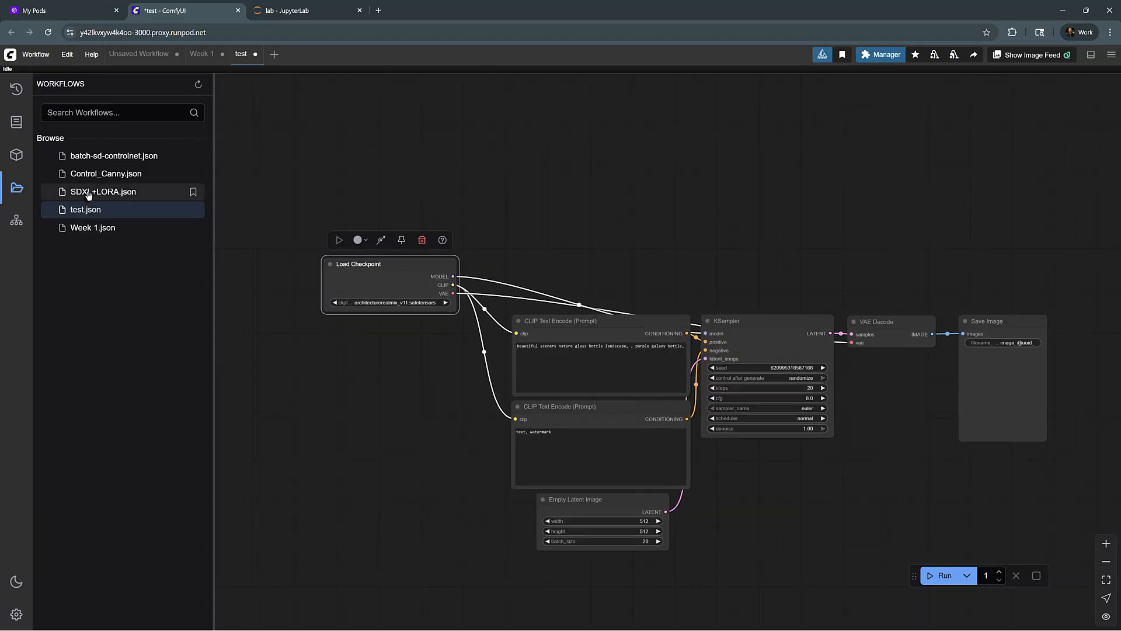
click(103, 190)
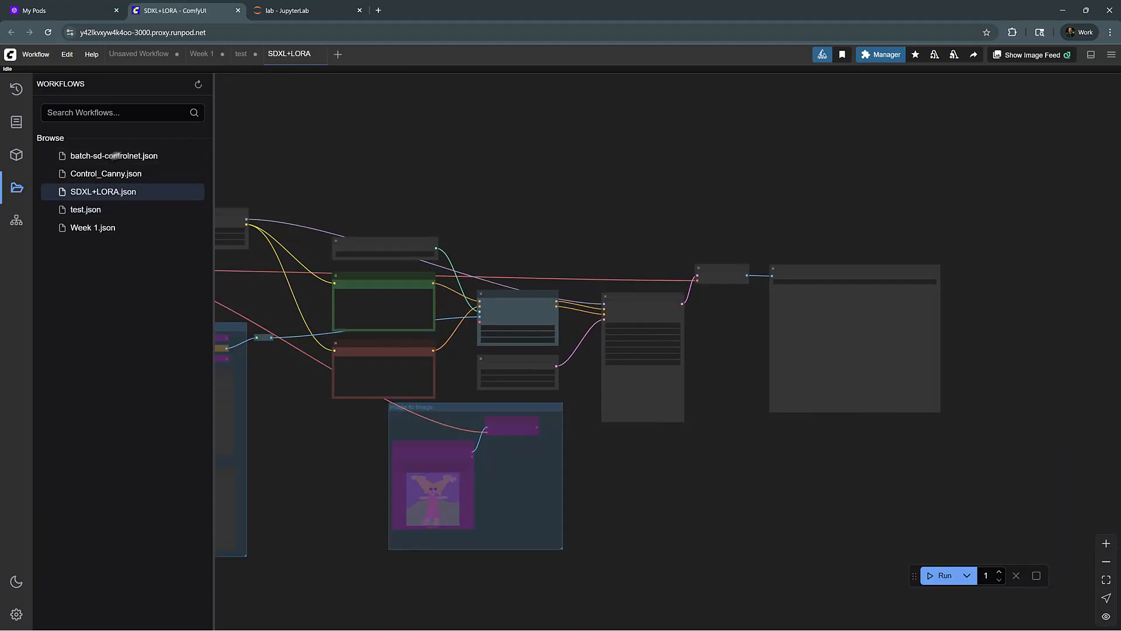
click(16, 155)
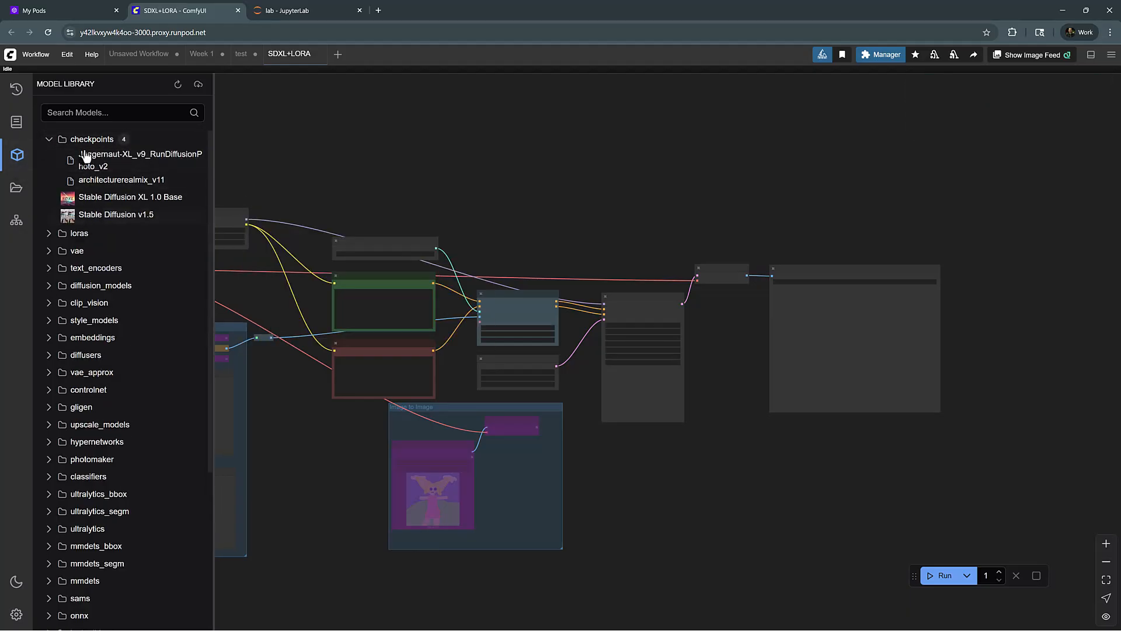
- Browse the Model Library's text_encoders (clip_g, clip_l) and checkpoints folders, then return to the Week 1 workflow
scroll(down, 3)
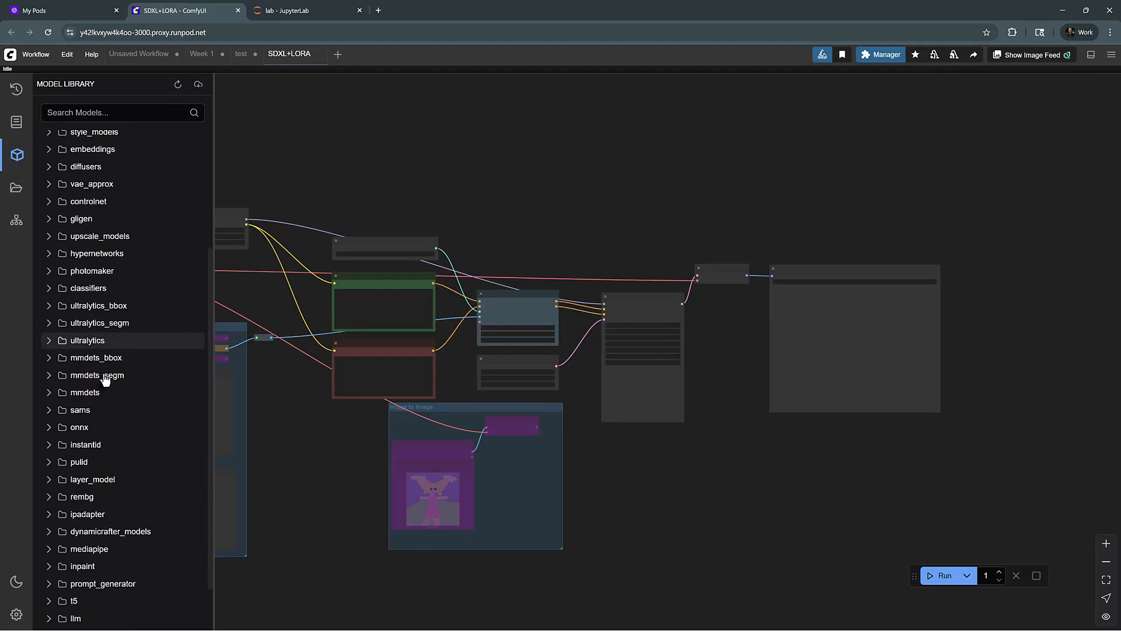
click(91, 139)
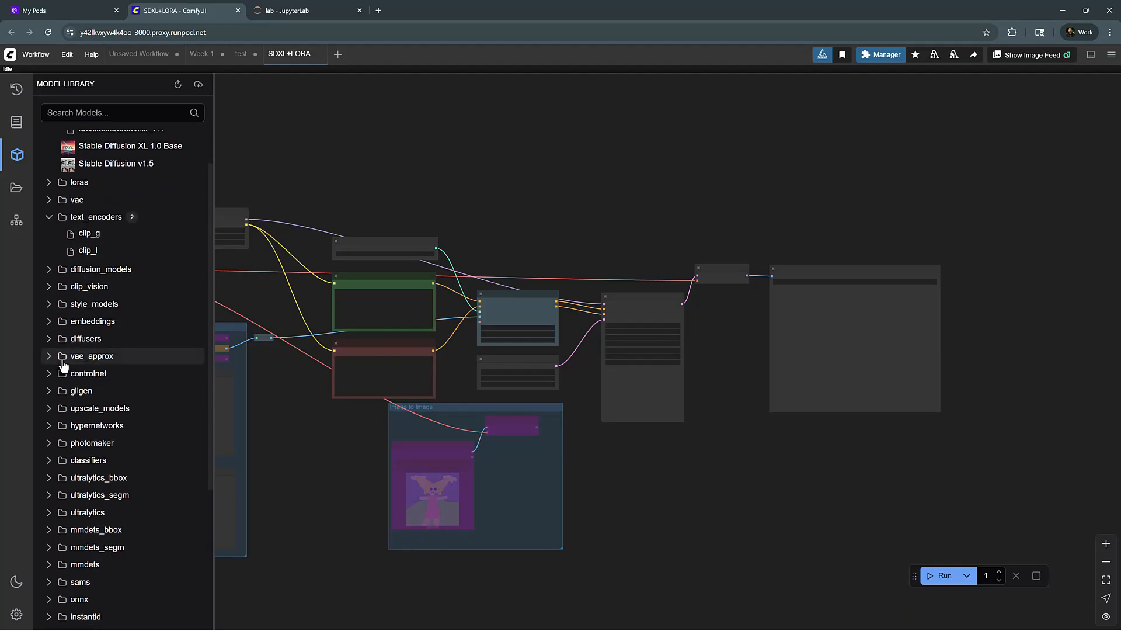
scroll(up, 3)
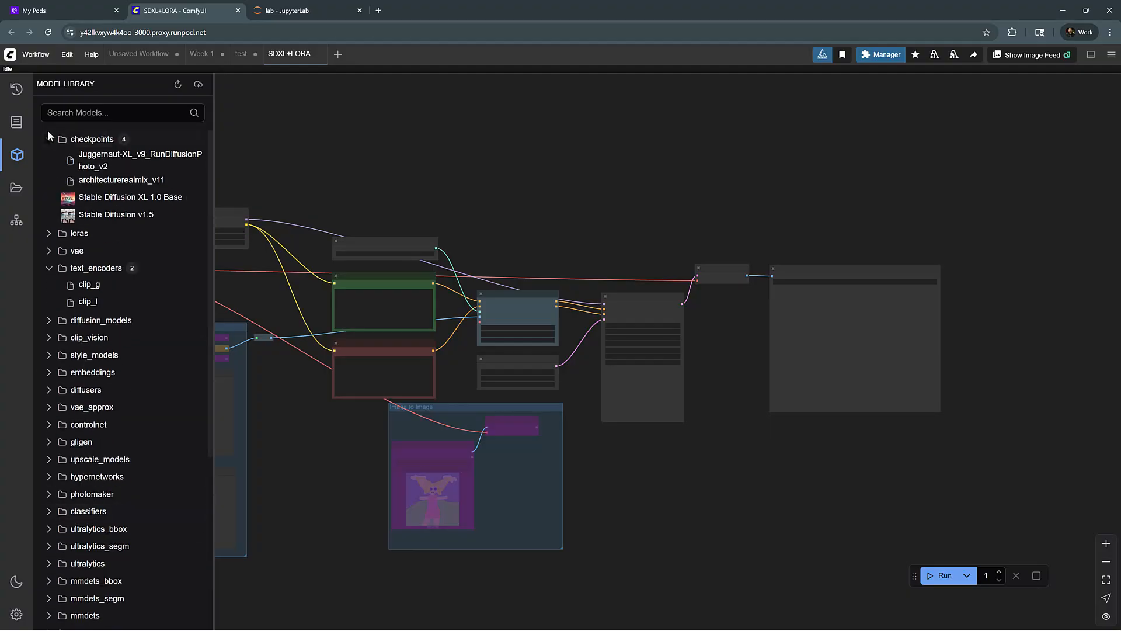
click(49, 139)
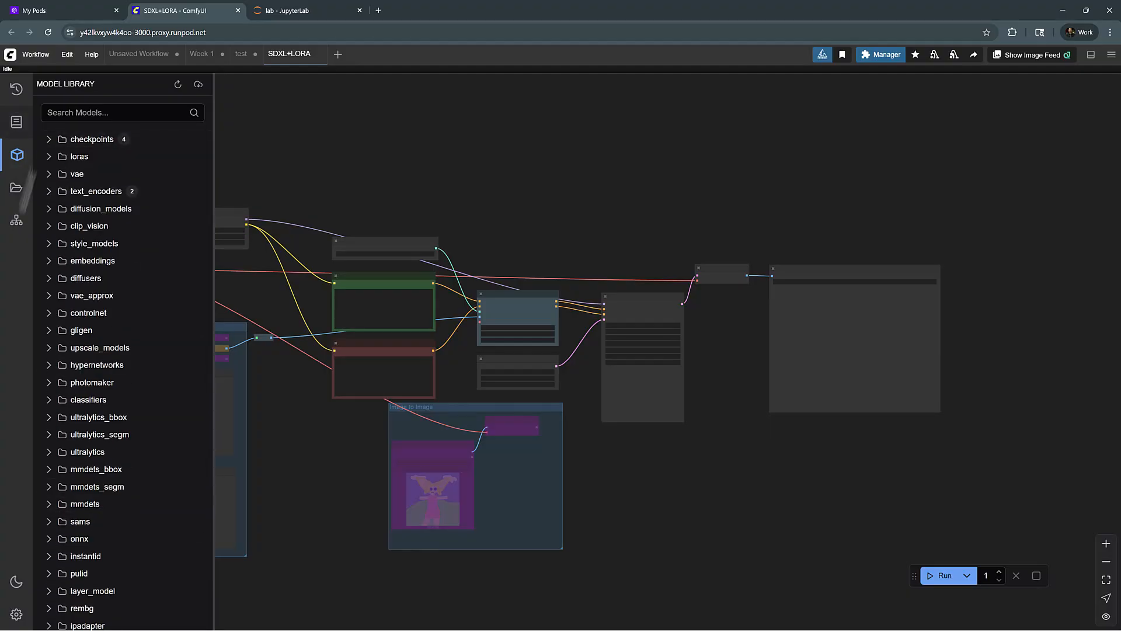
click(15, 188)
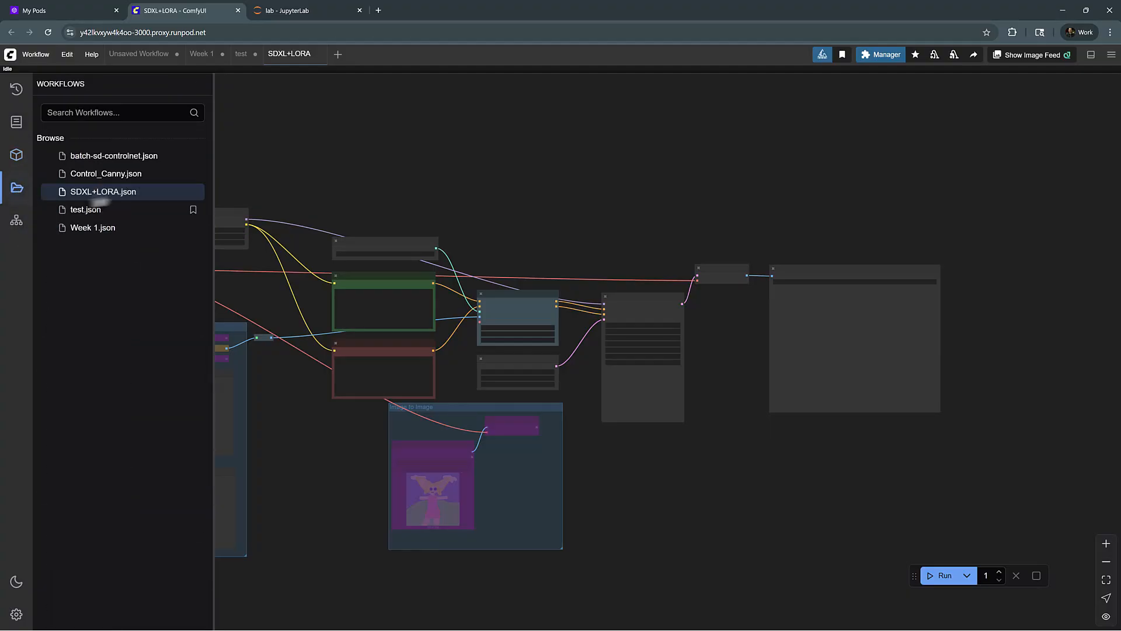
click(92, 228)
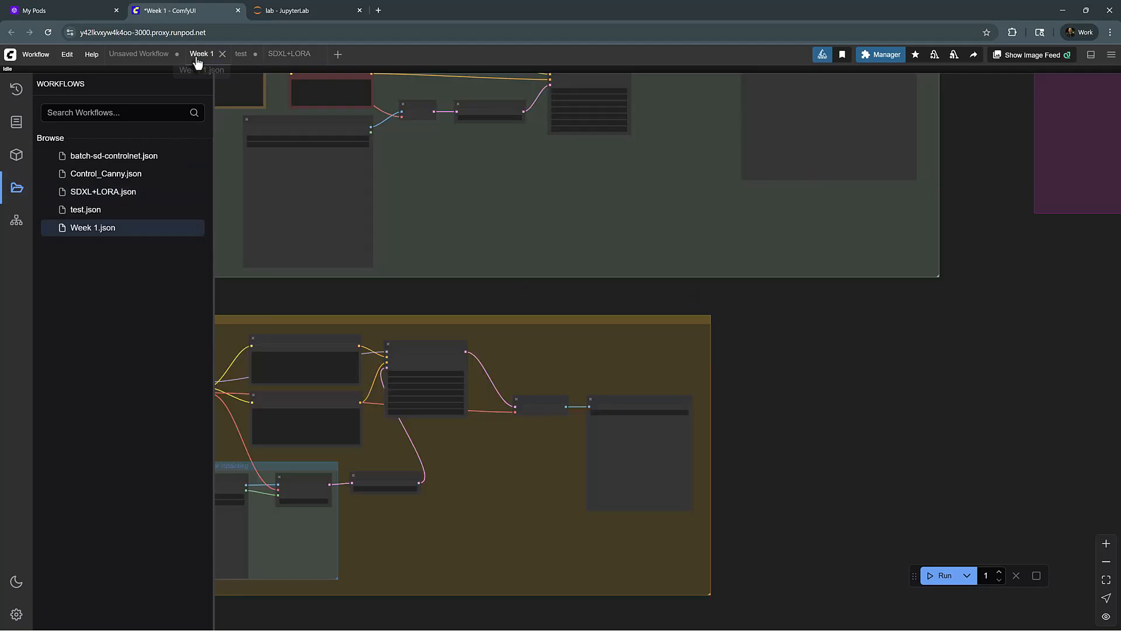